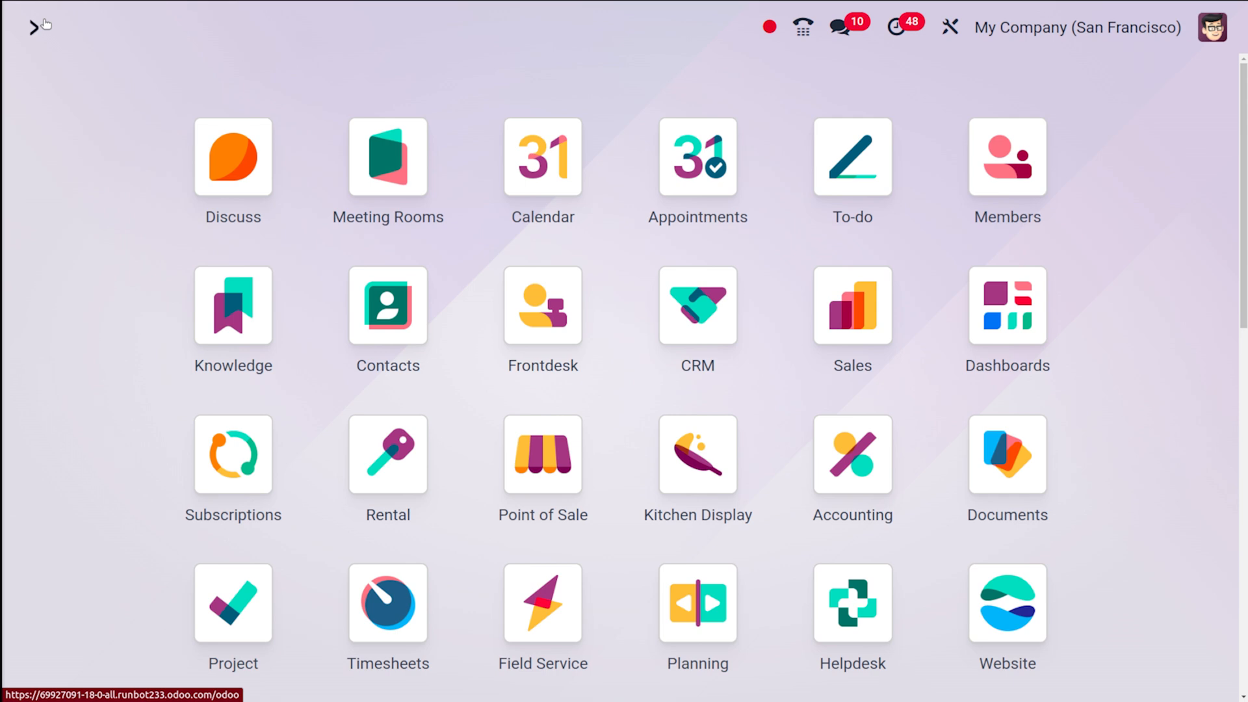
Launch the Purchase app by searching 'pu' from the Odoo home screen.
type("pu")
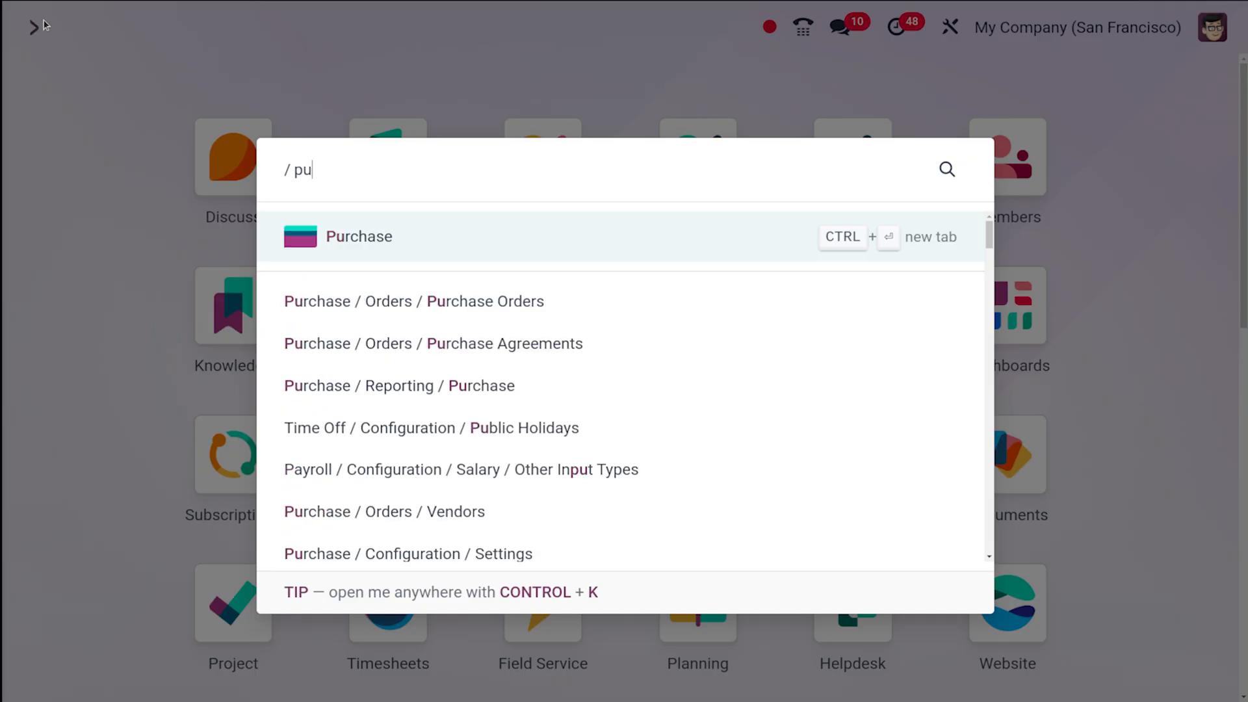
left_click(358, 236)
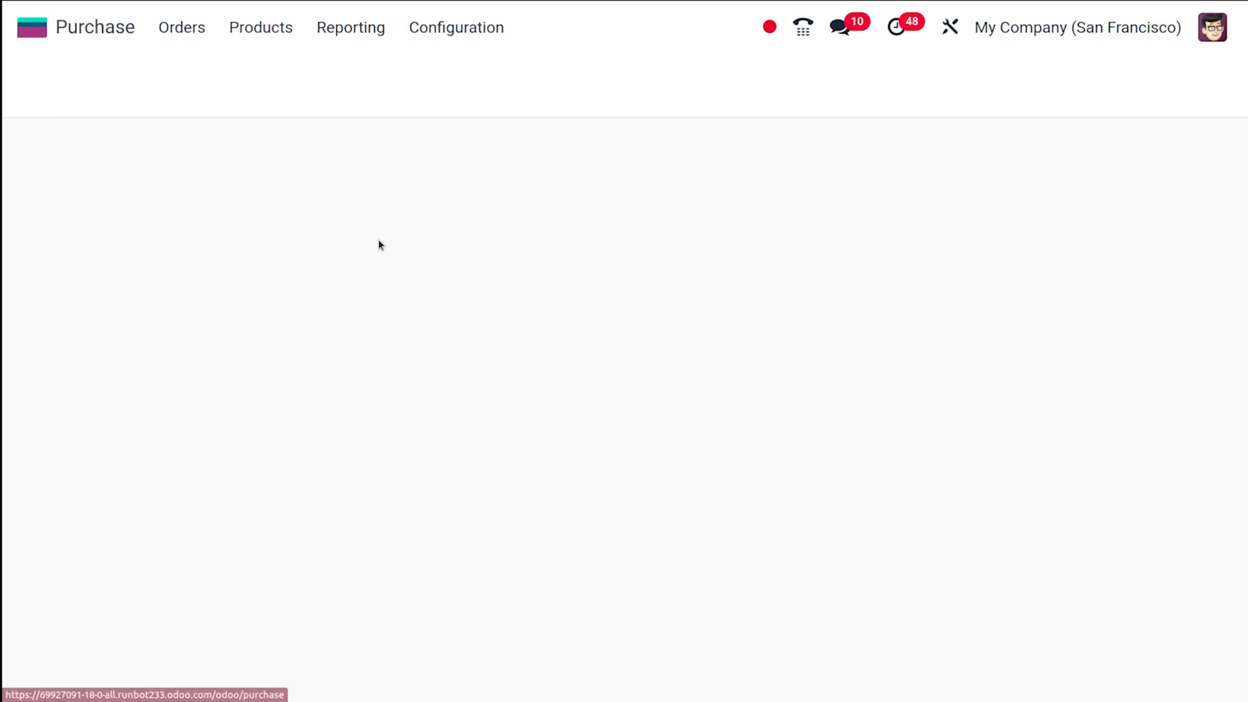
Look over the Requests for Quotation list with its vendors, totals and statuses.
left_click(181, 28)
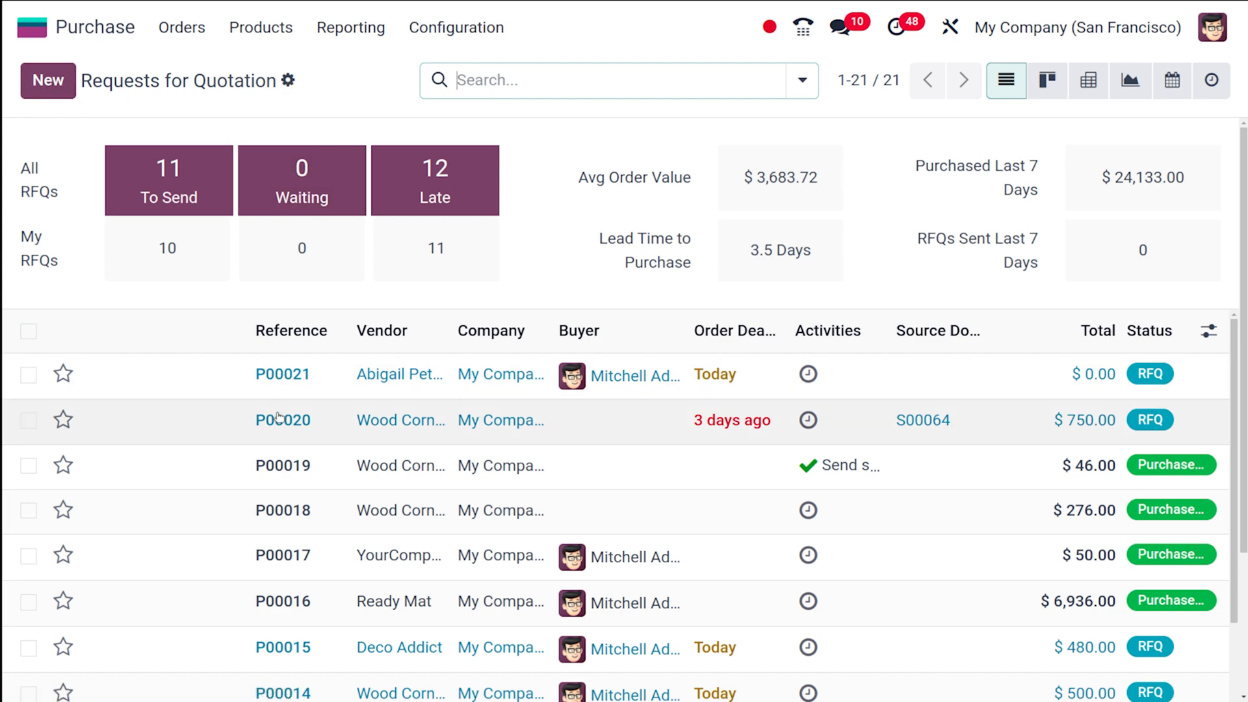
scroll("down", 3)
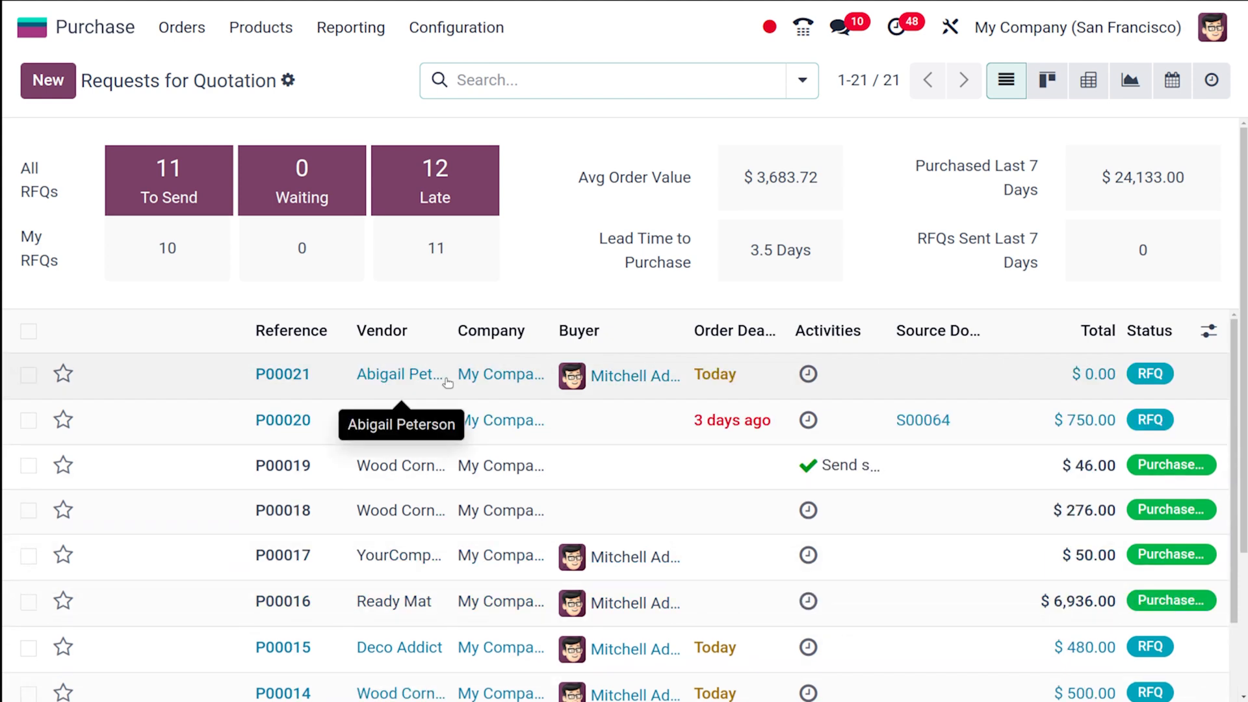
mouse_move(139, 121)
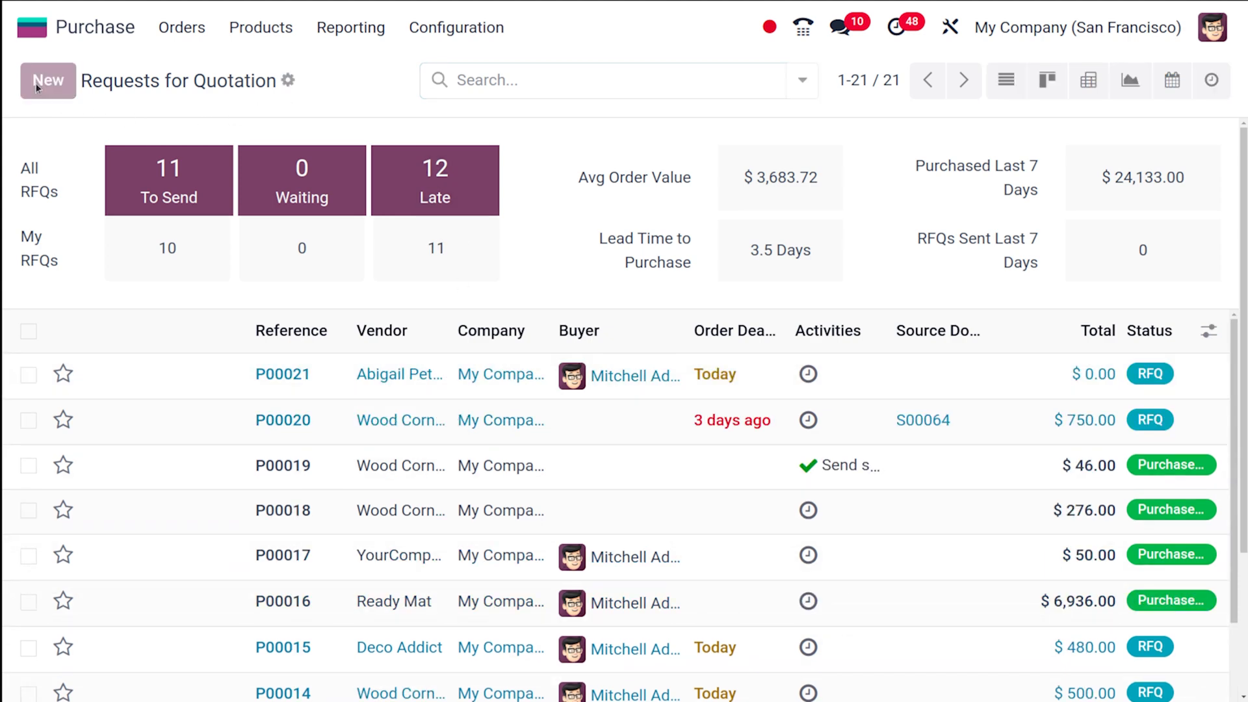
Create a new blank request for quotation from the RFQ list.
left_click(47, 81)
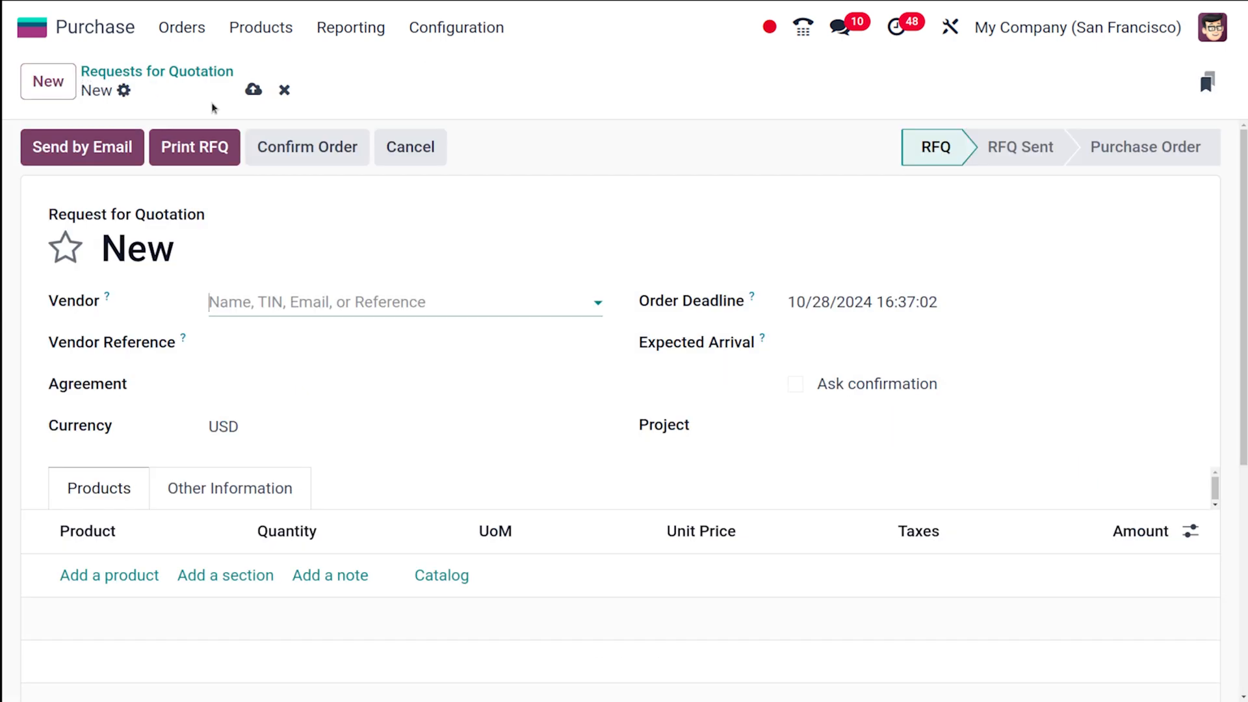
mouse_move(308, 148)
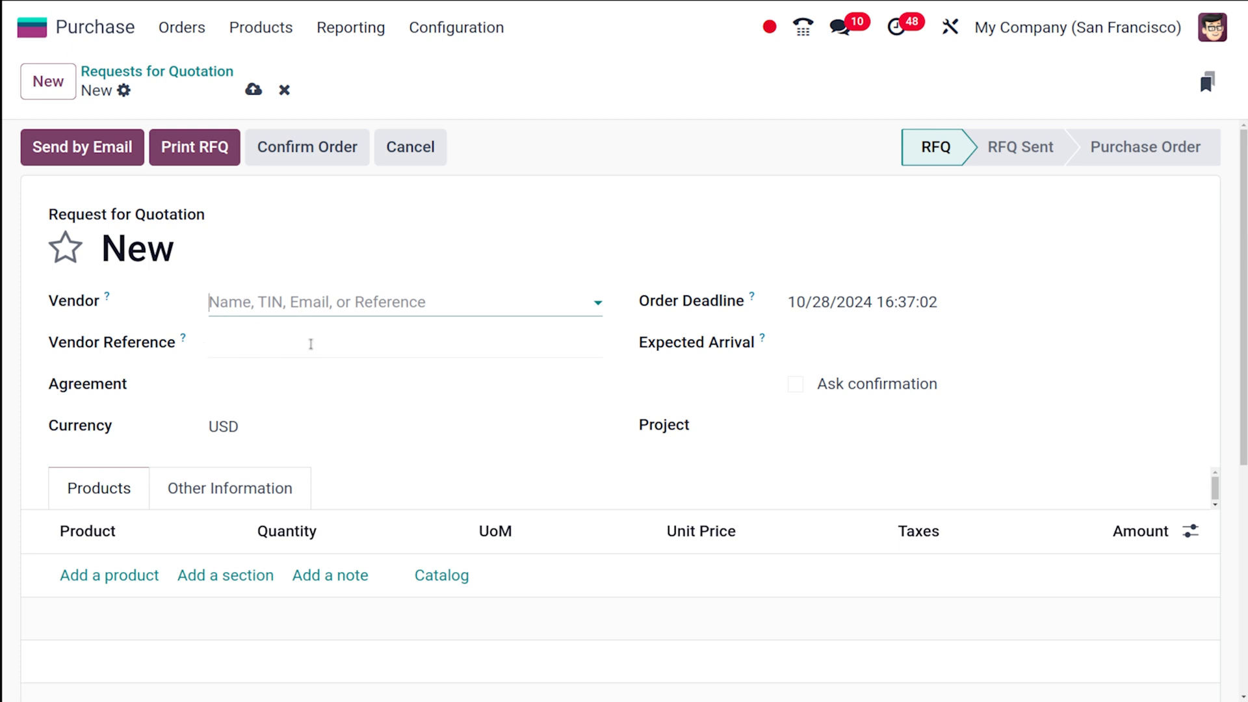
mouse_move(684, 280)
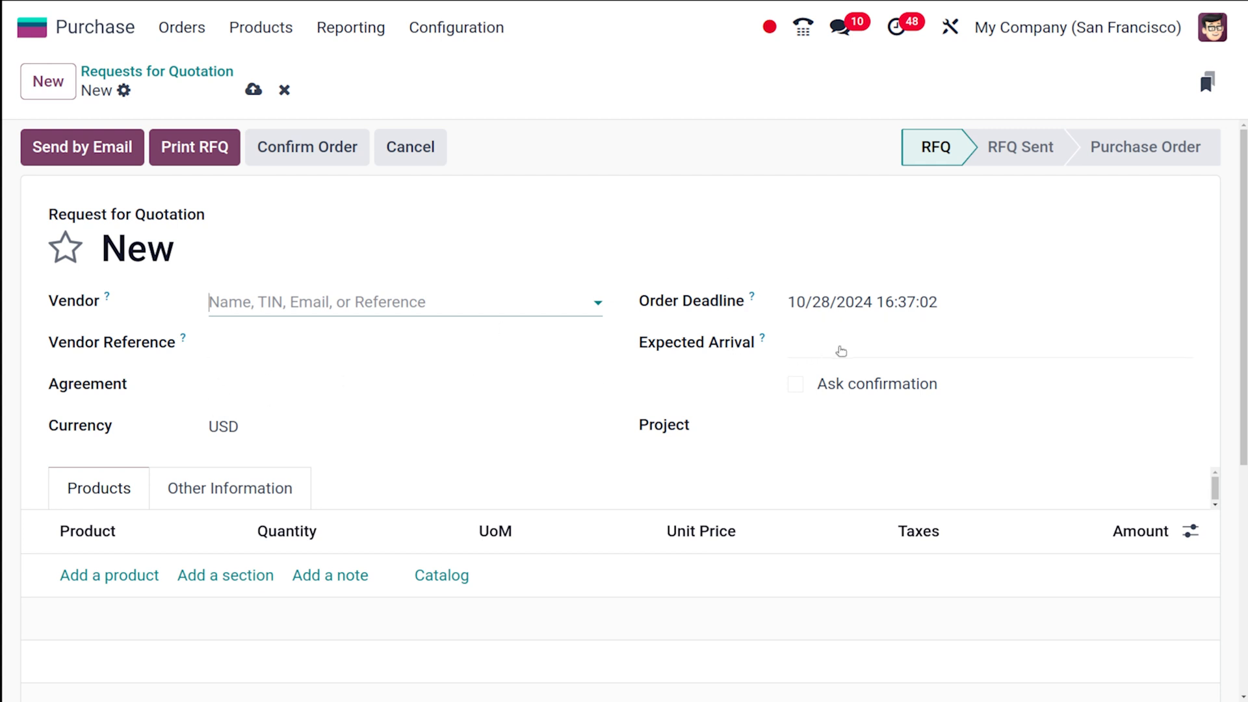
mouse_move(802, 389)
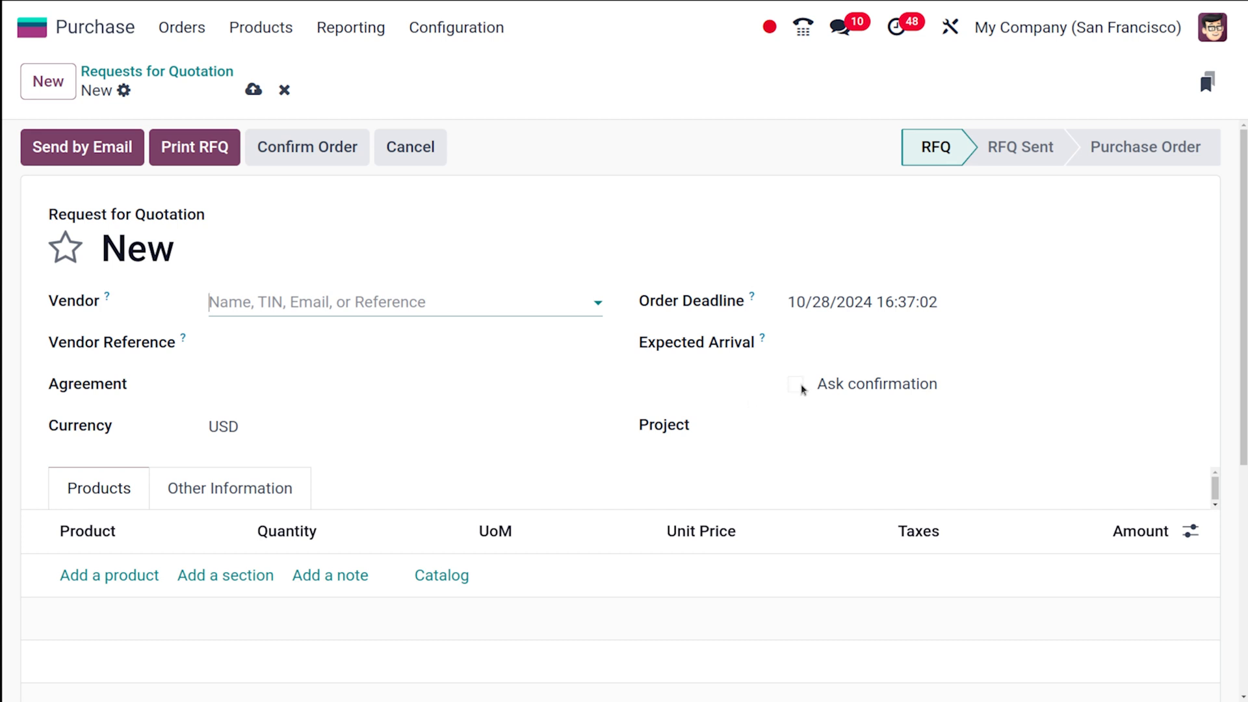
mouse_move(657, 448)
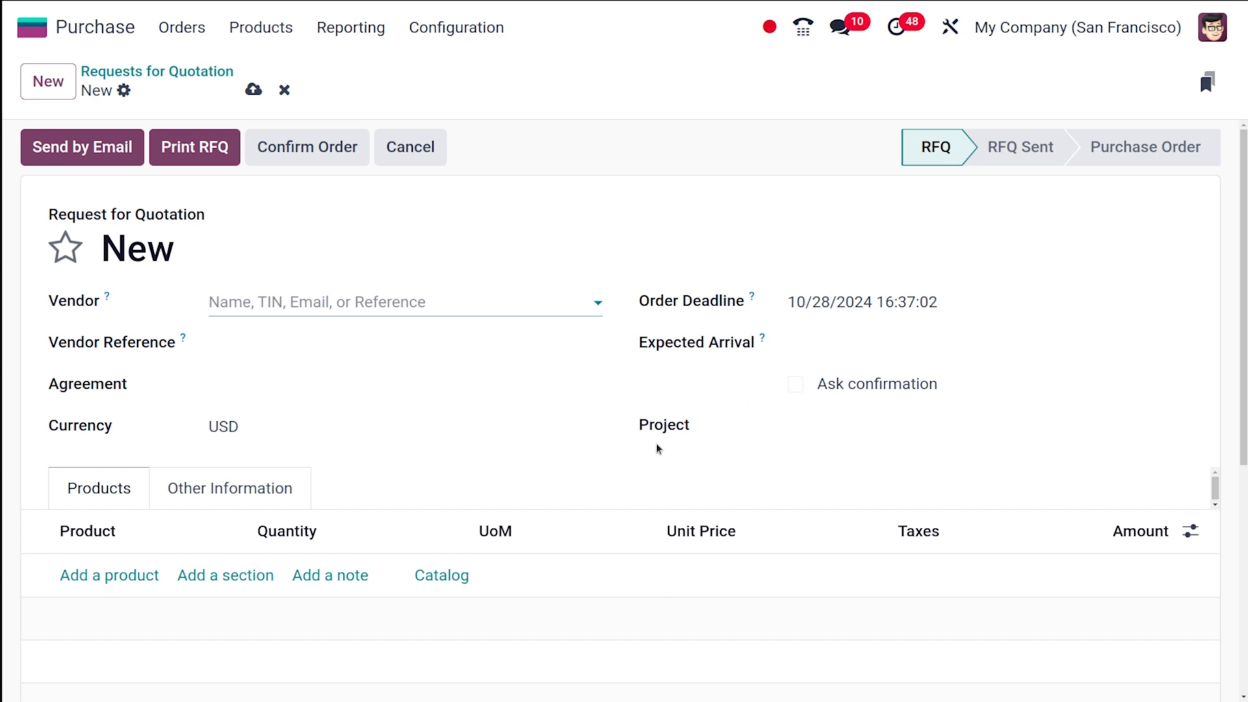
left_click(318, 301)
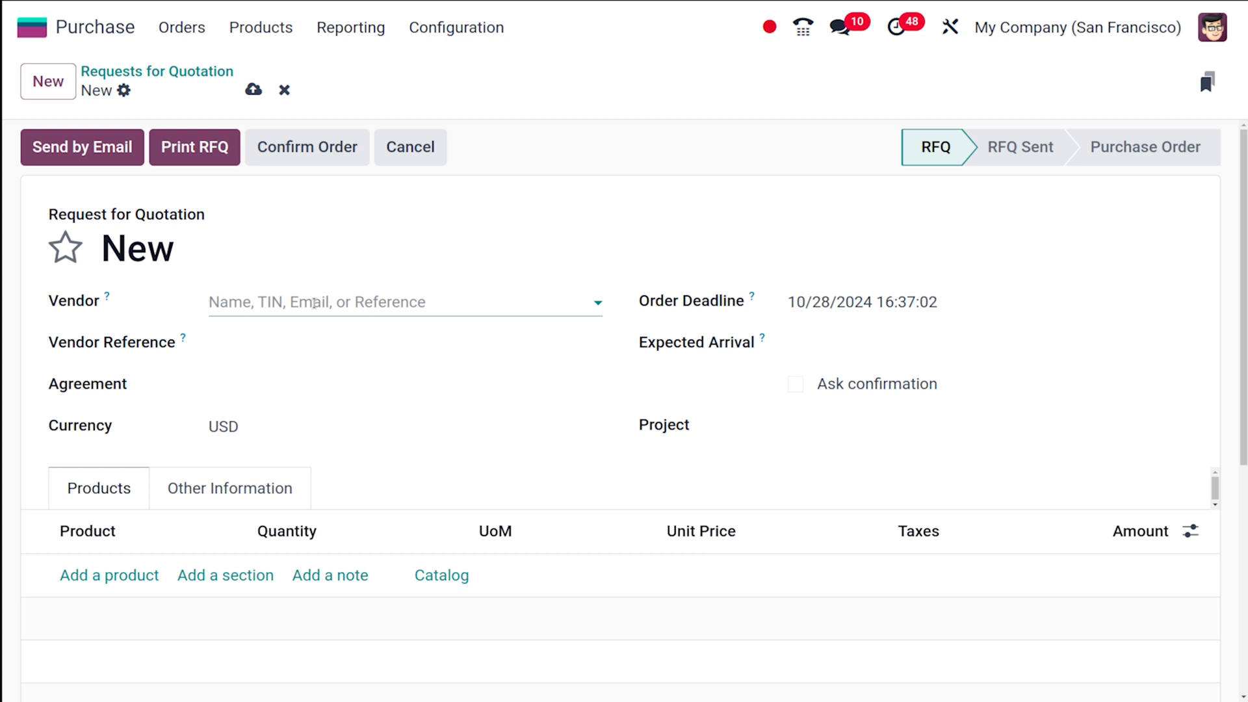
Search 'wo' and select 'Wood Corner – US12345672' as the RFQ vendor.
left_click(405, 302)
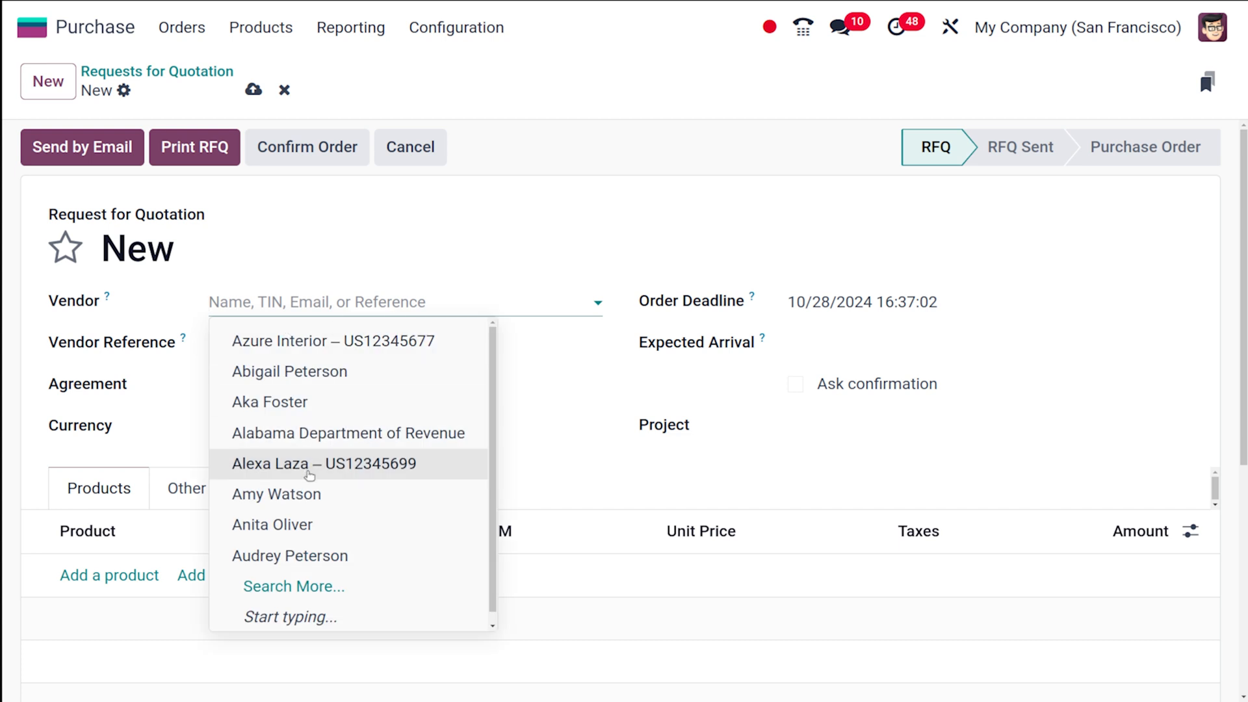
type("w")
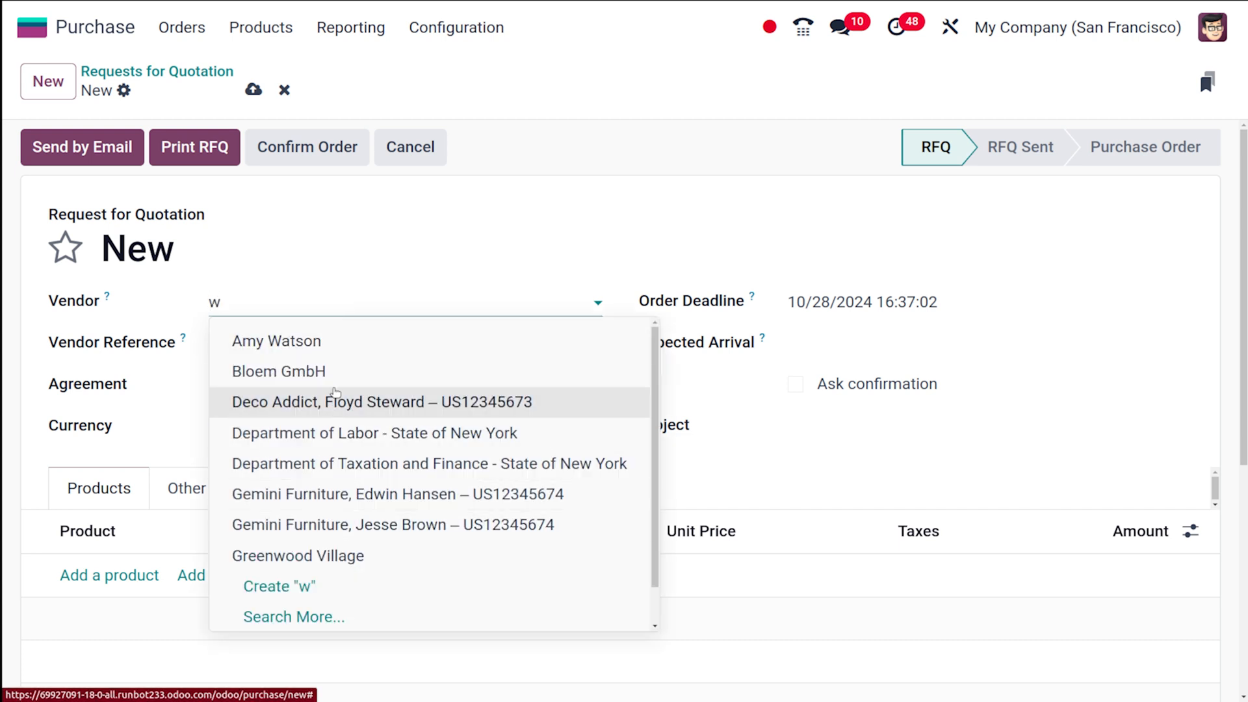
type("o")
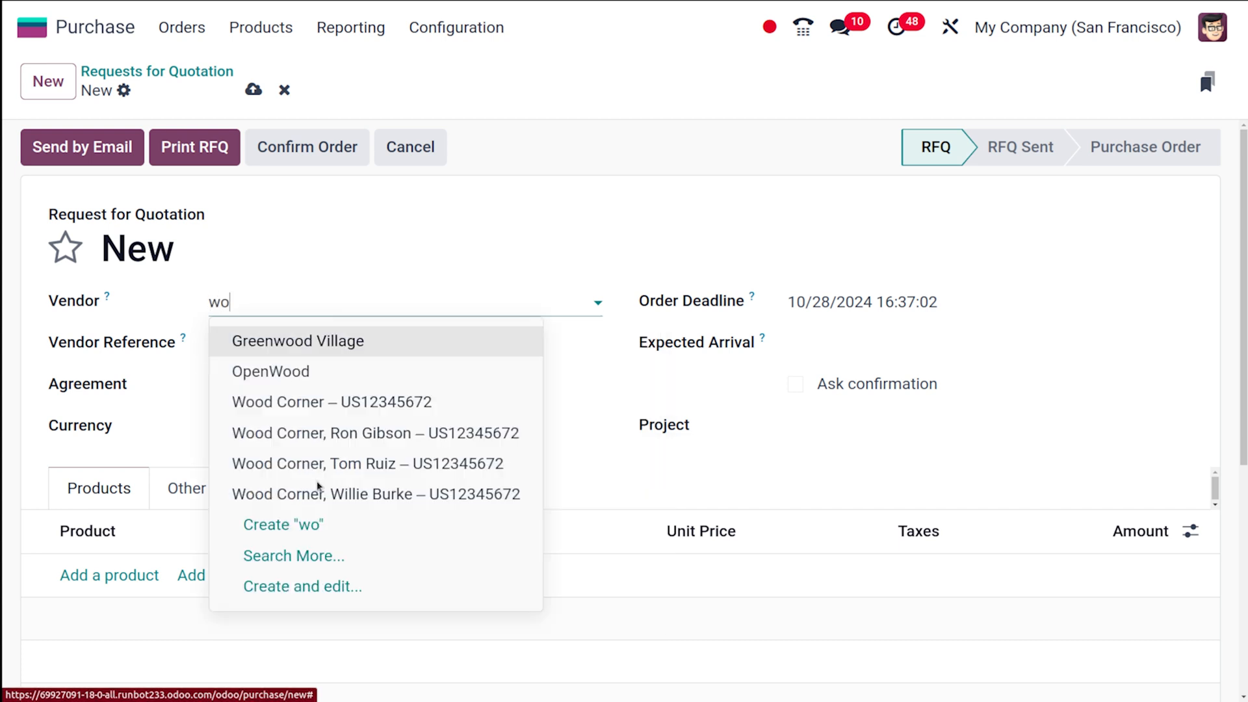
left_click(331, 401)
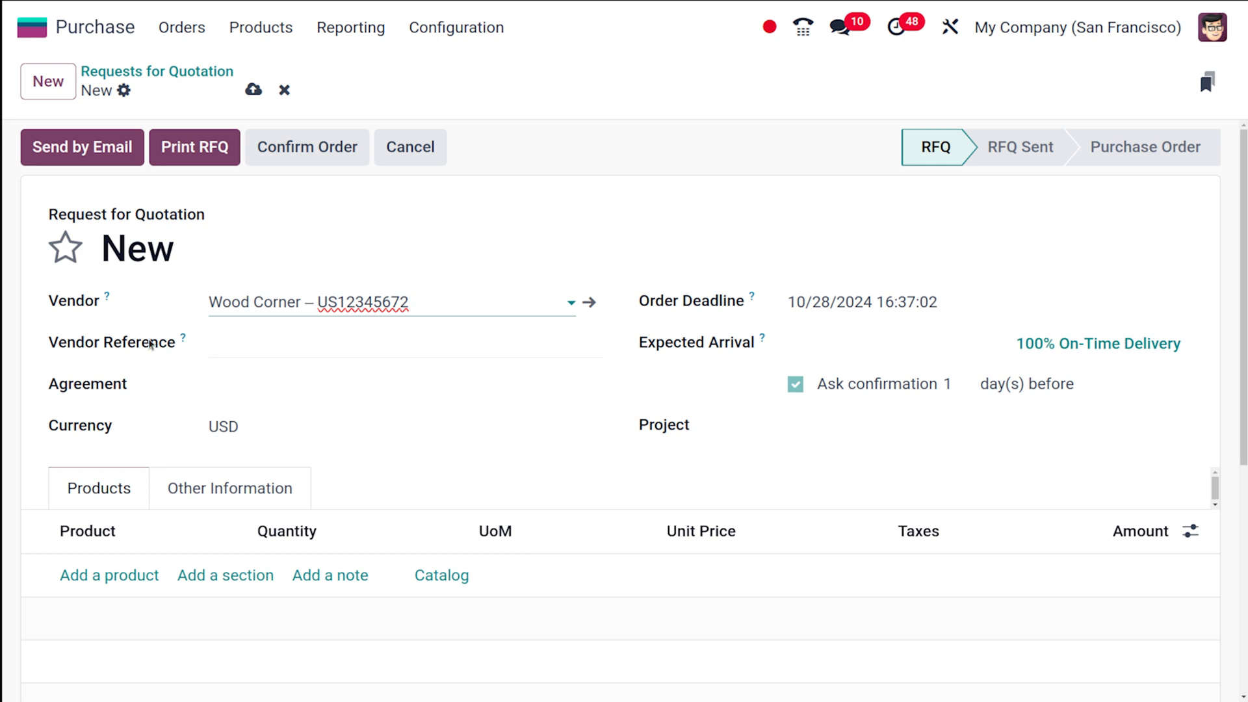
left_click(410, 301)
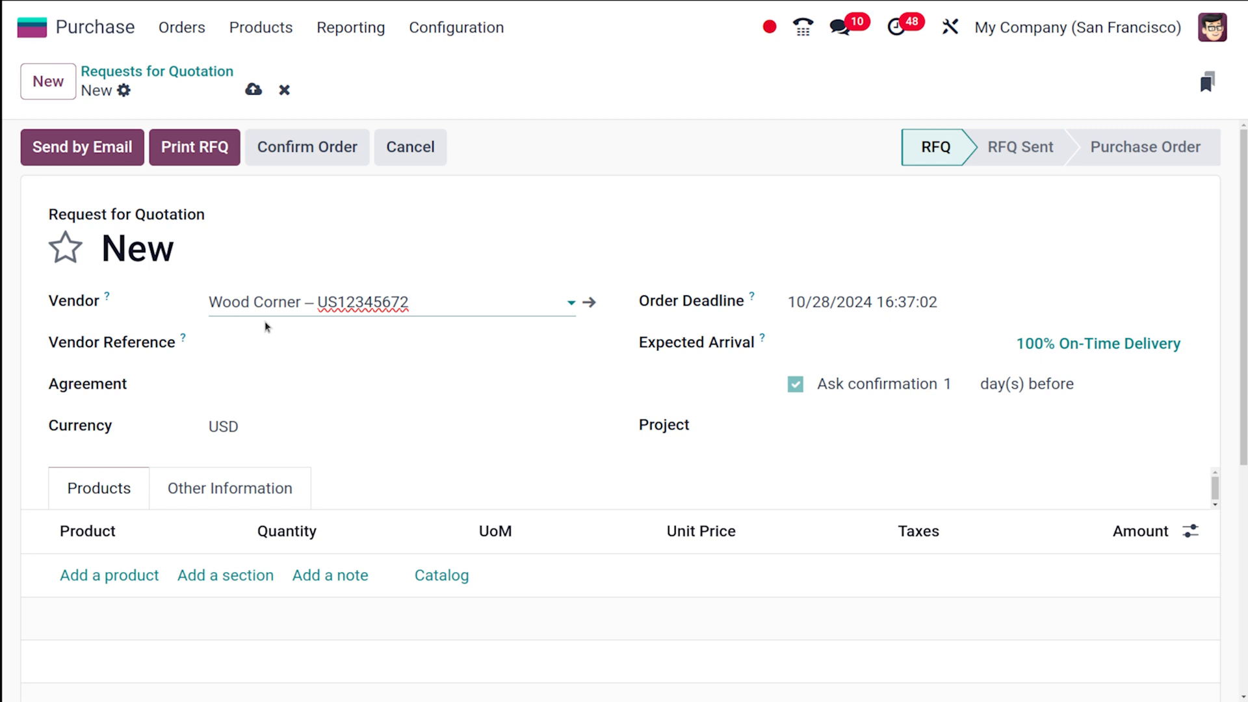
left_click(319, 352)
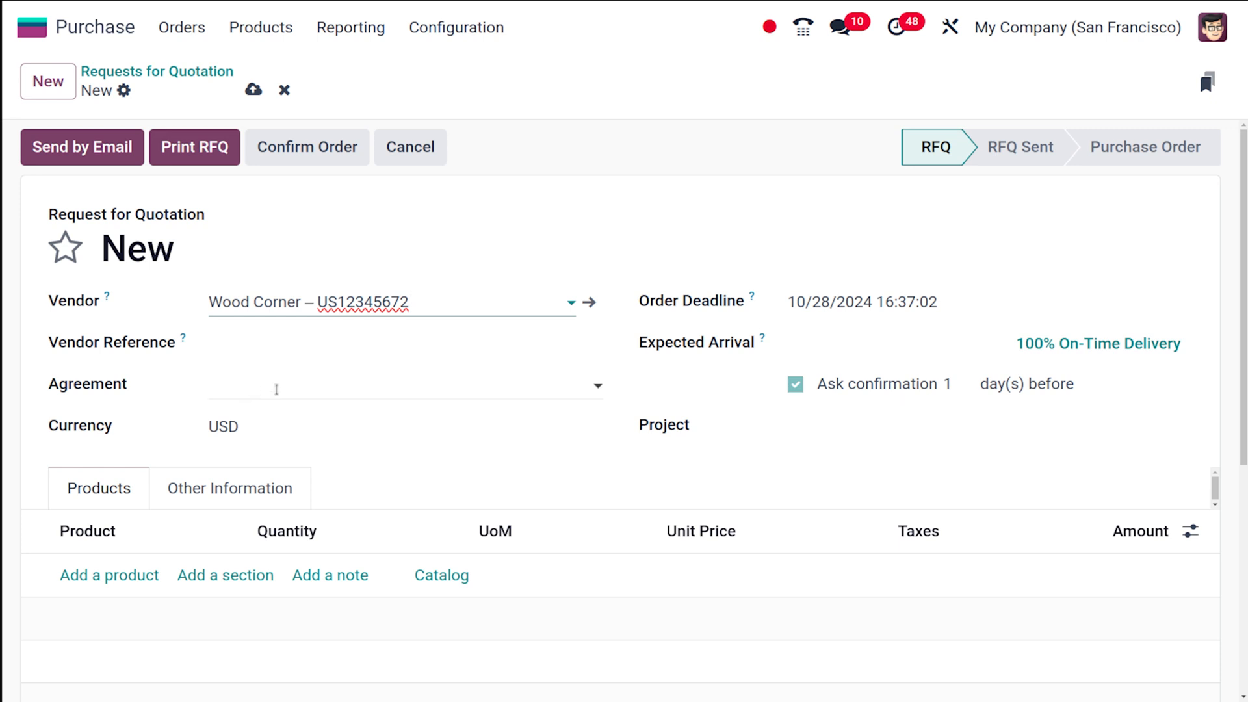
left_click(406, 386)
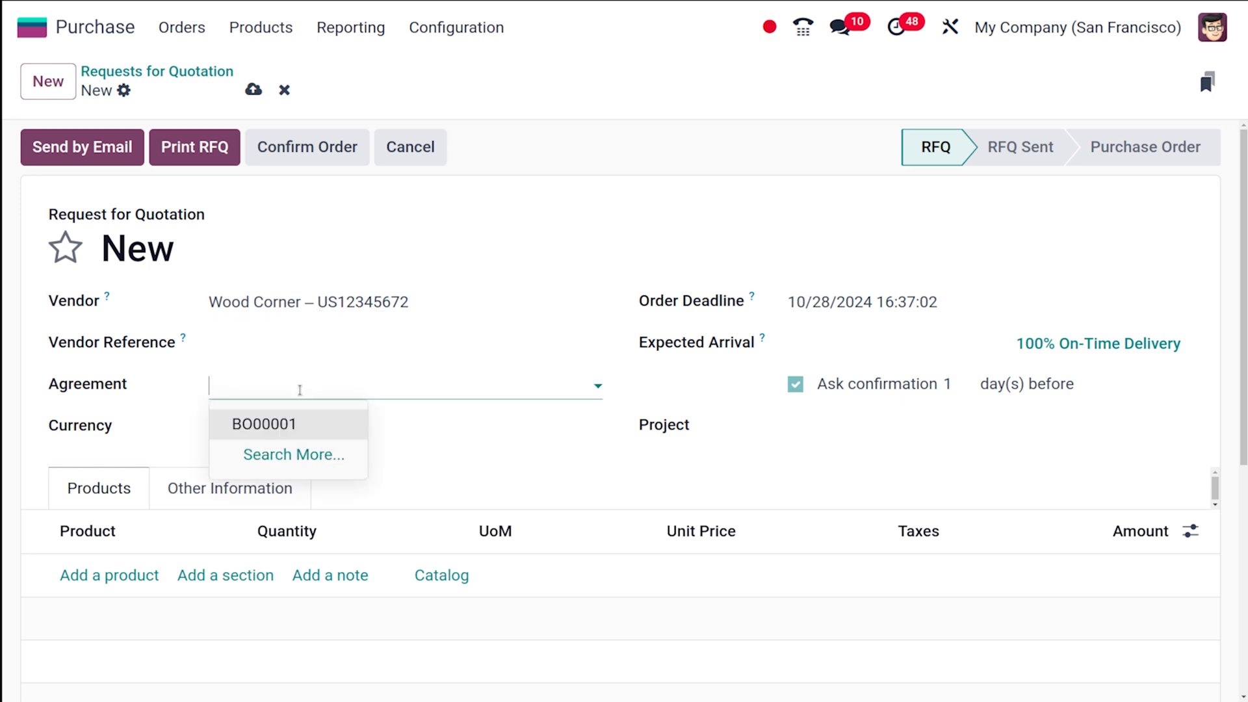
mouse_move(170, 386)
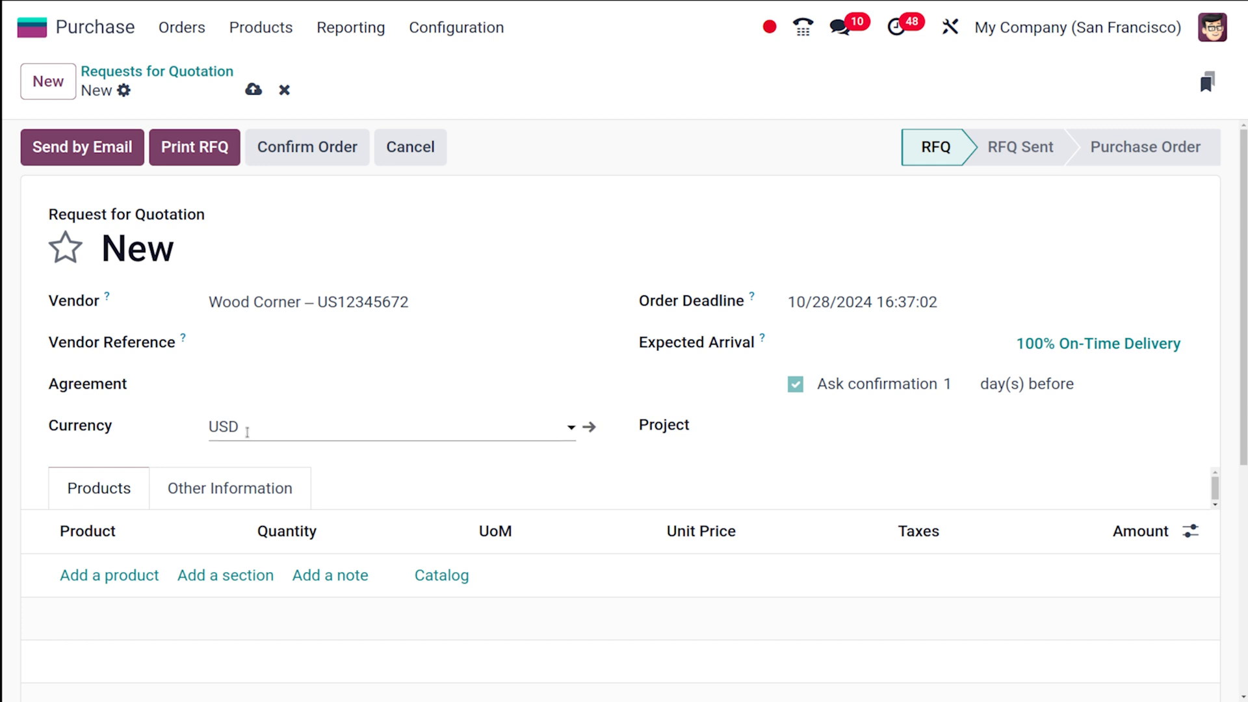
left_click(389, 426)
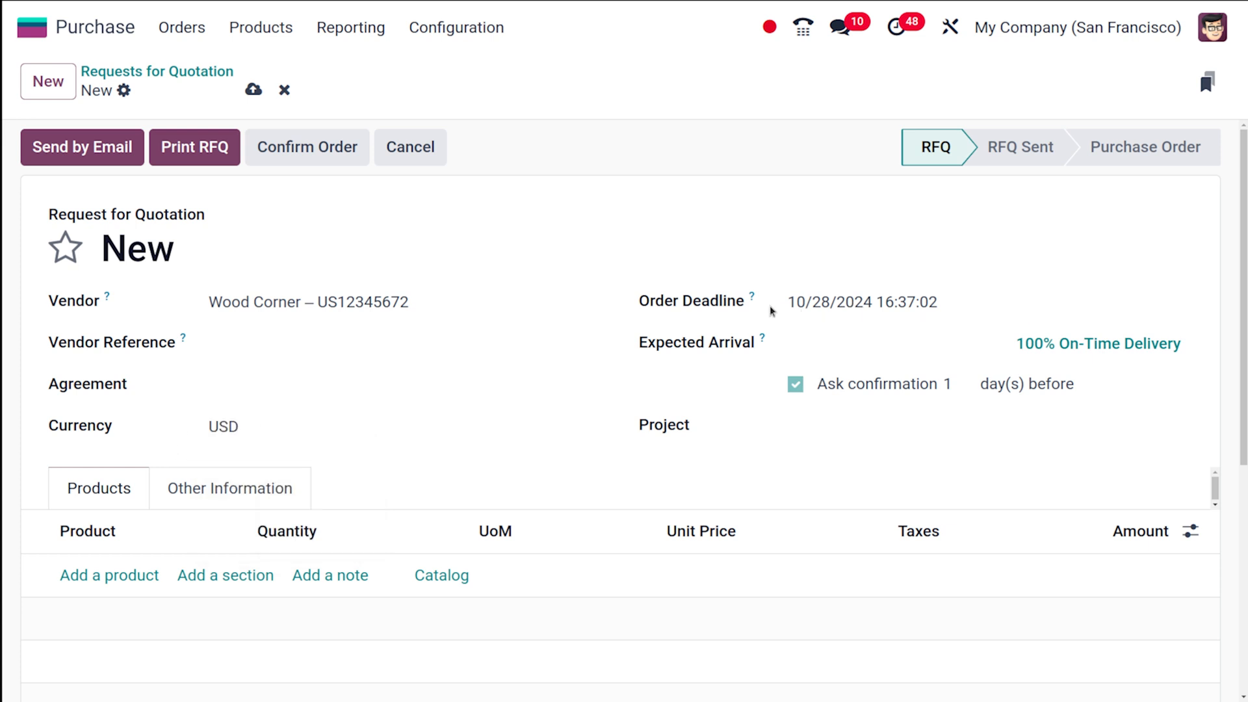
left_click(862, 302)
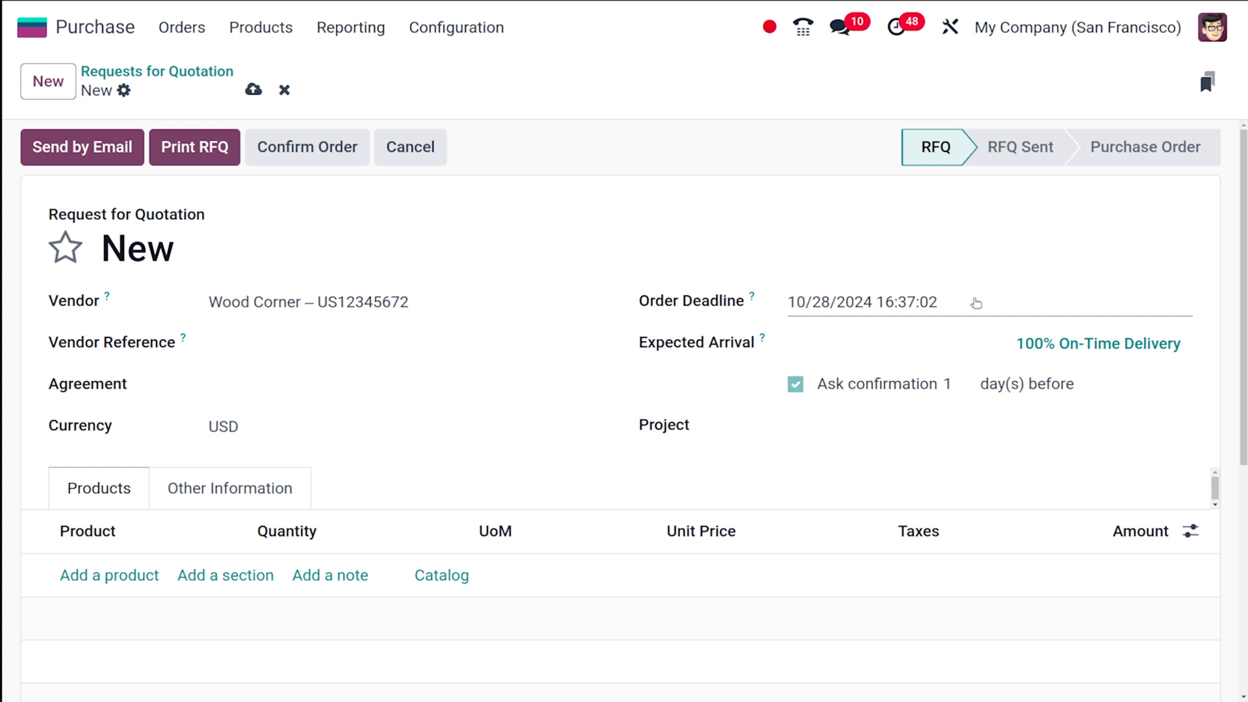
mouse_move(726, 295)
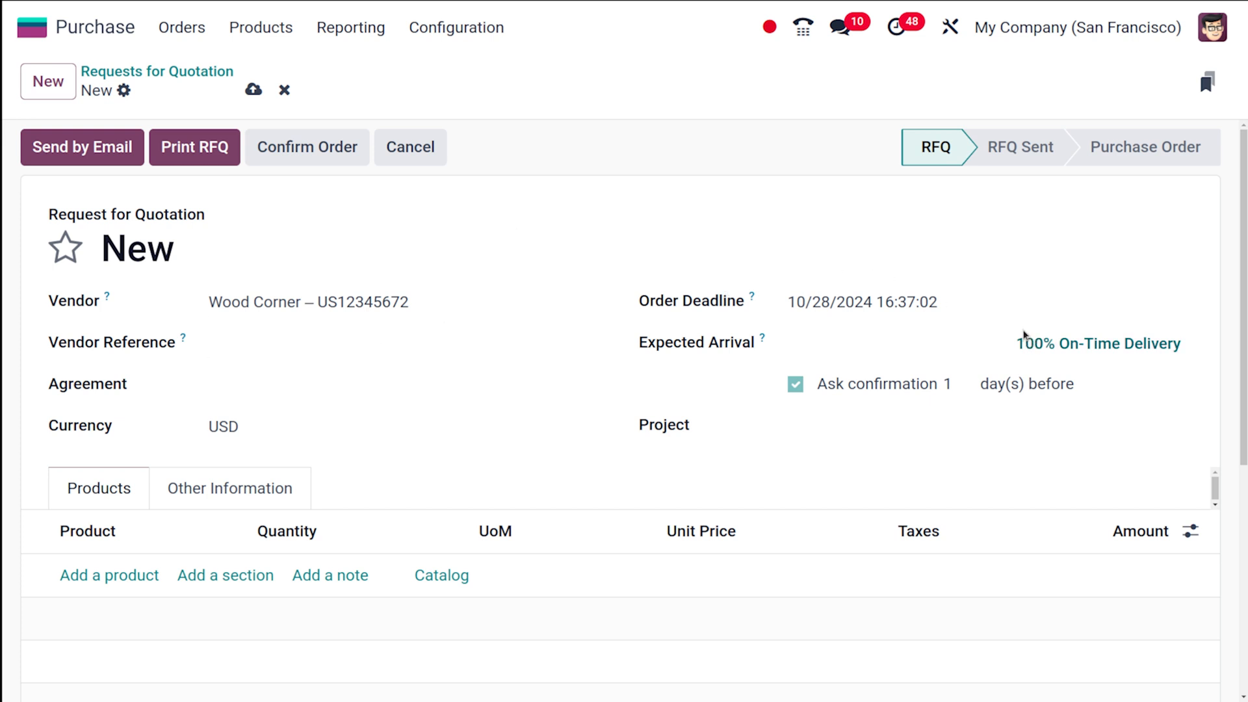
mouse_move(1001, 373)
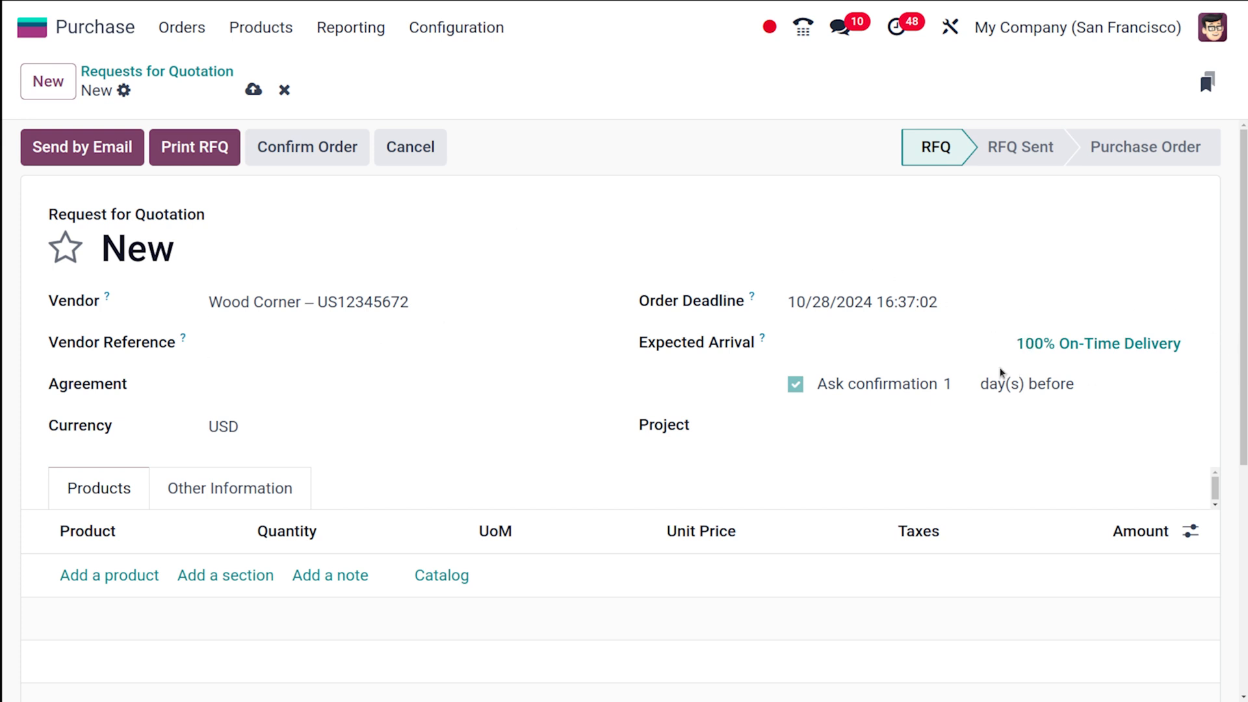
mouse_move(1122, 347)
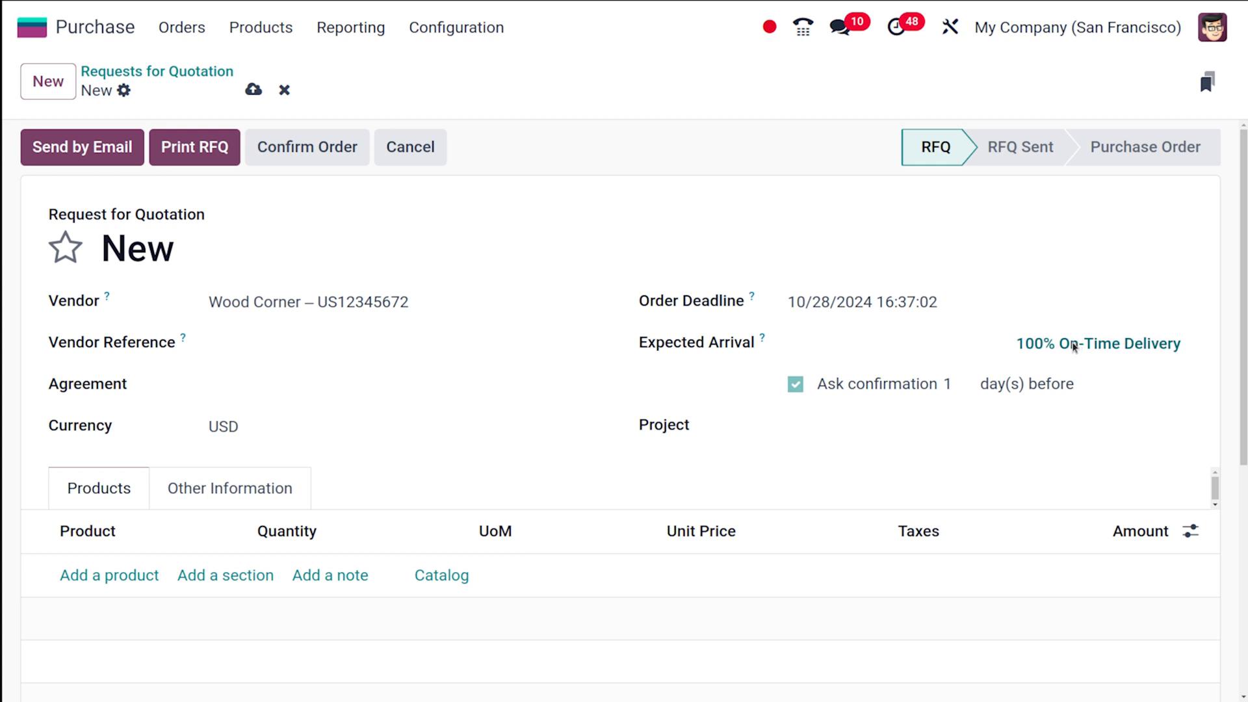
left_click(1098, 343)
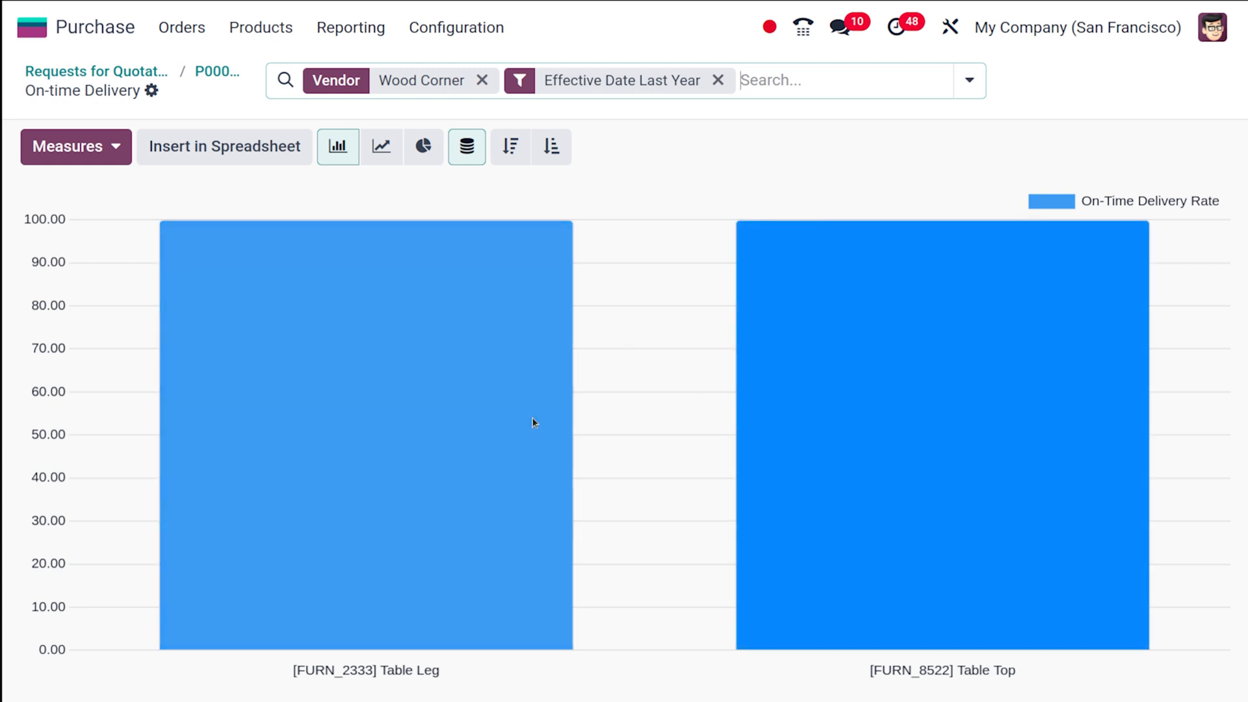
mouse_move(478, 391)
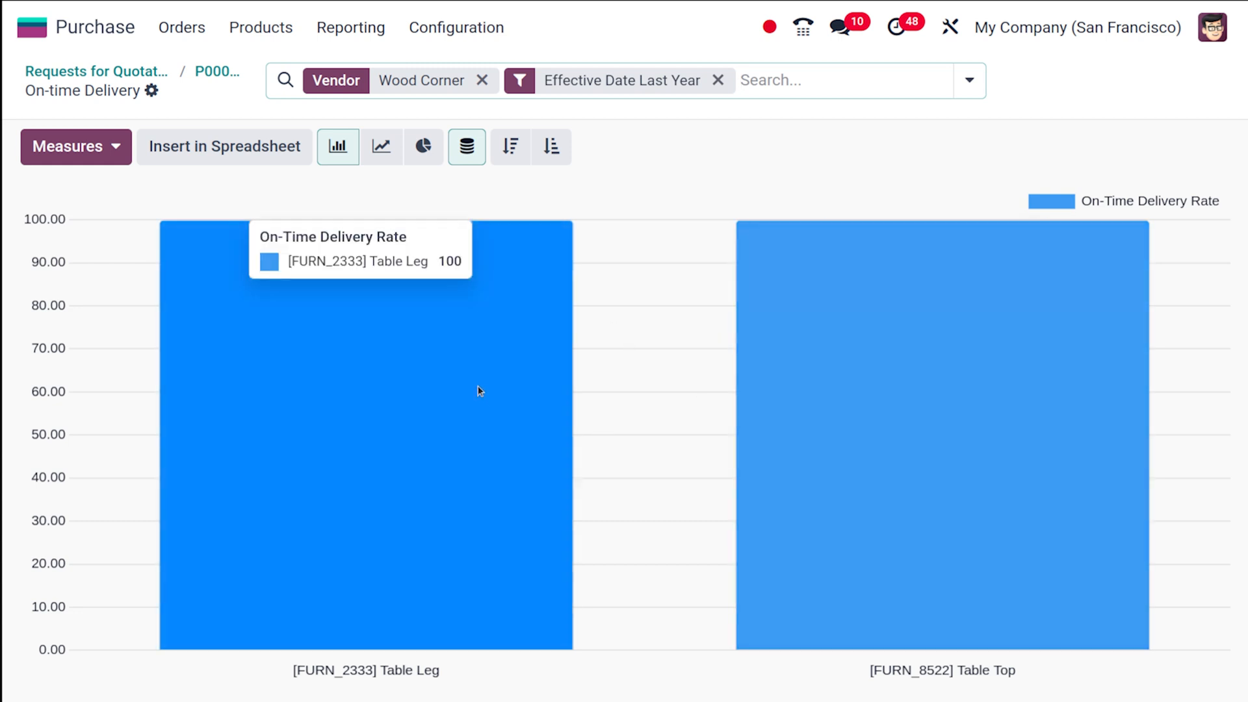
mouse_move(287, 253)
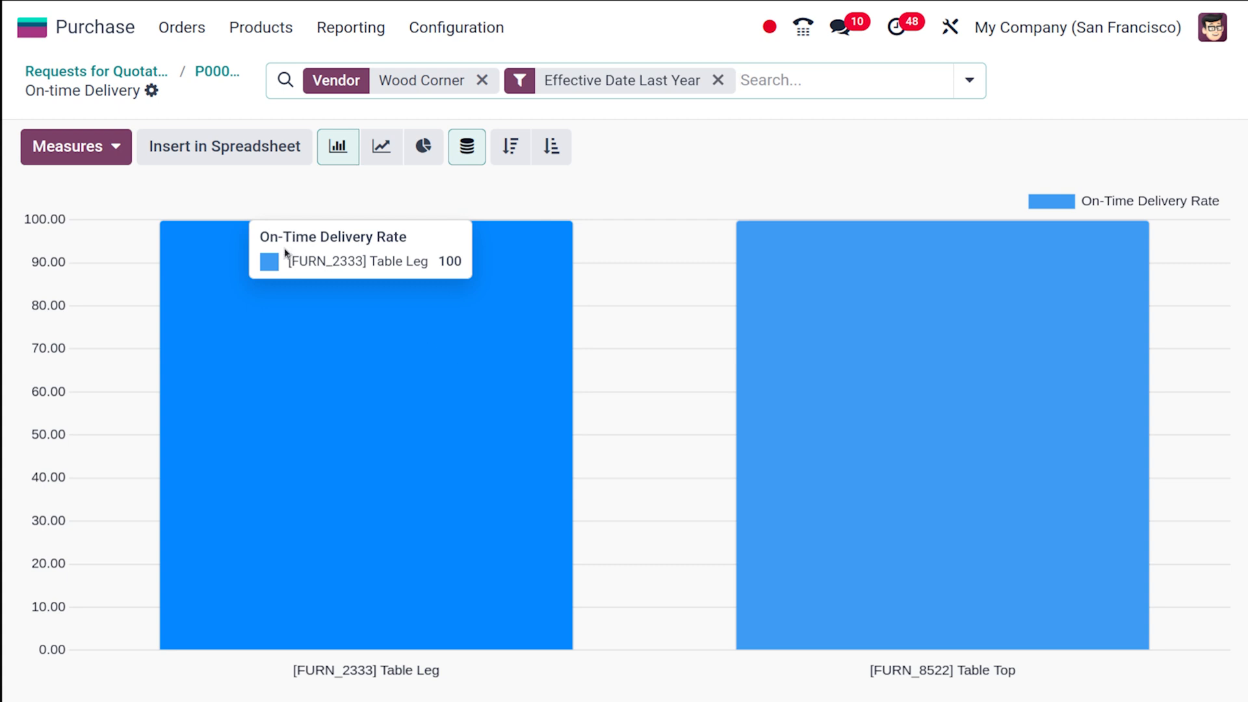
mouse_move(206, 87)
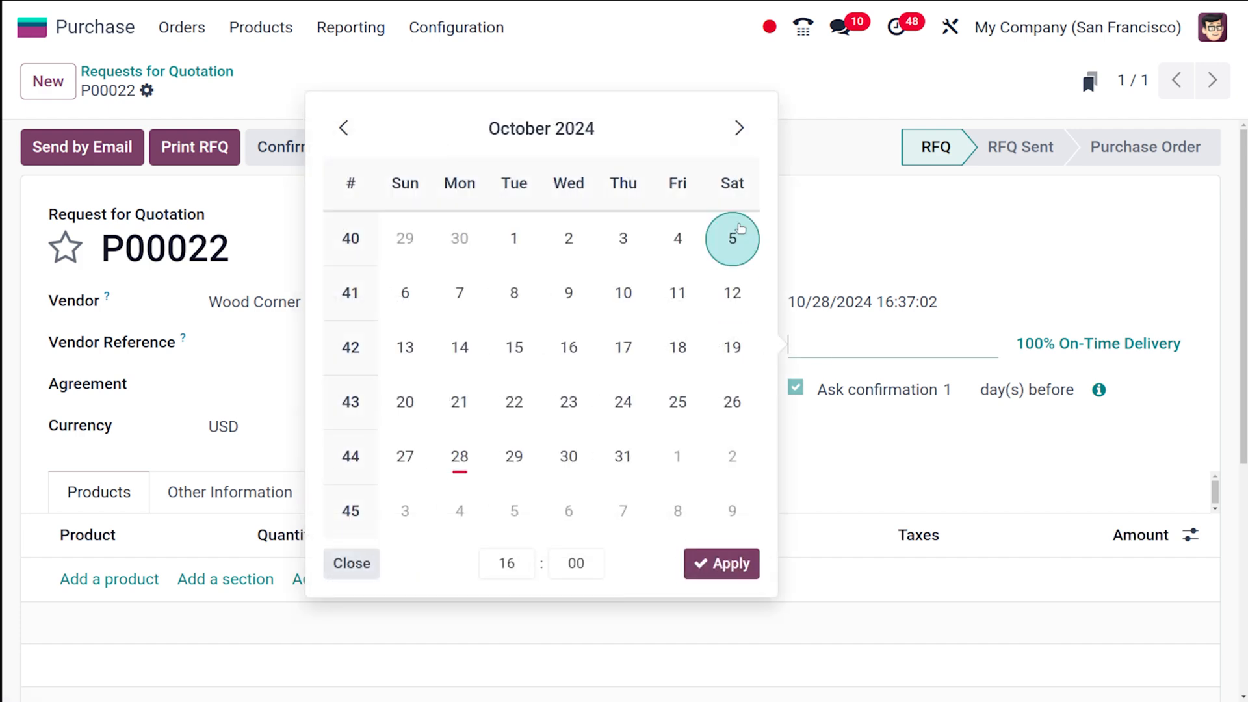
Pick October 31, 2024 as the expected arrival date and apply it.
left_click(623, 457)
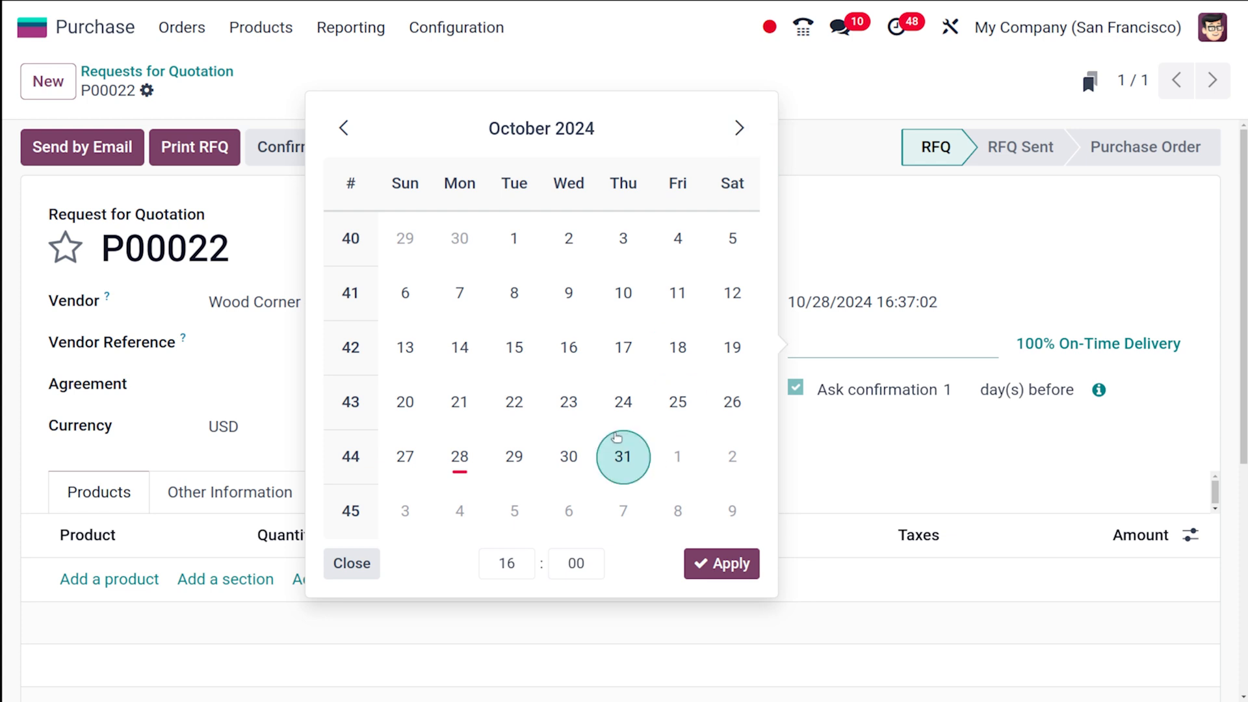
left_click(720, 564)
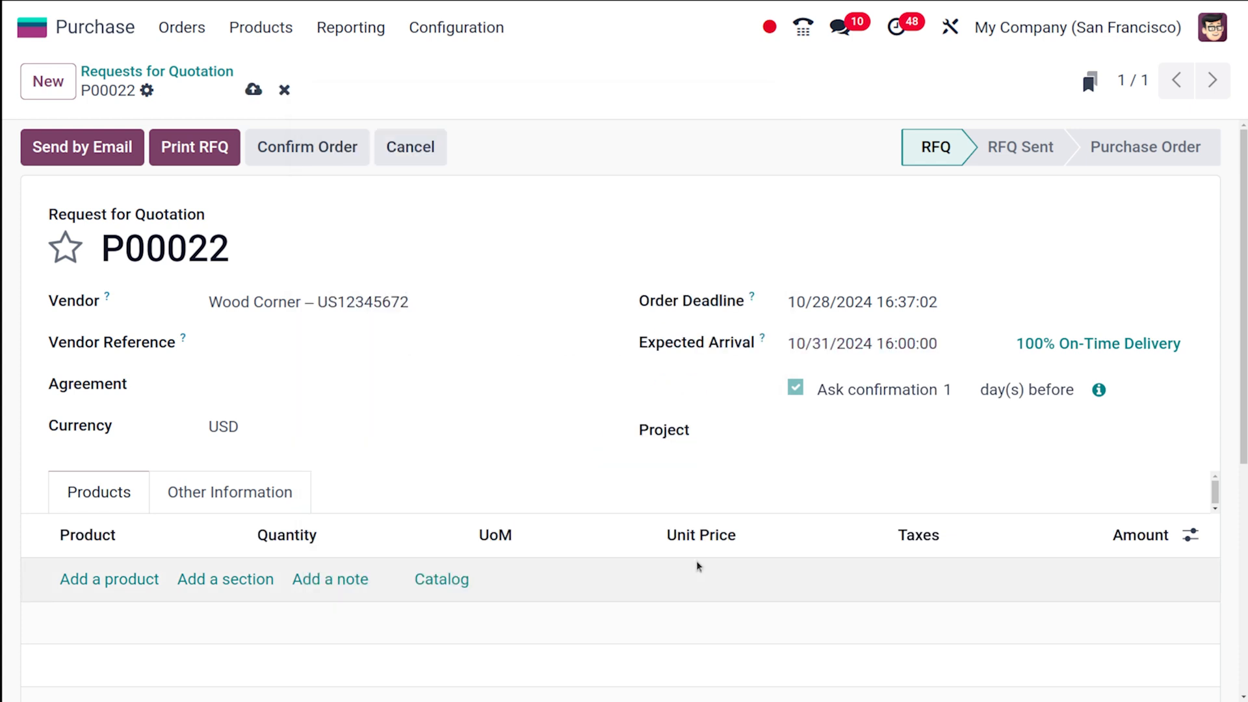
mouse_move(826, 417)
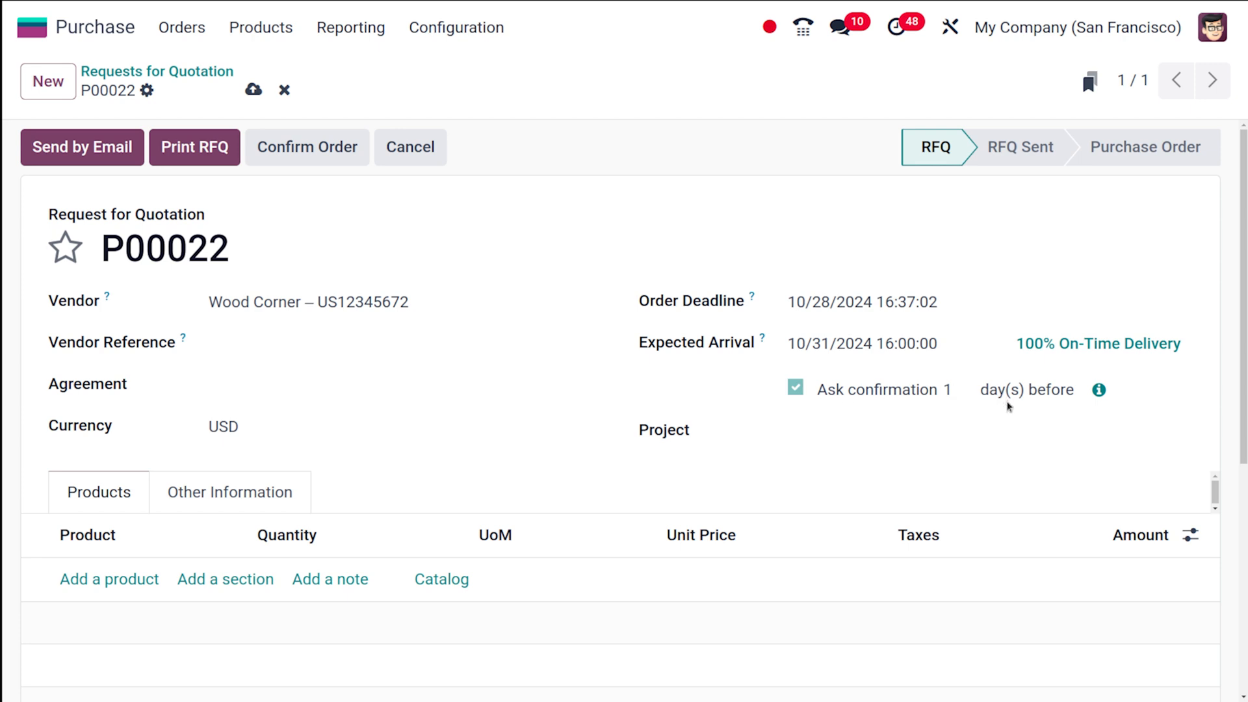
mouse_move(1014, 414)
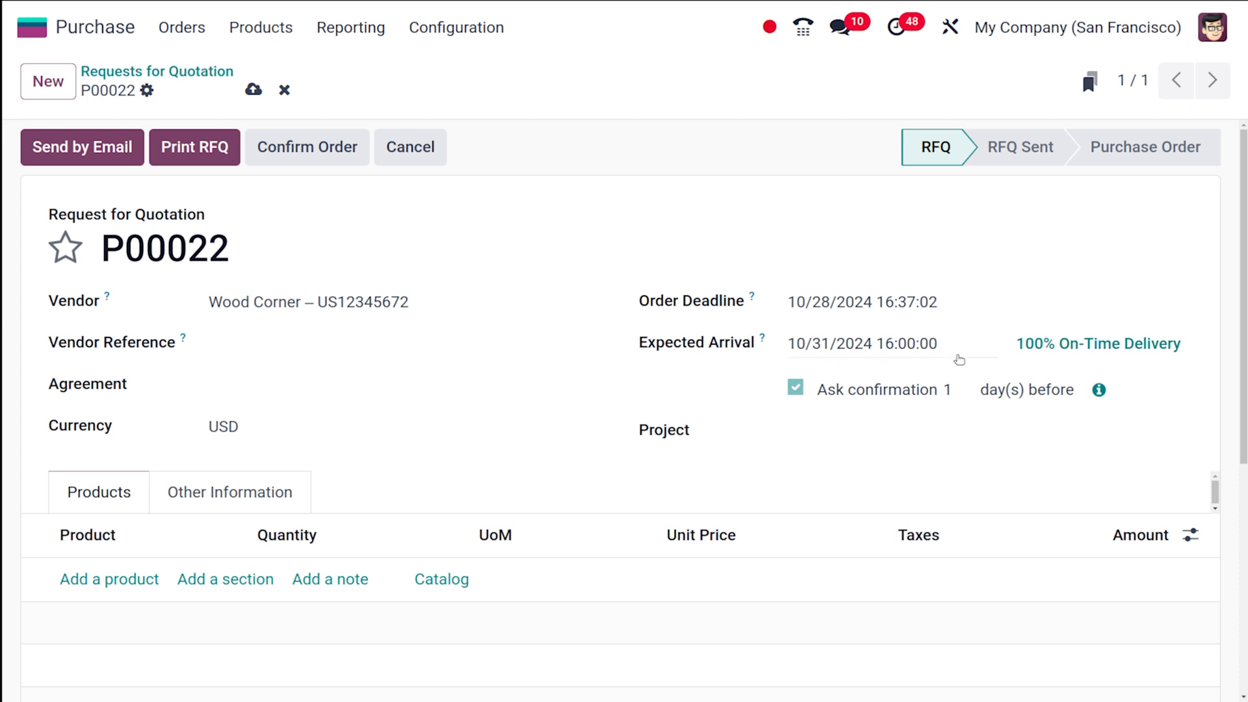
mouse_move(904, 255)
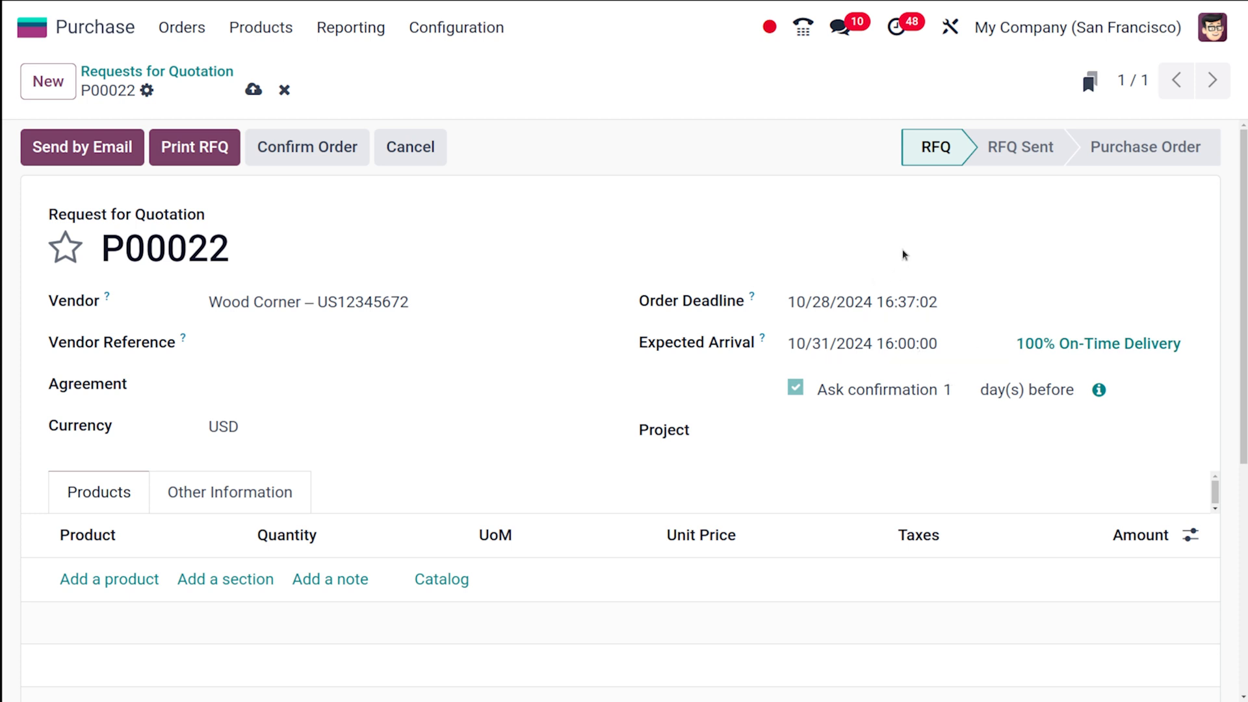
mouse_move(947, 390)
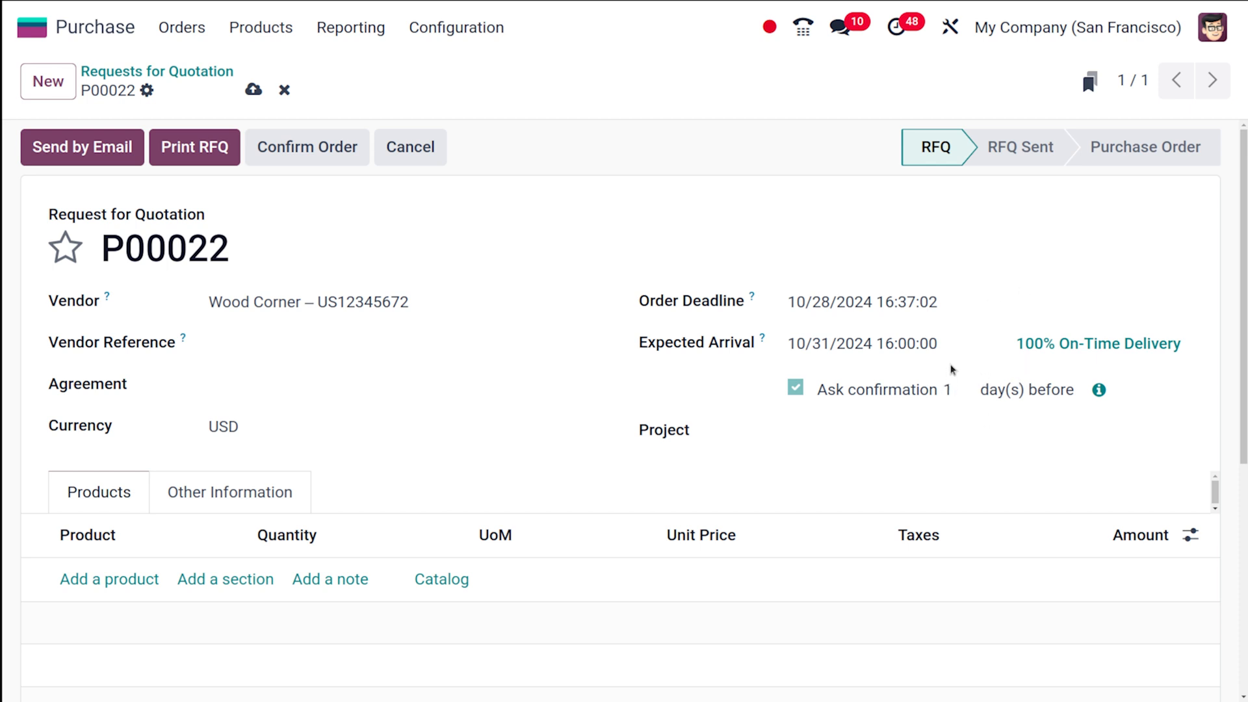
mouse_move(1099, 390)
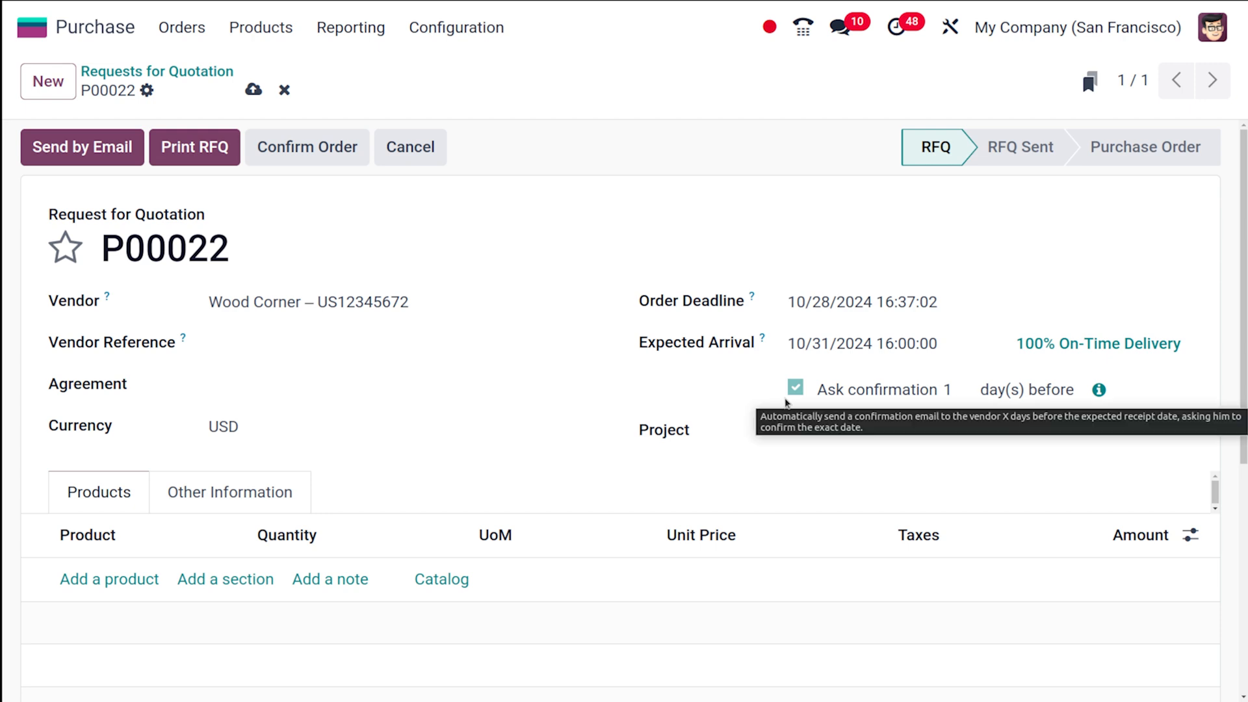
mouse_move(790, 405)
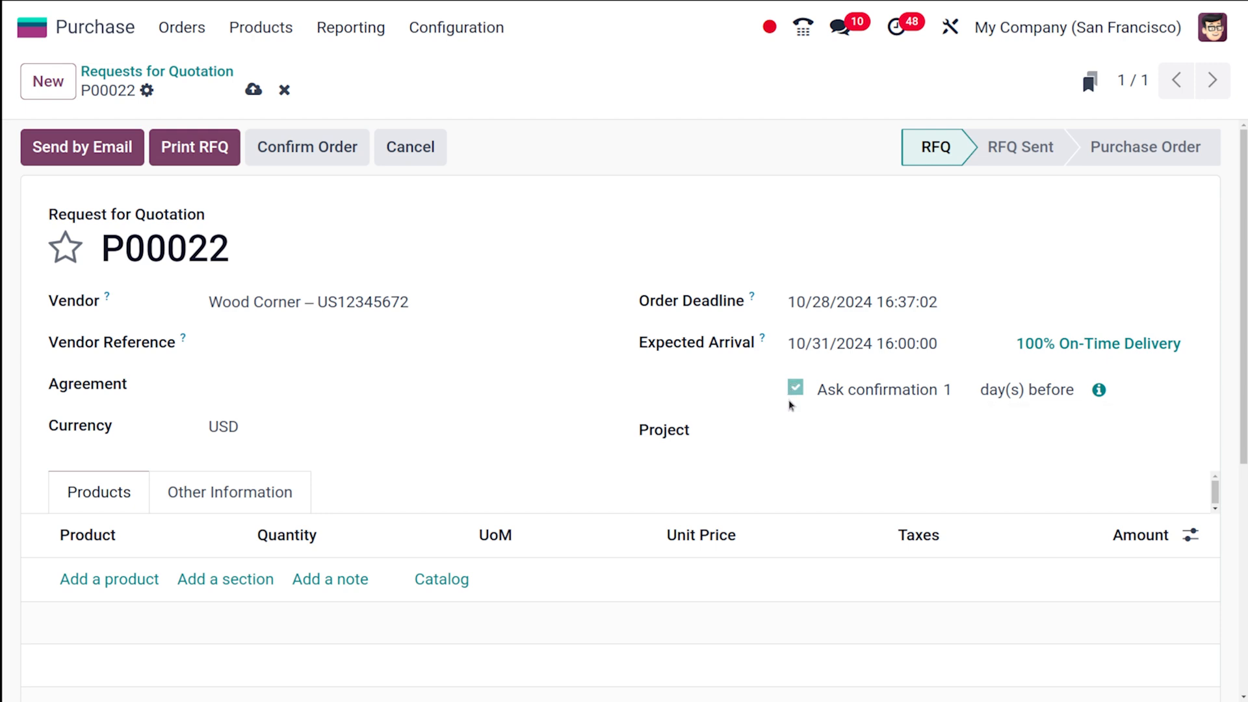
mouse_move(783, 397)
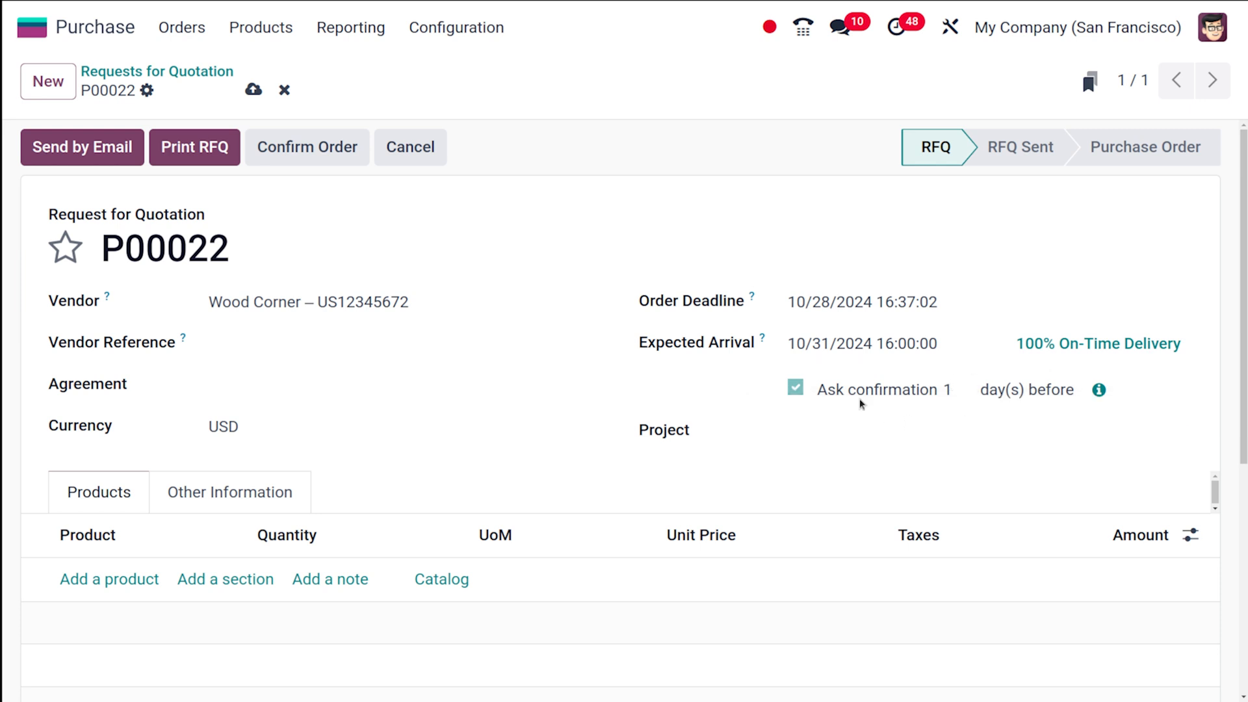
mouse_move(1099, 390)
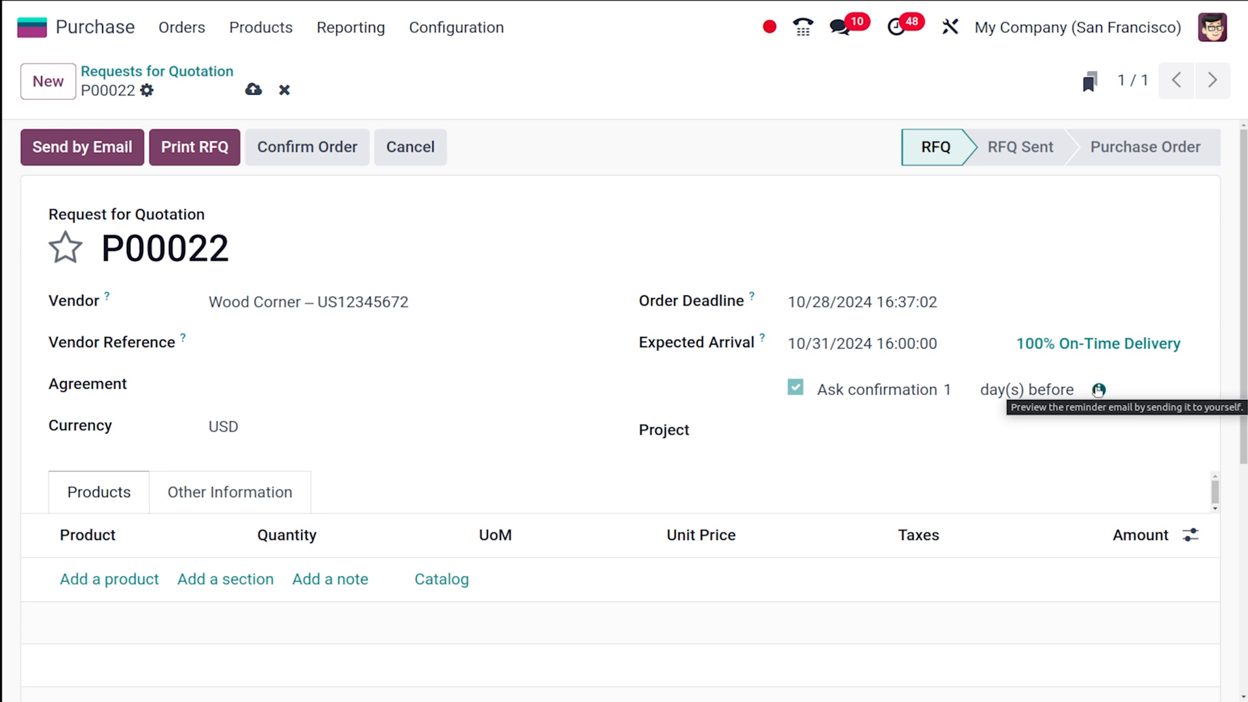
mouse_move(1100, 390)
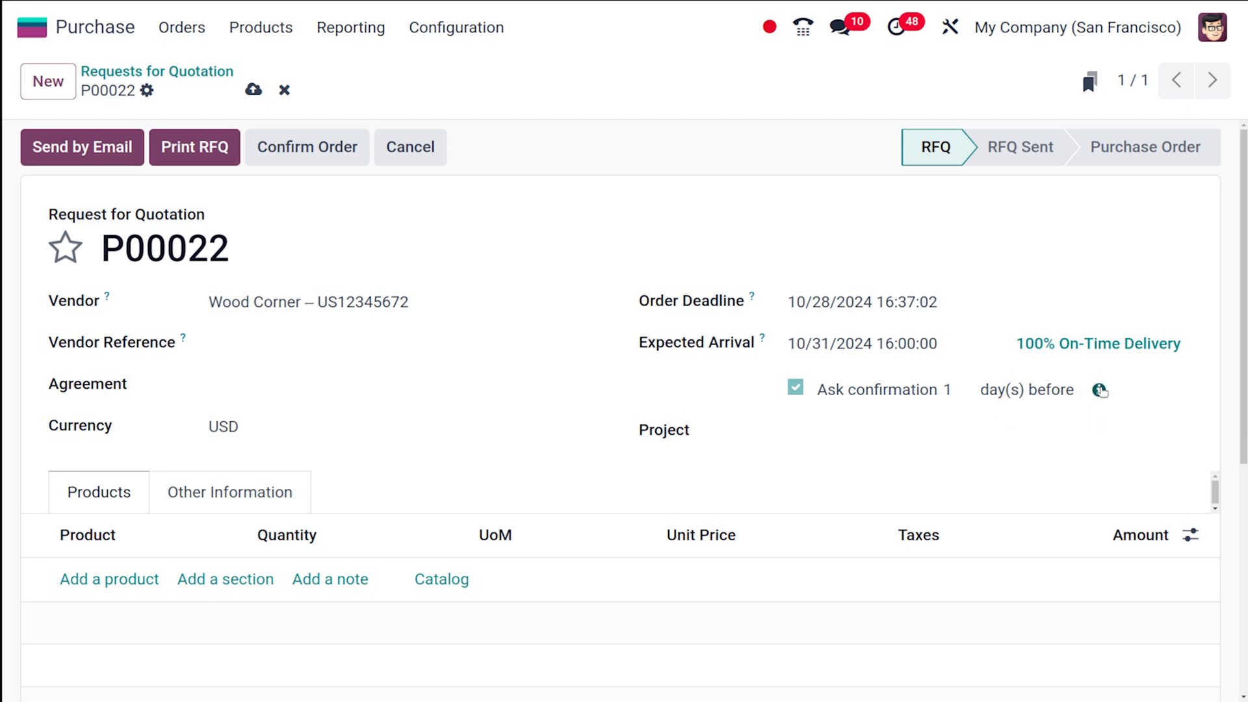
mouse_move(784, 454)
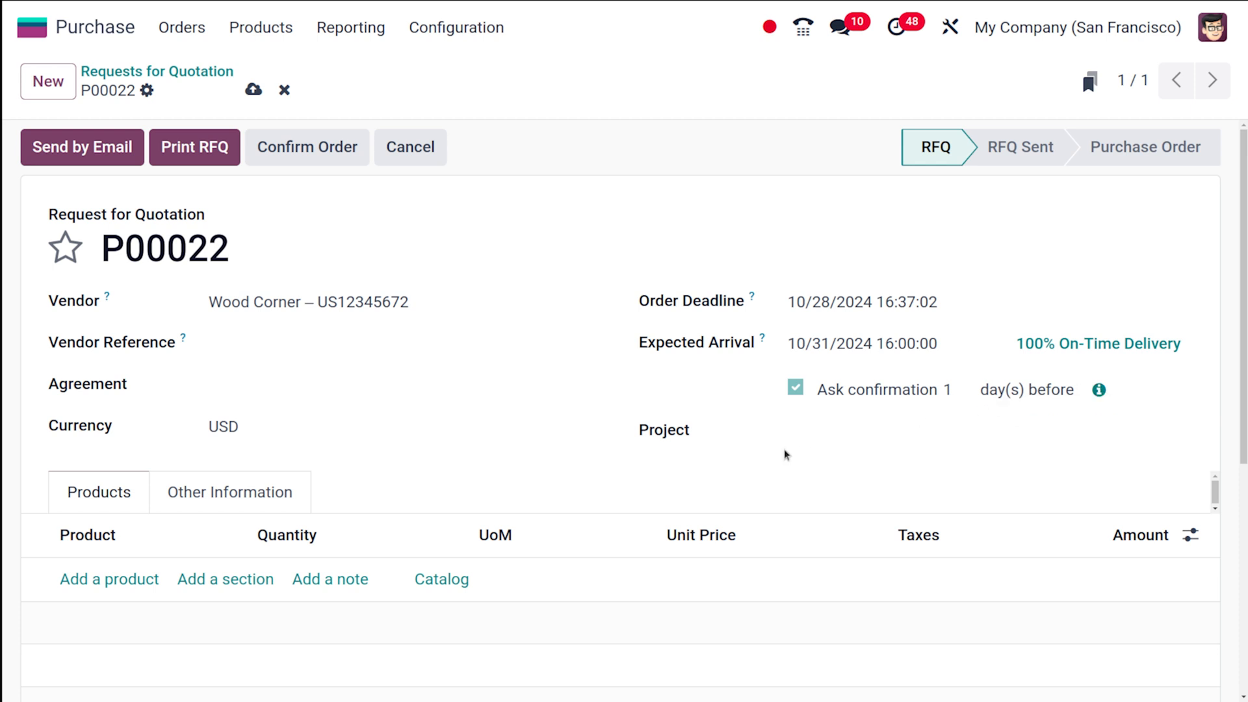
left_click(986, 432)
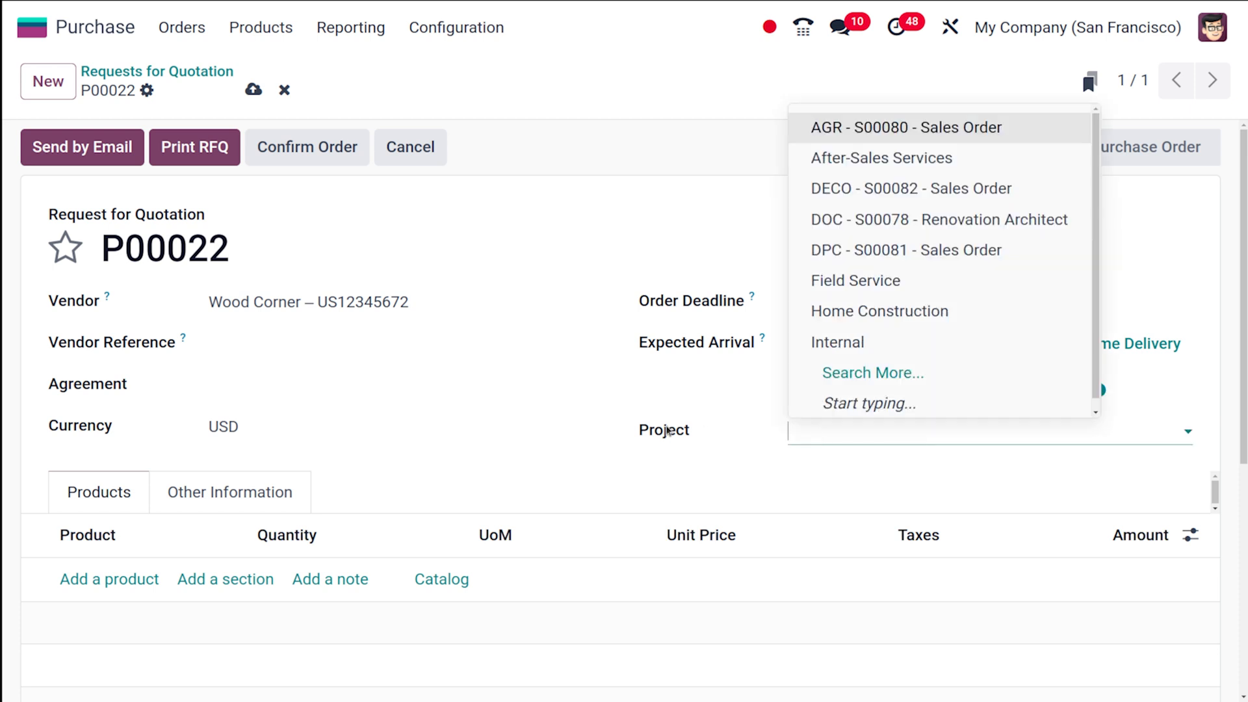
mouse_move(879, 157)
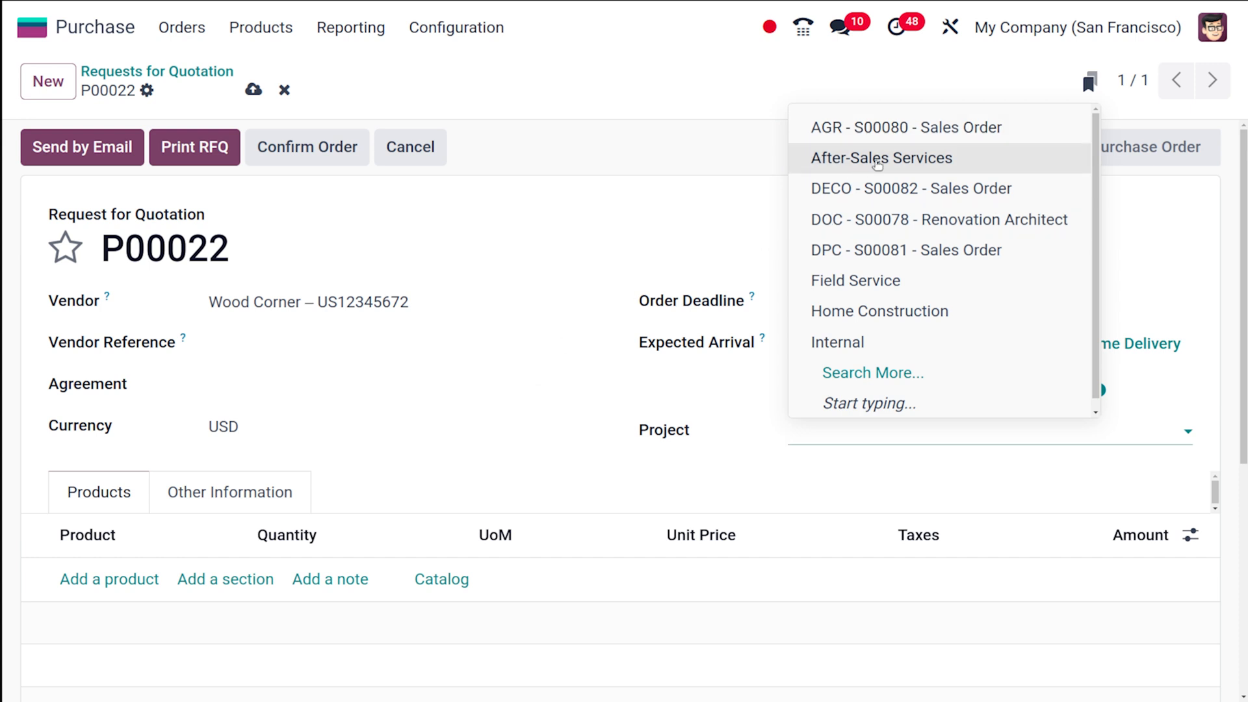
mouse_move(871, 189)
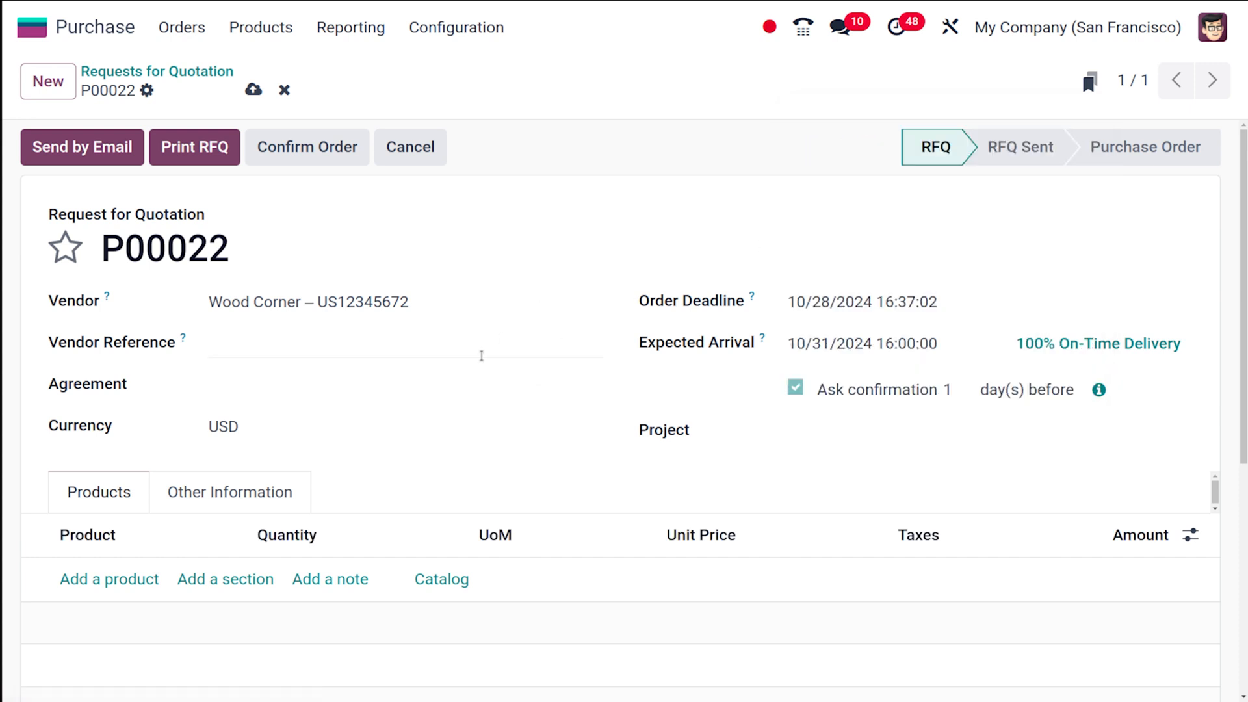
scroll("down", 3)
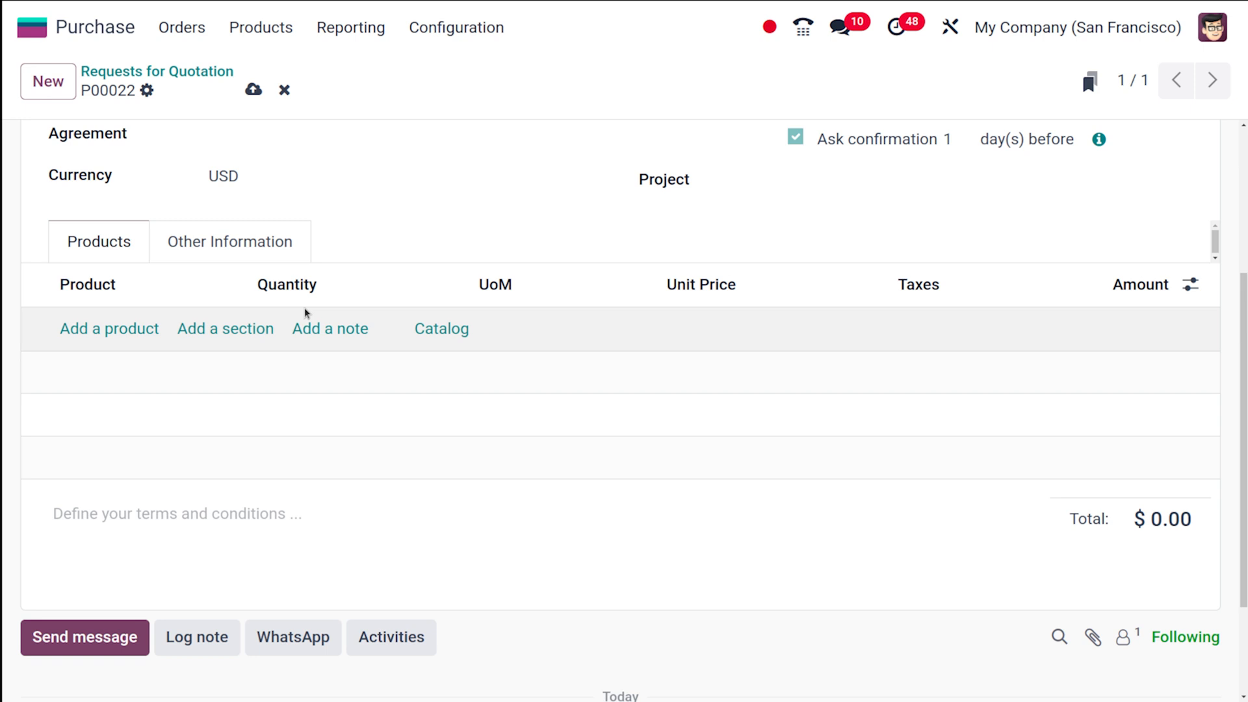
mouse_move(109, 329)
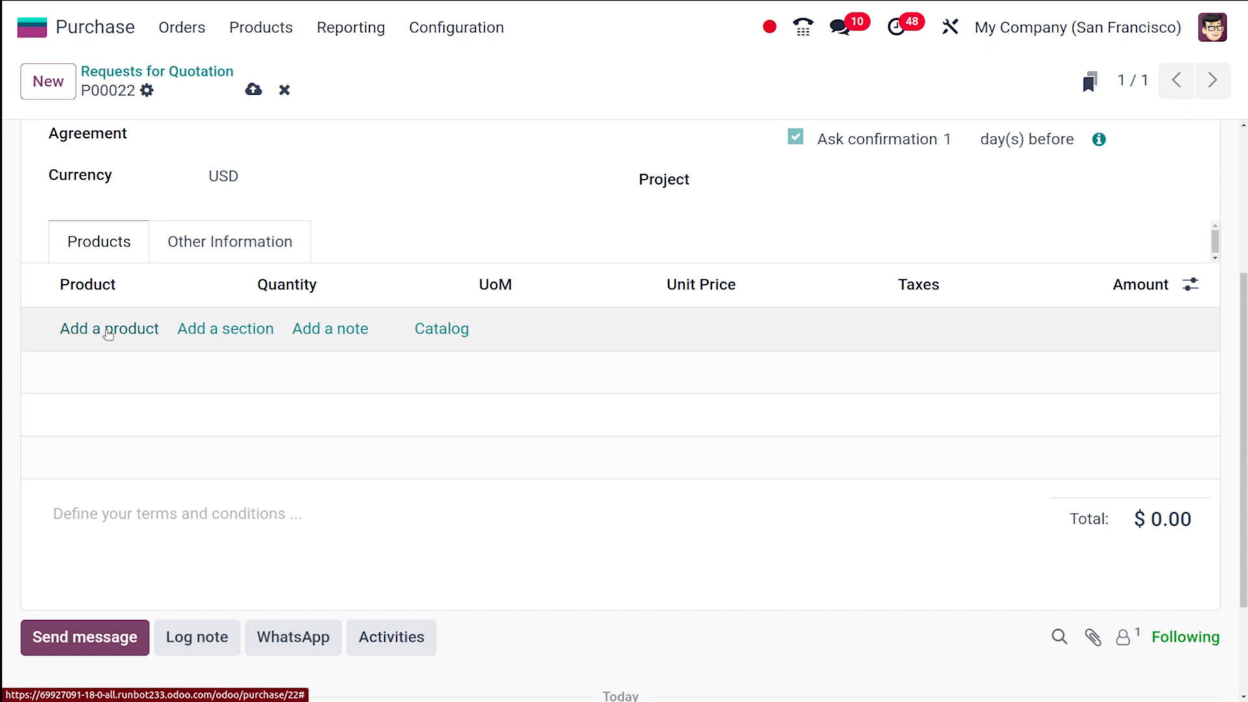
Add a line with one Acoustic Bloc Screens in the Wood variant at $287.00.
left_click(109, 328)
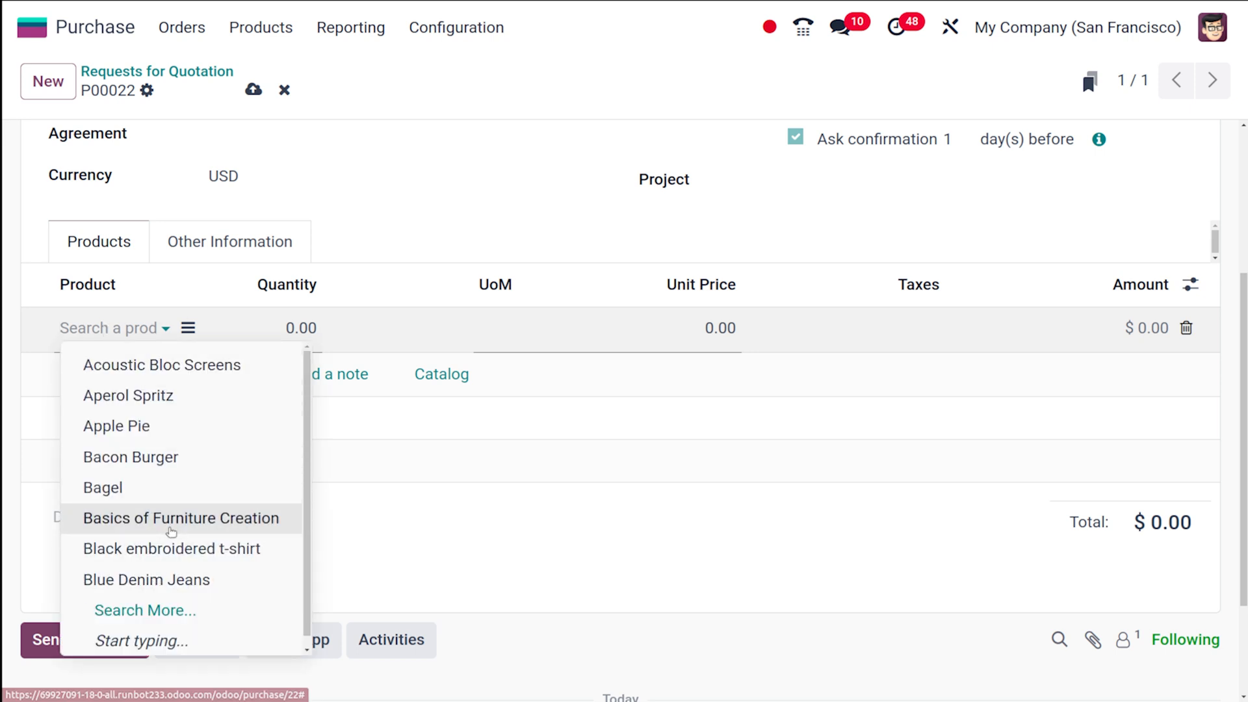
left_click(182, 518)
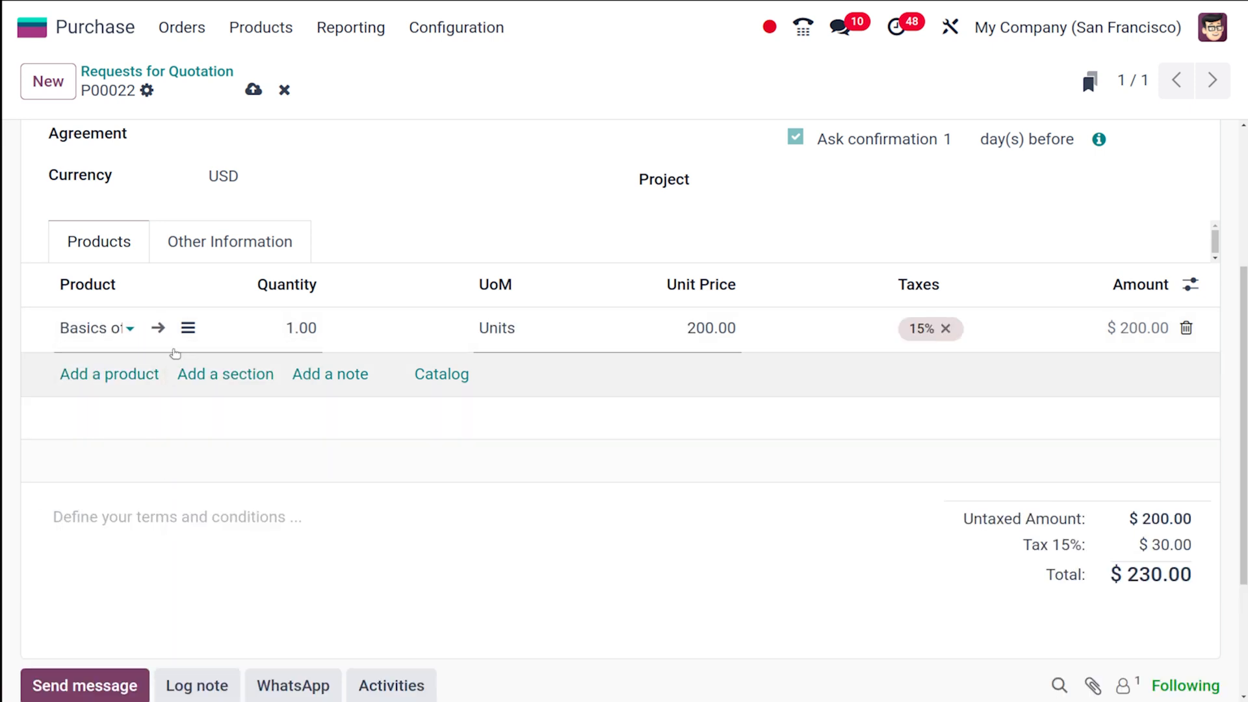
left_click(91, 328)
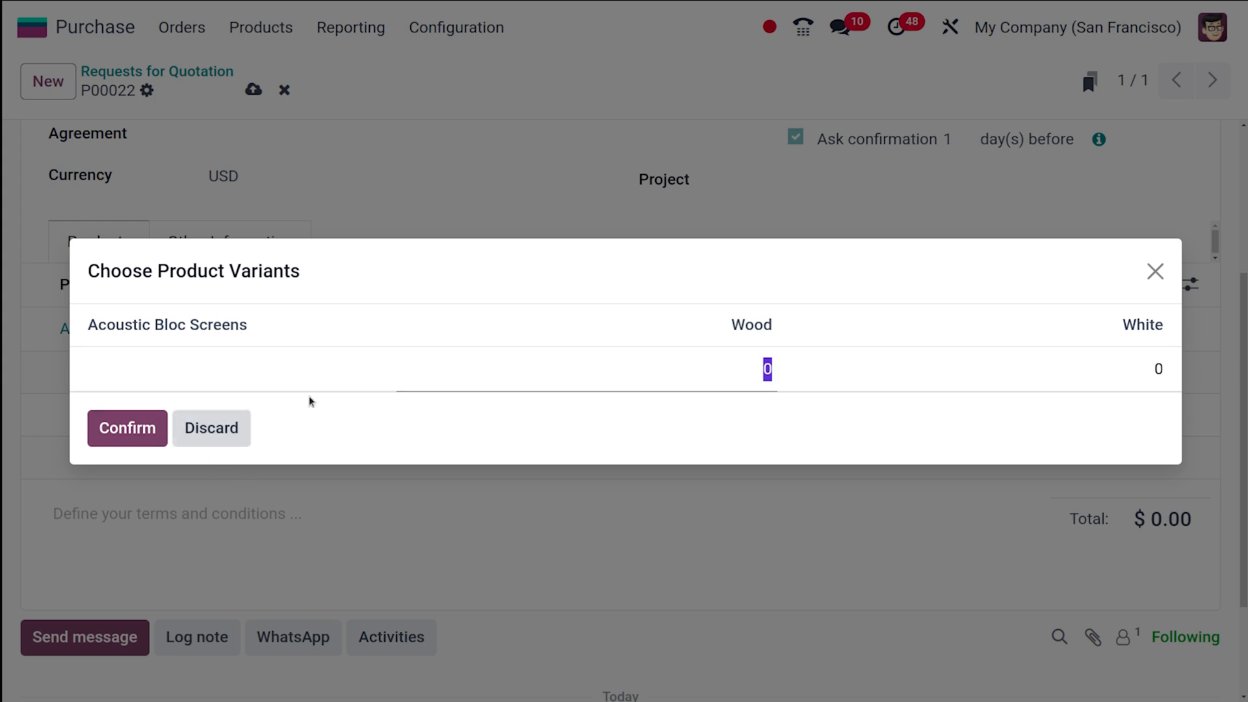
mouse_move(772, 366)
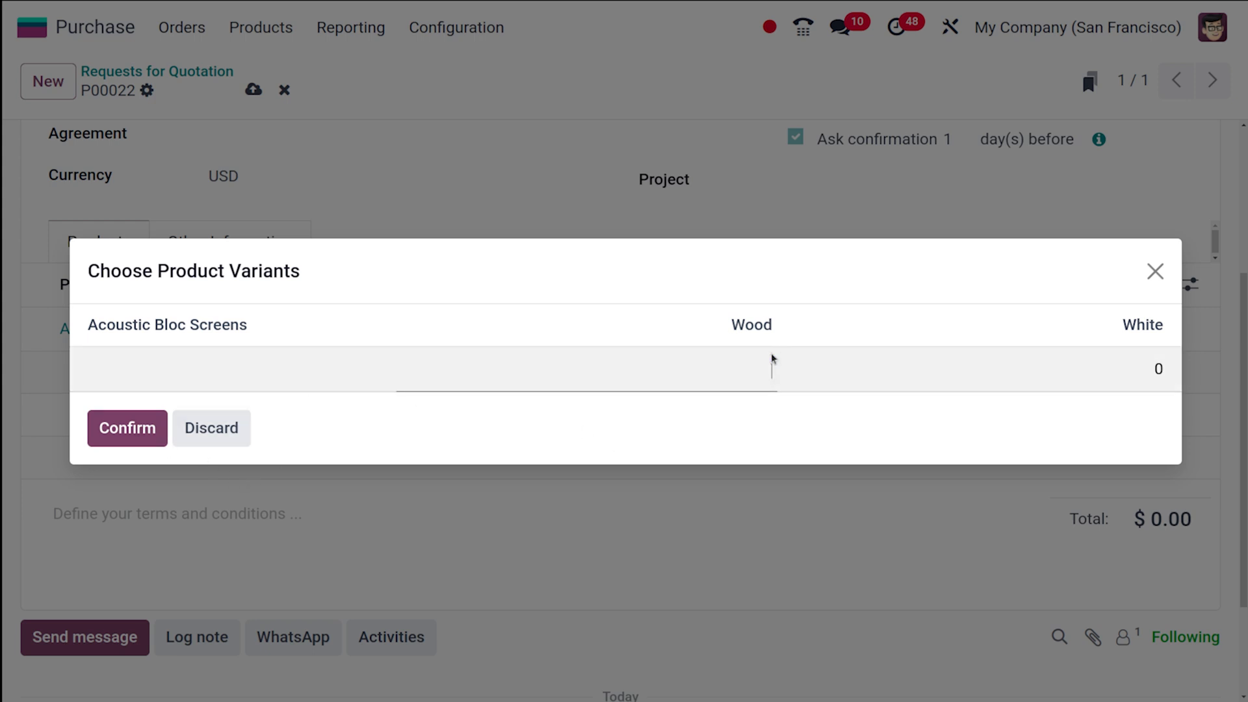
type("1")
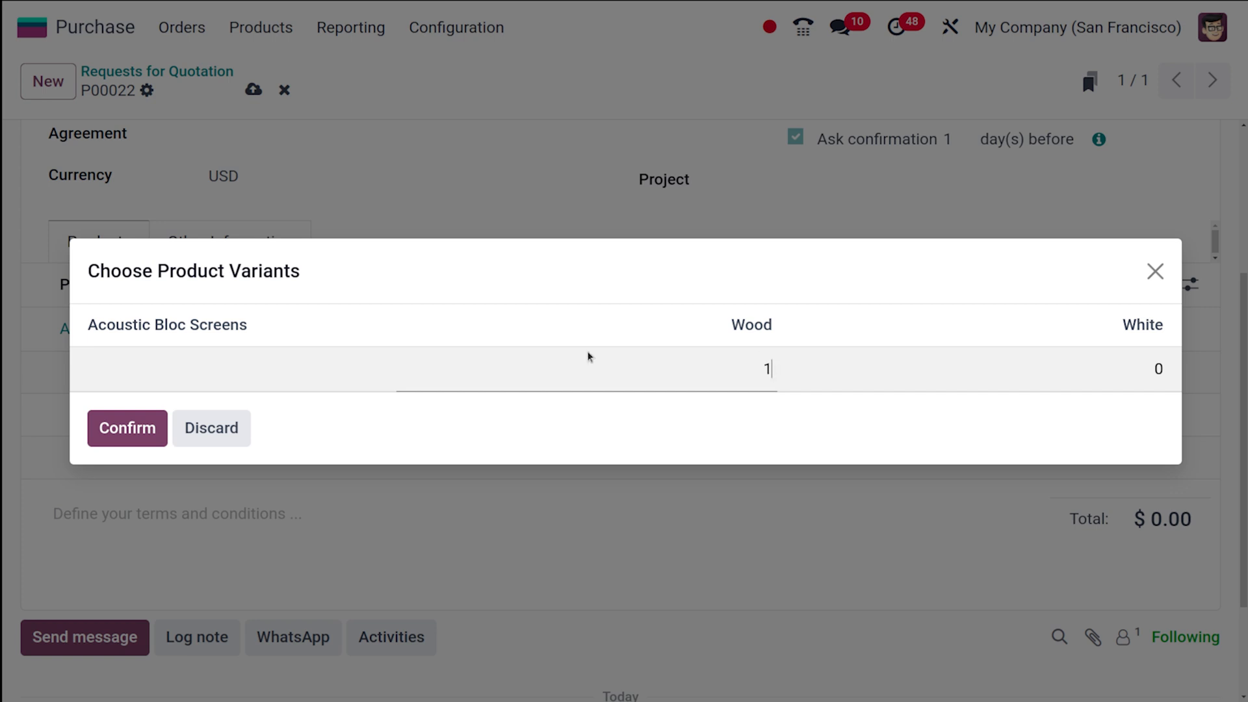
left_click(127, 429)
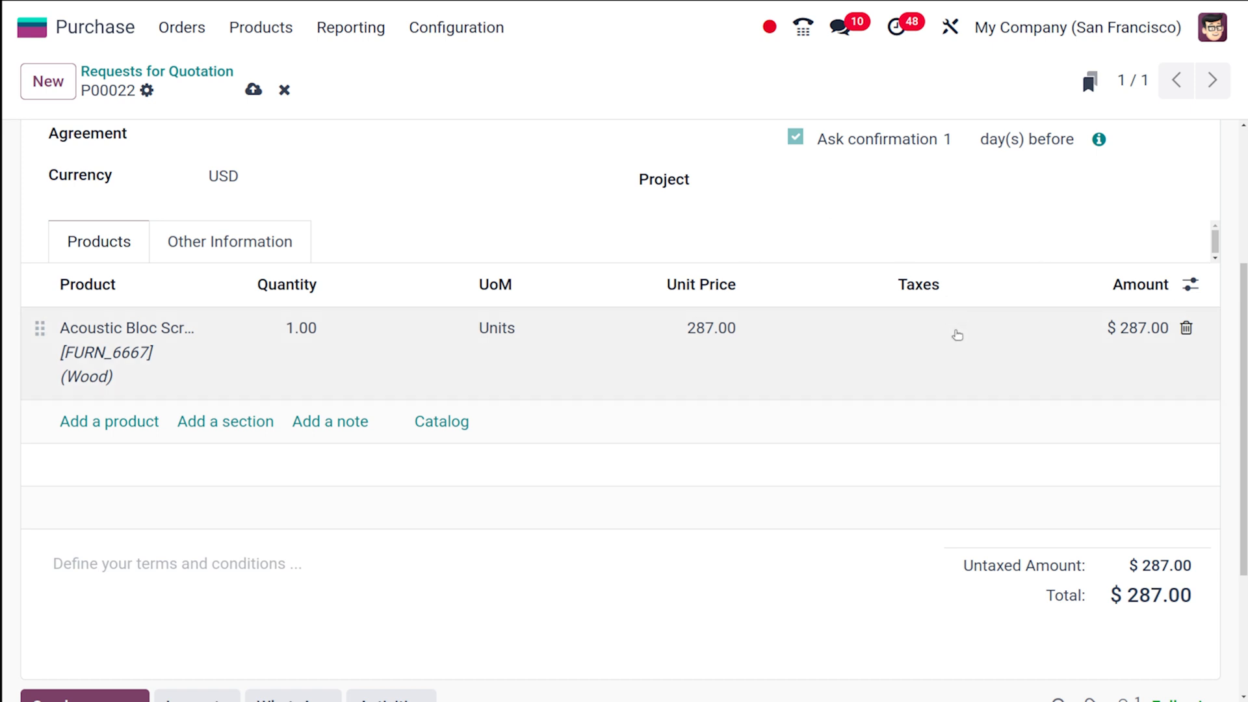
mouse_move(693, 348)
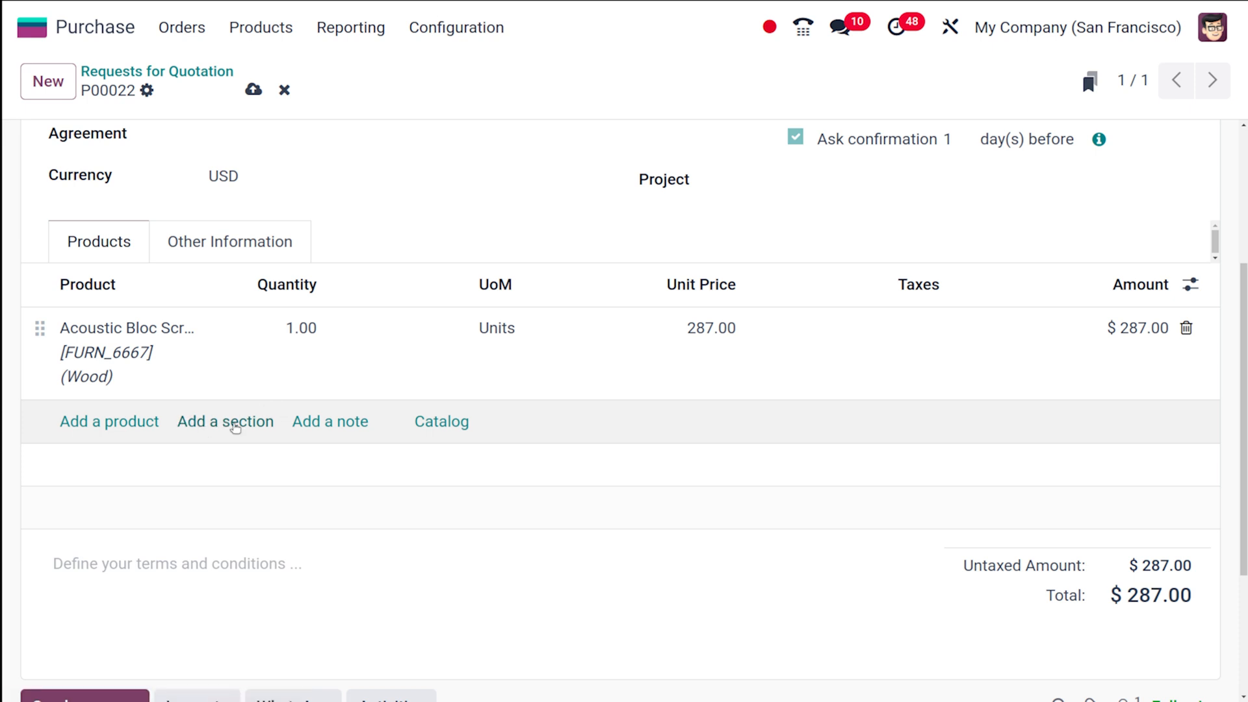
mouse_move(265, 406)
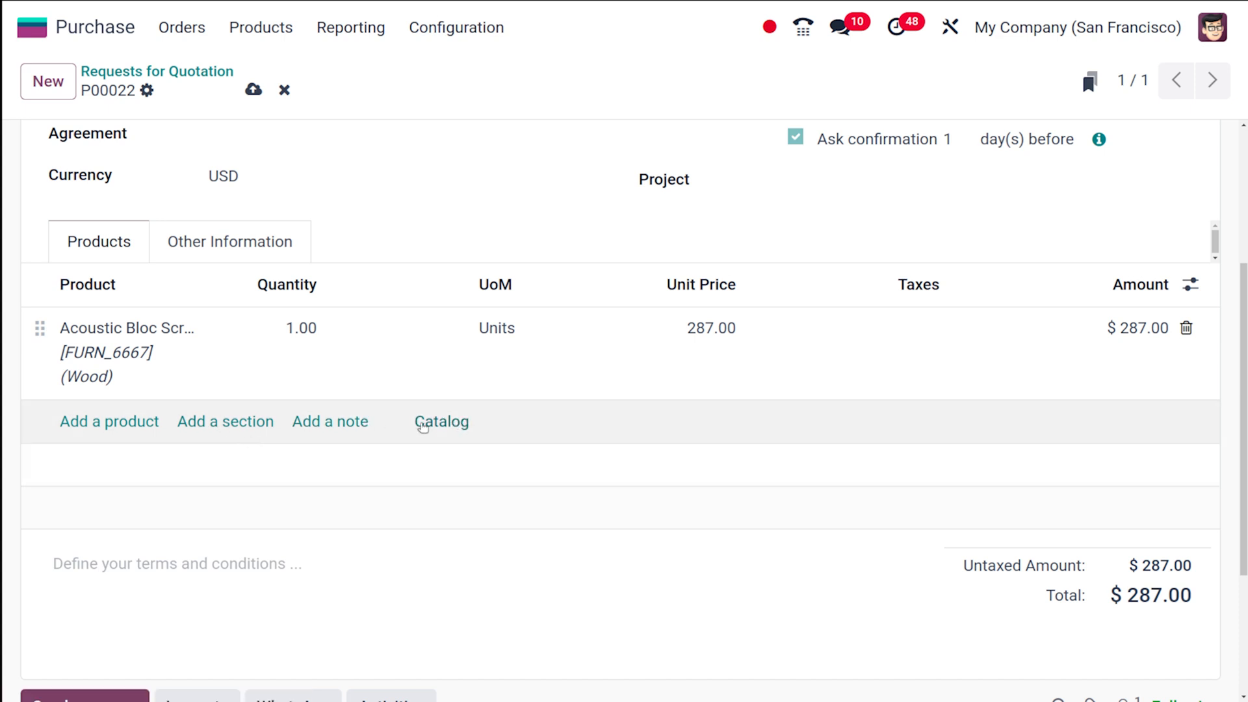
mouse_move(312, 454)
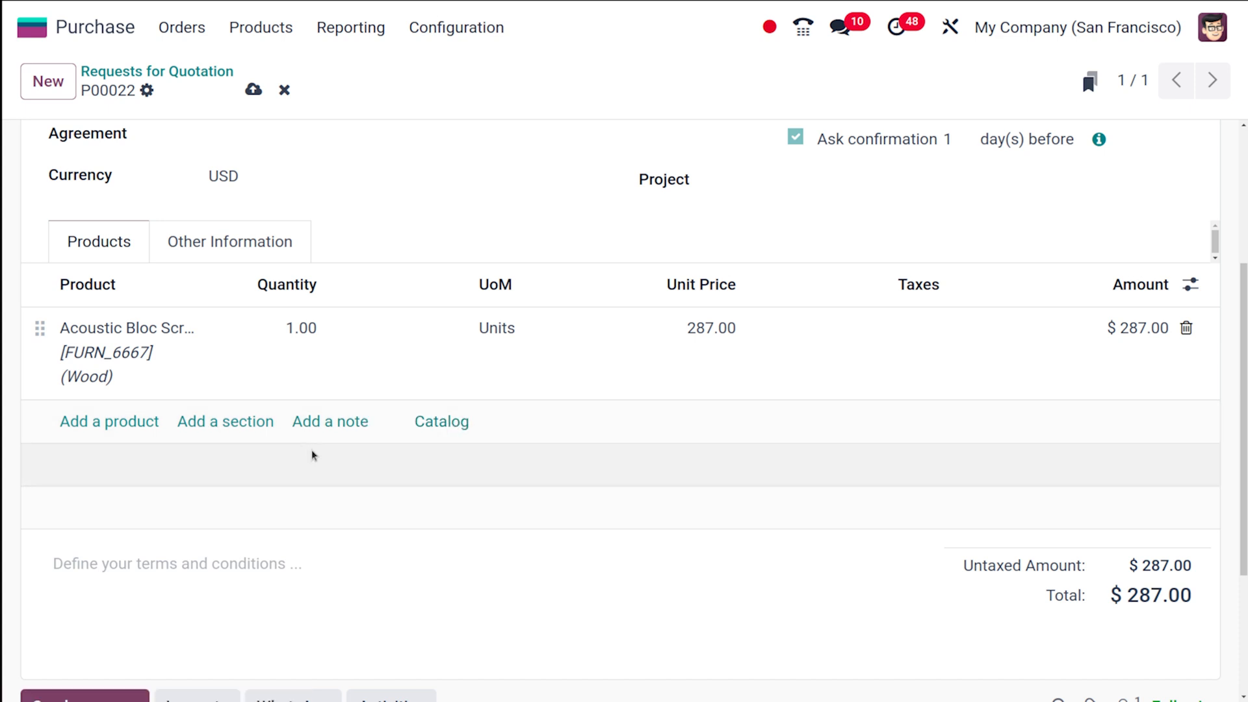
mouse_move(316, 483)
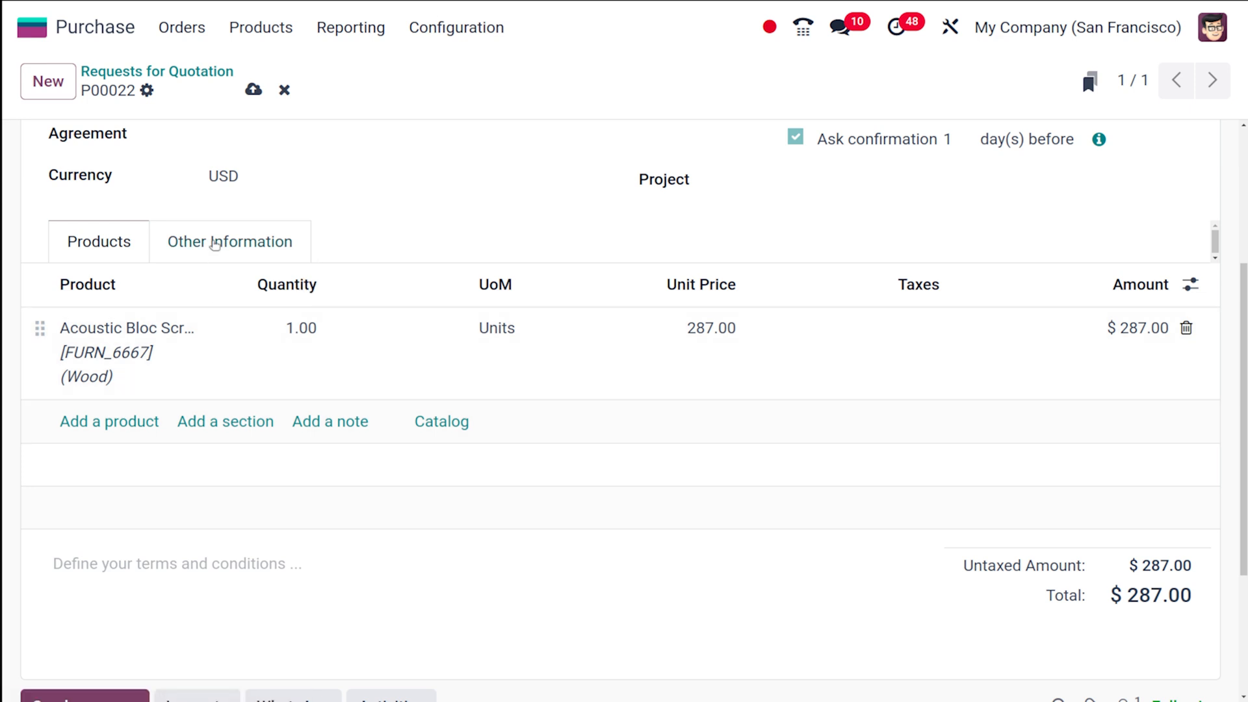
Review Other Information: buyer Mitchell Admin, company MIFTAHUN, End of Following Month terms, no incoterm.
left_click(229, 241)
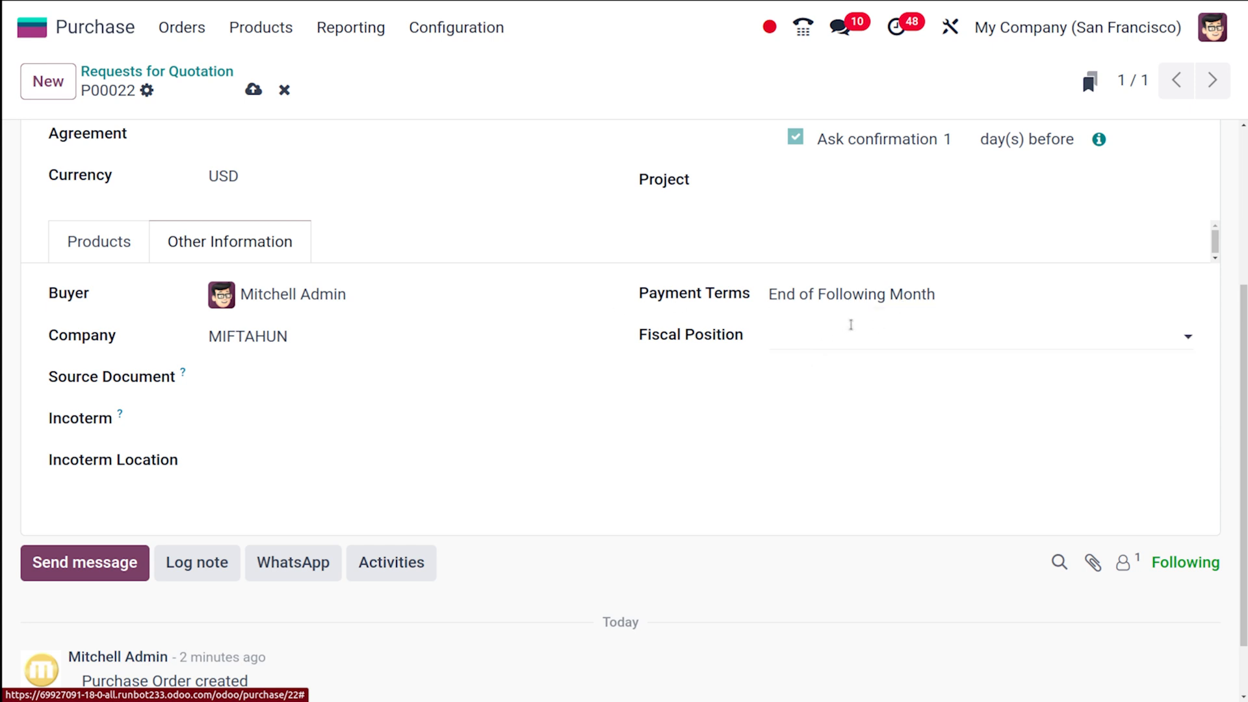
mouse_move(853, 327)
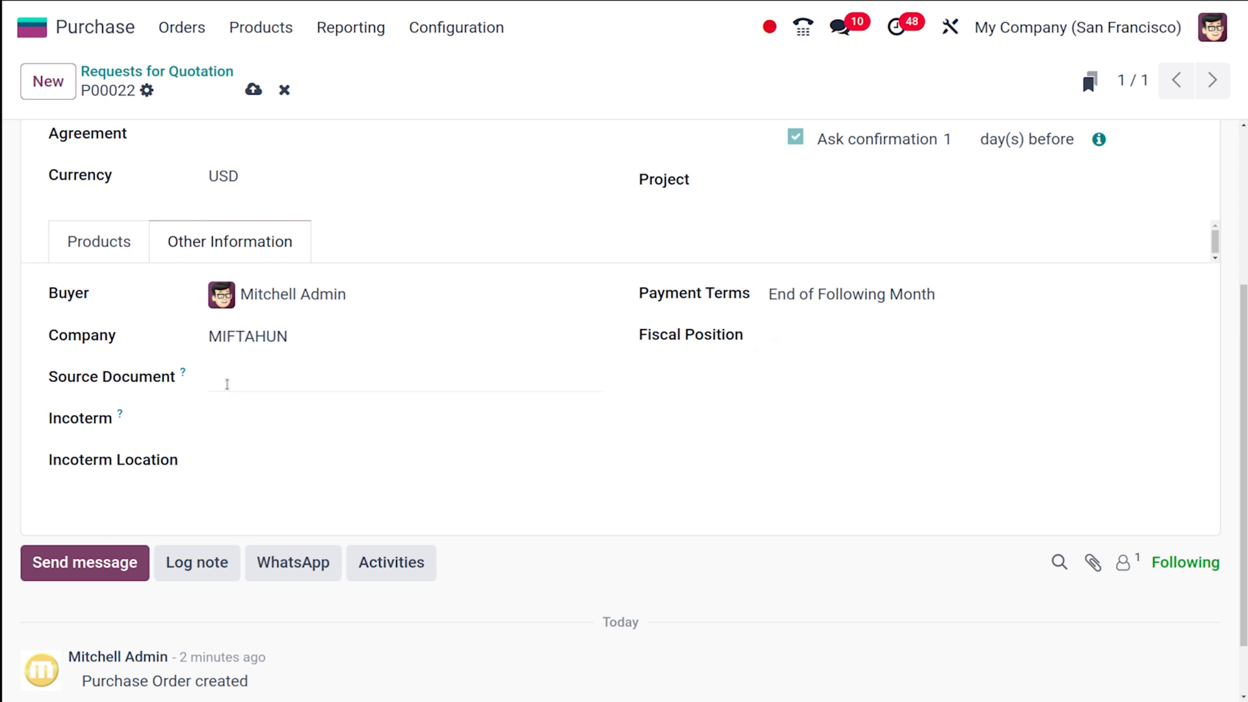
mouse_move(182, 372)
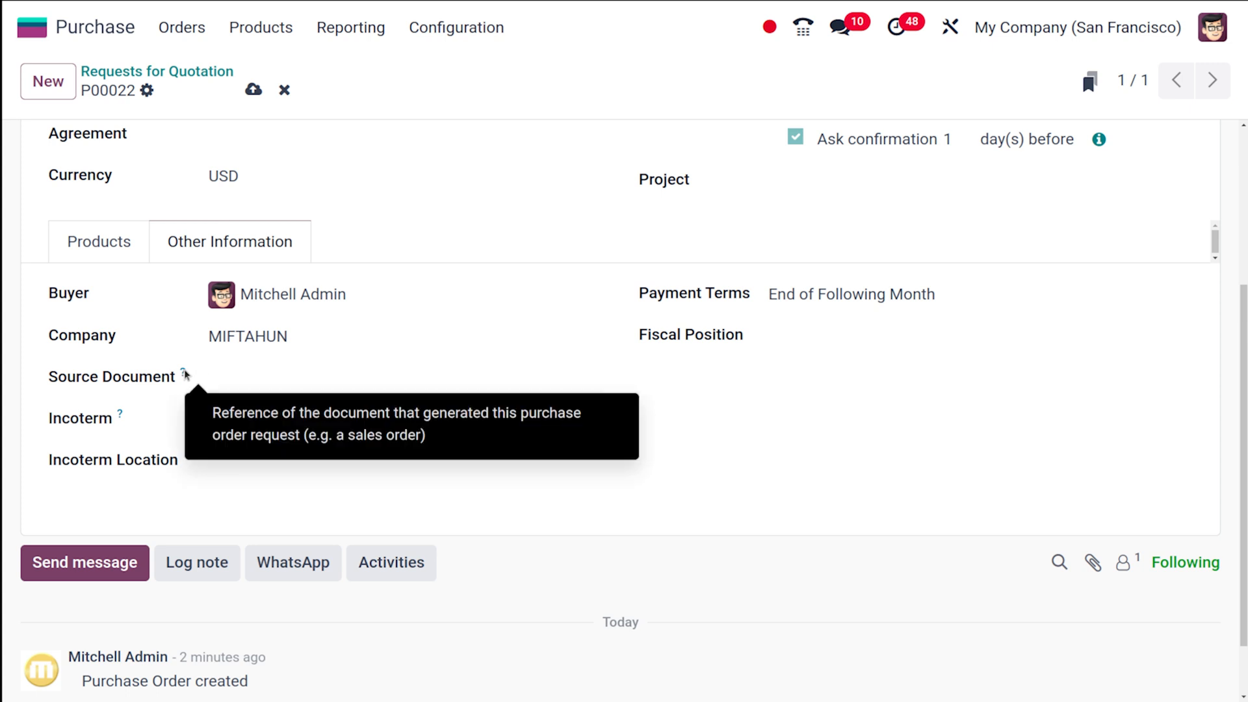
mouse_move(242, 554)
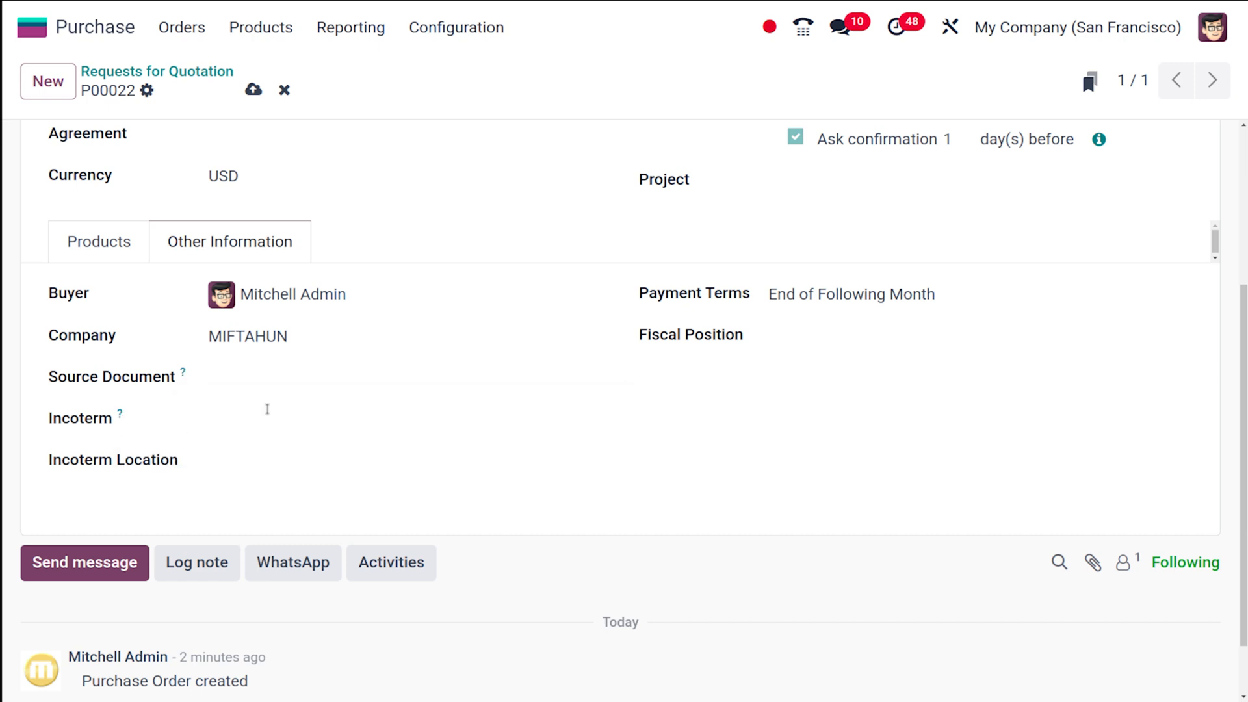
left_click(366, 420)
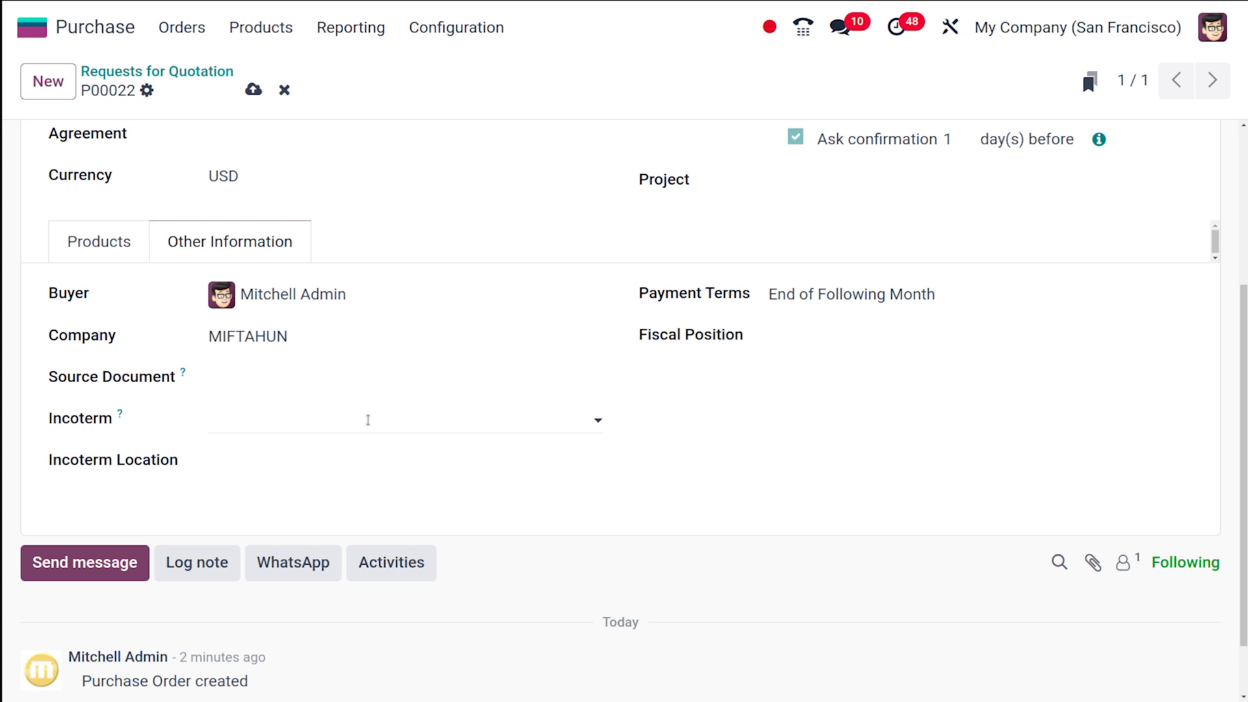
mouse_move(121, 414)
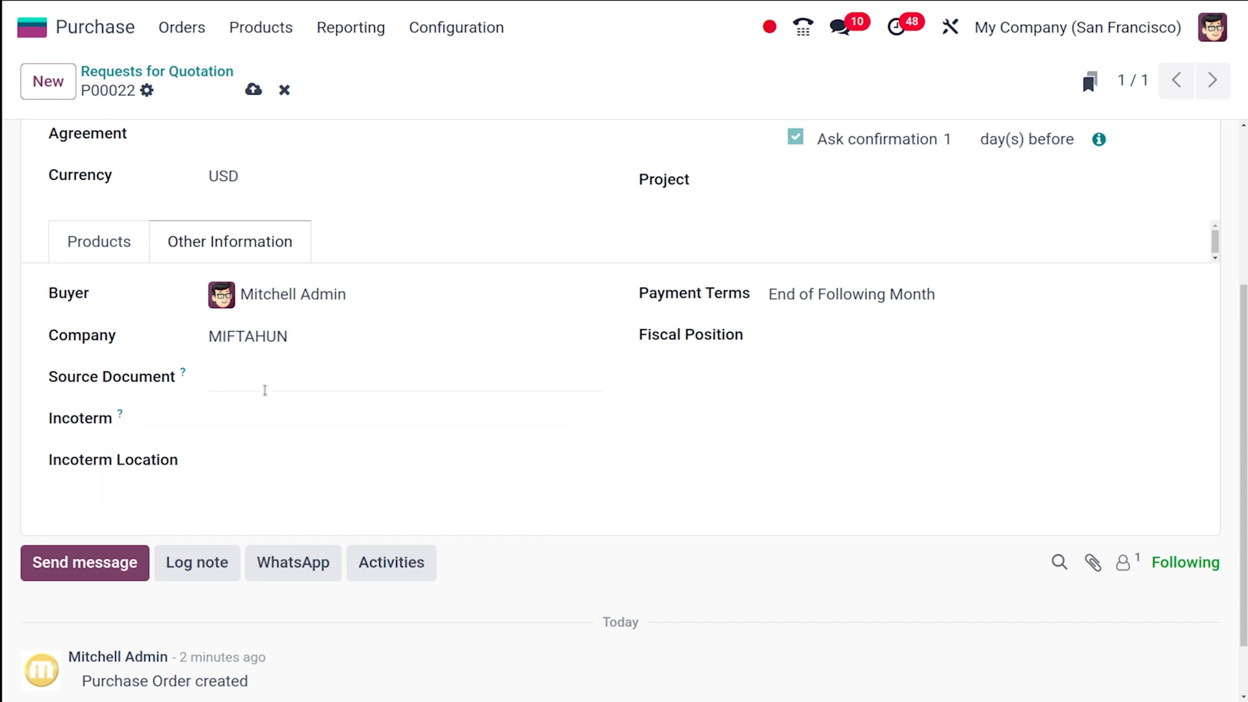
left_click(405, 421)
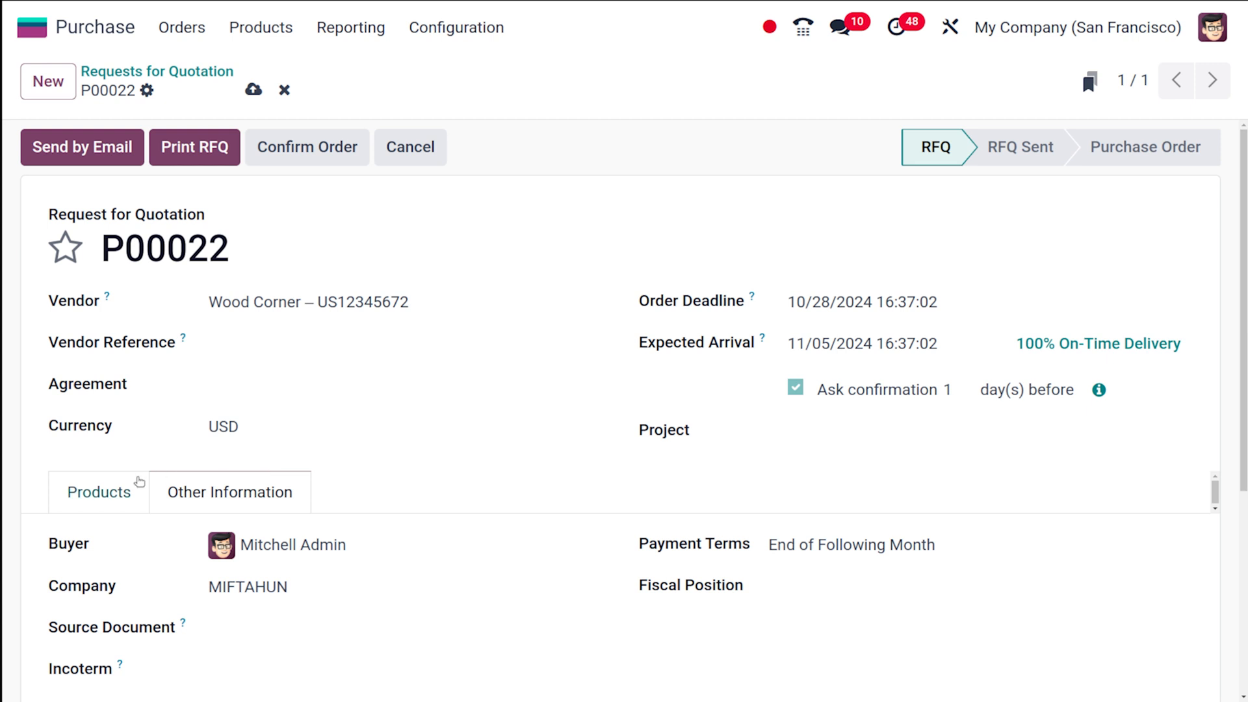
Return to the Products tab showing Acoustic Bloc Screens (Wood) at $287.00.
left_click(99, 491)
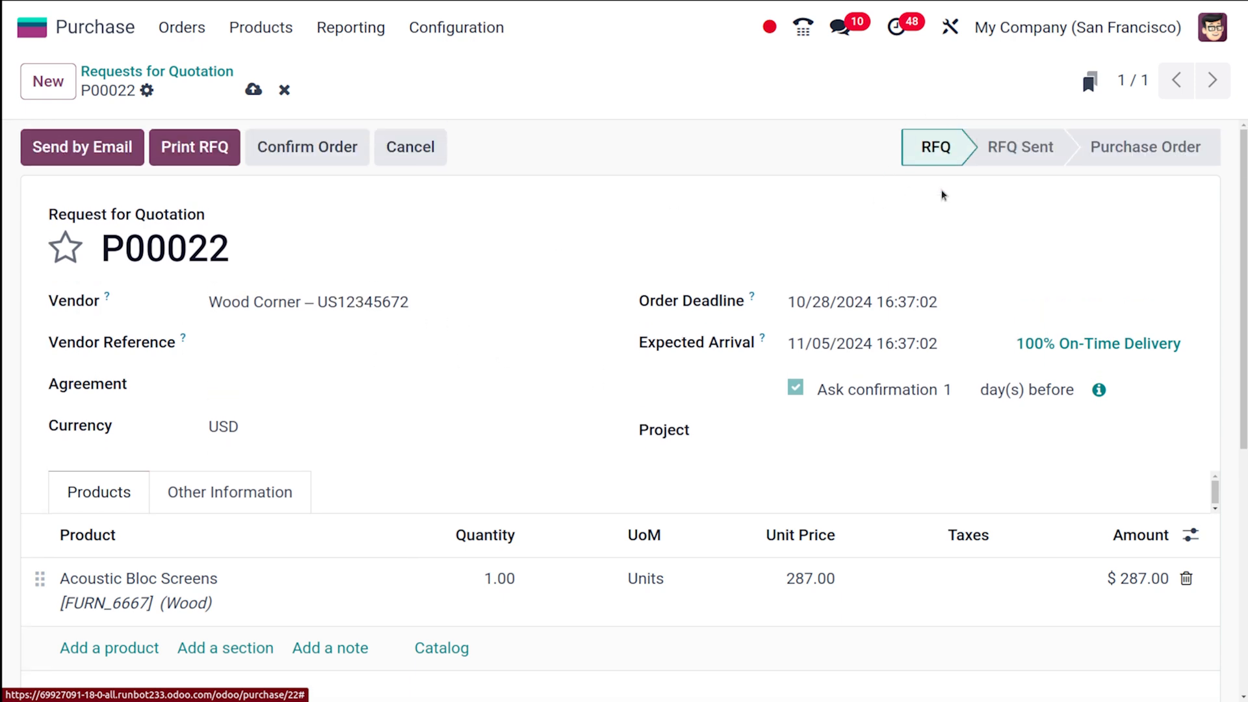
mouse_move(897, 167)
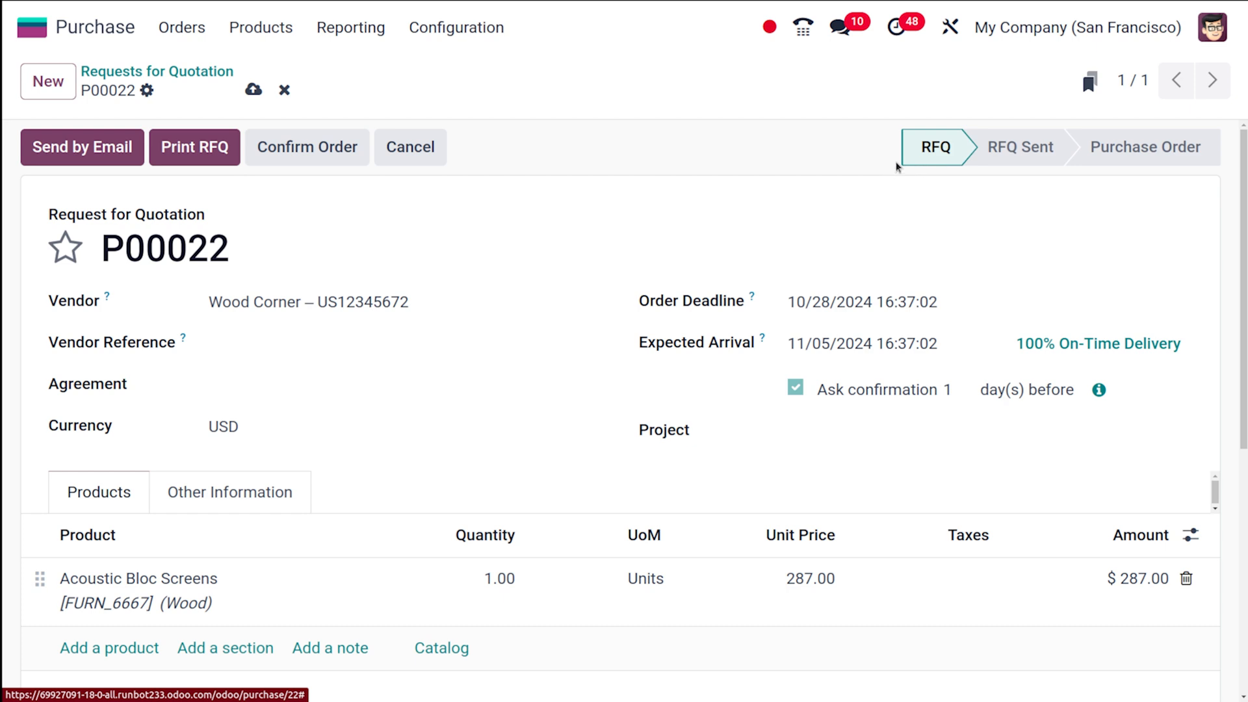
mouse_move(81, 147)
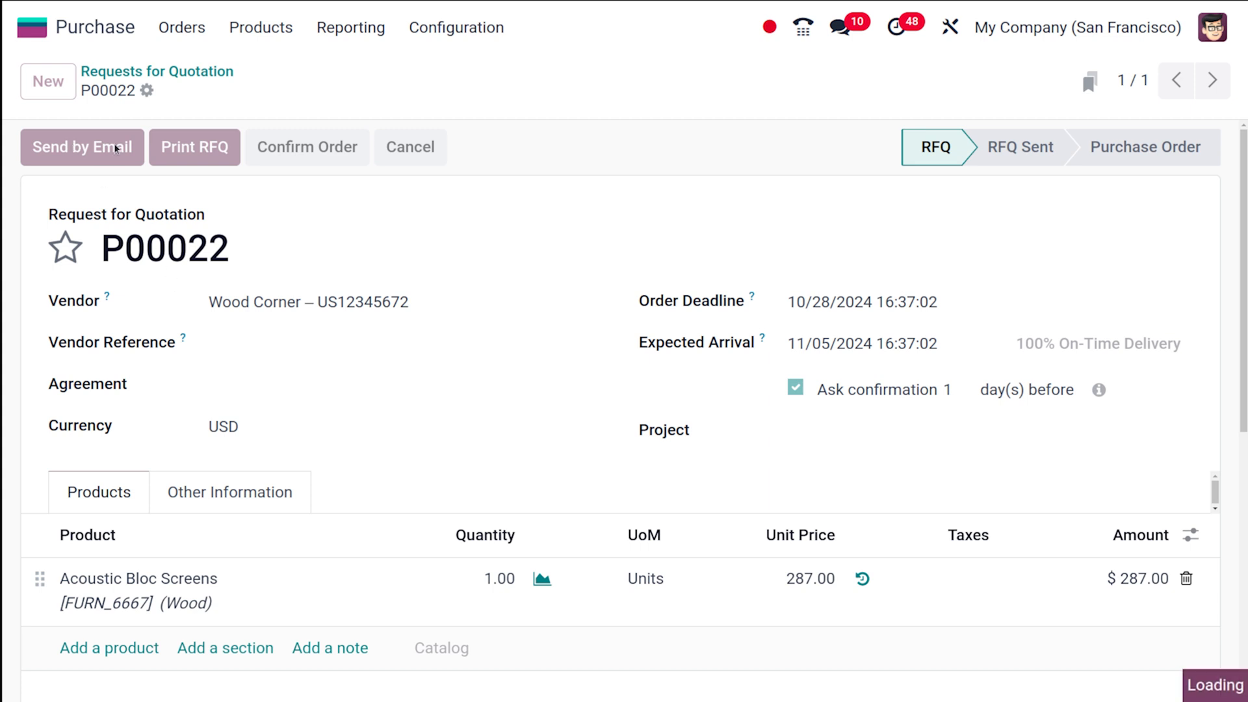
Email RFQ P00022 to Wood Corner and confirm the order.
left_click(81, 146)
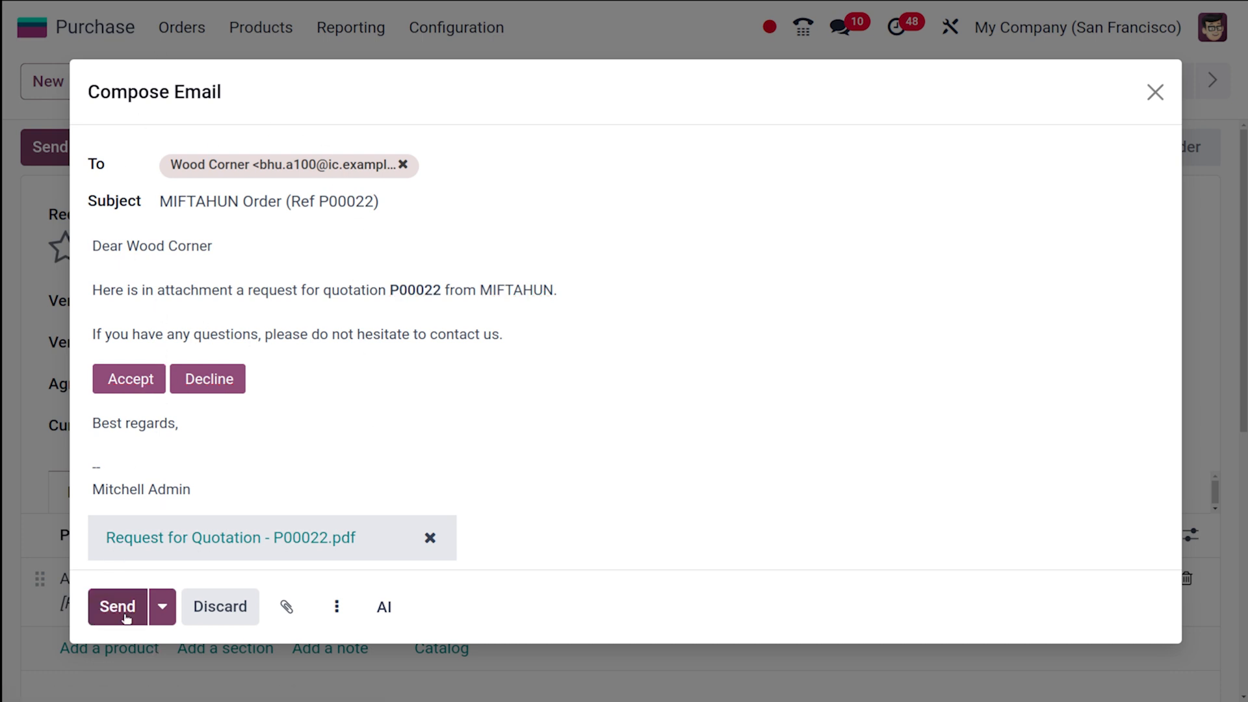
left_click(117, 606)
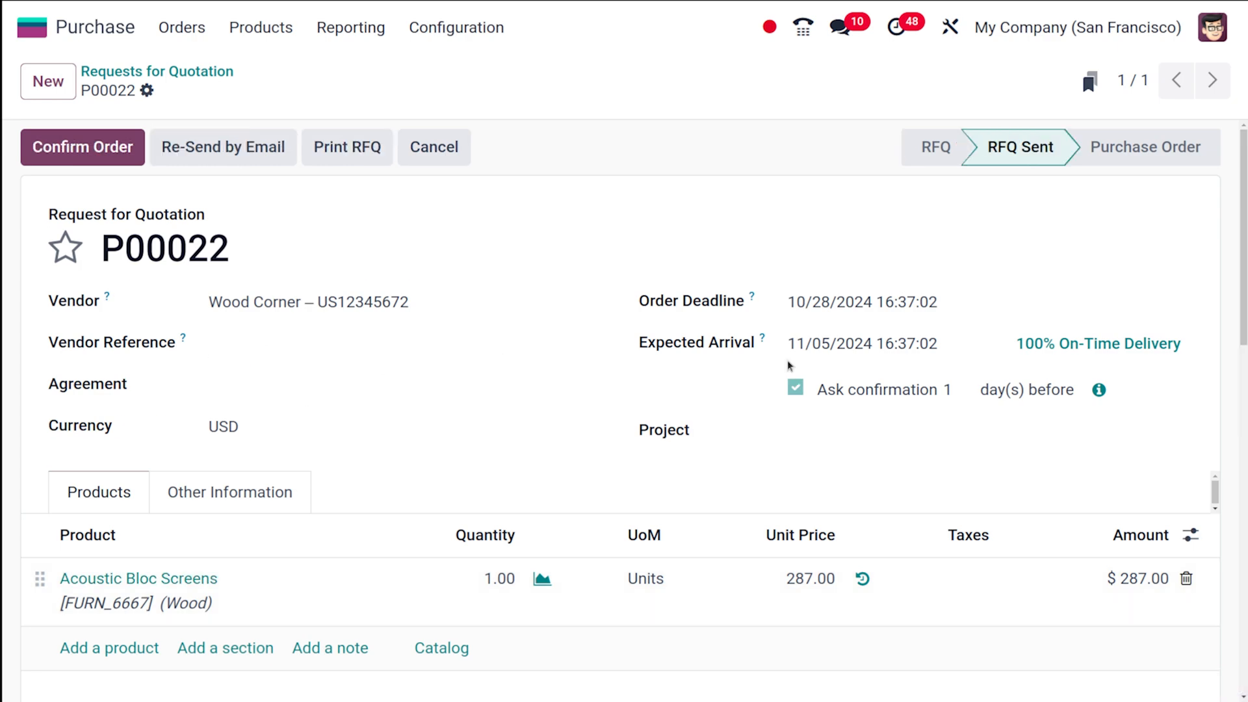
mouse_move(1021, 181)
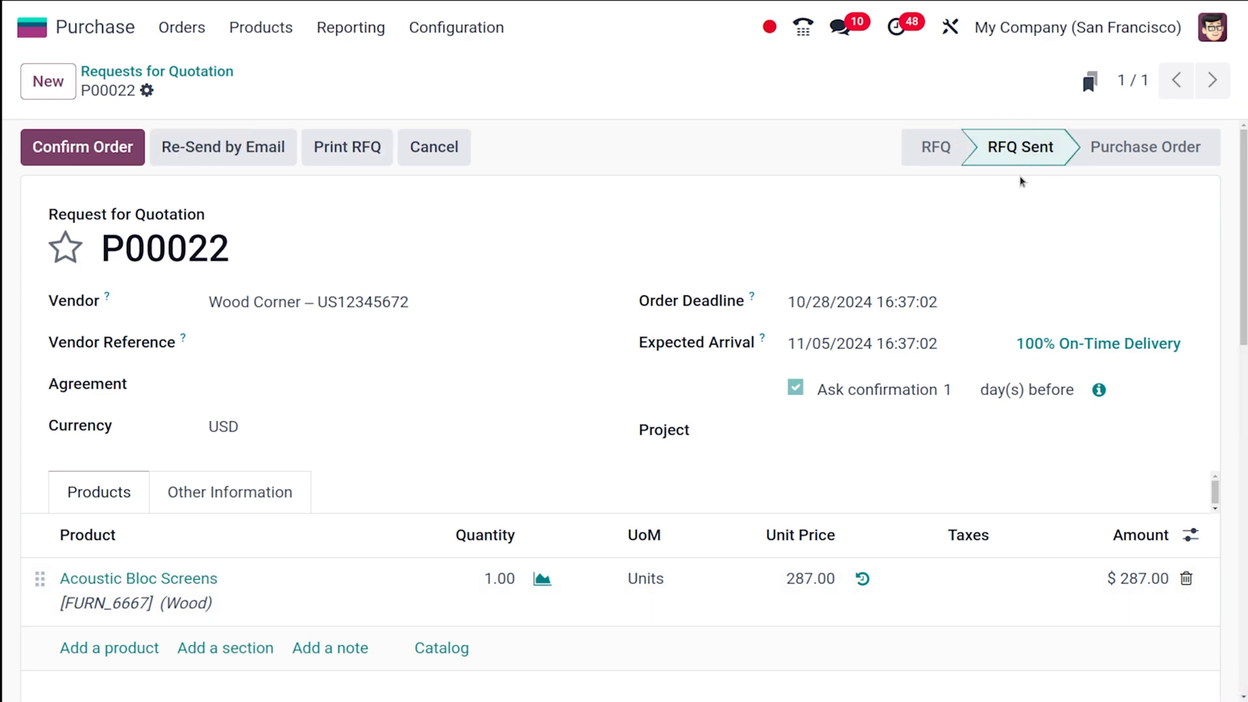
mouse_move(733, 208)
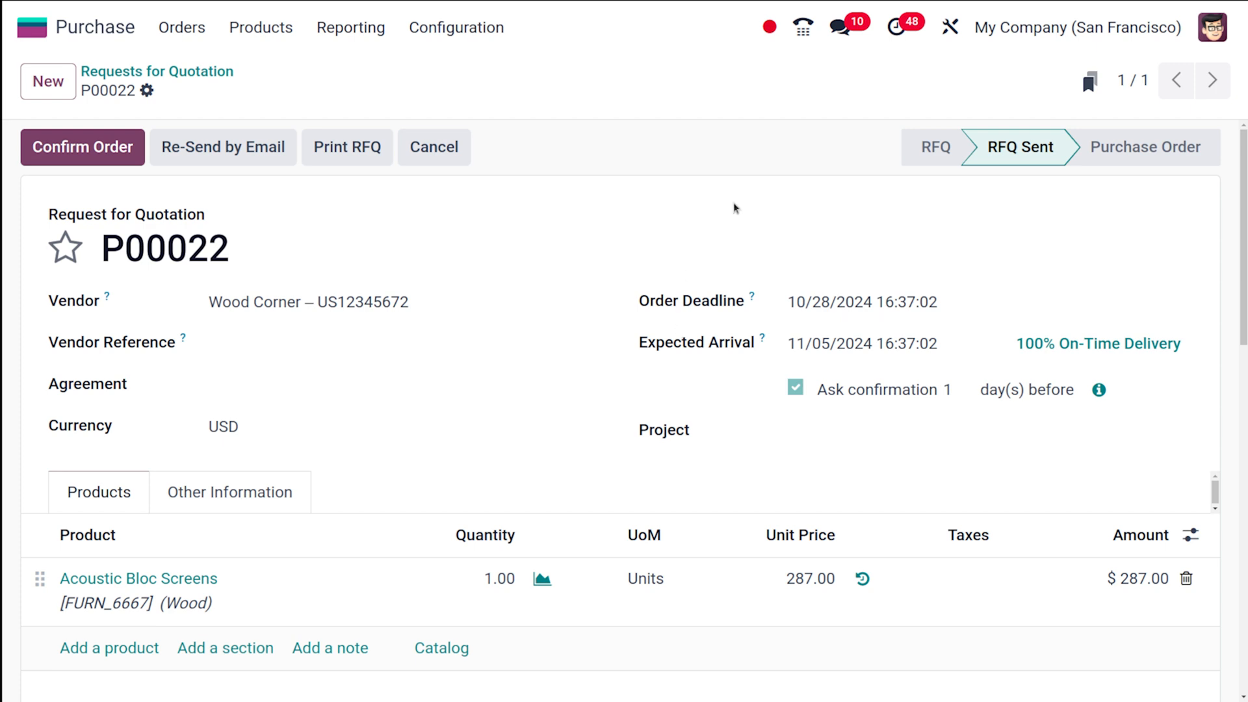
mouse_move(671, 171)
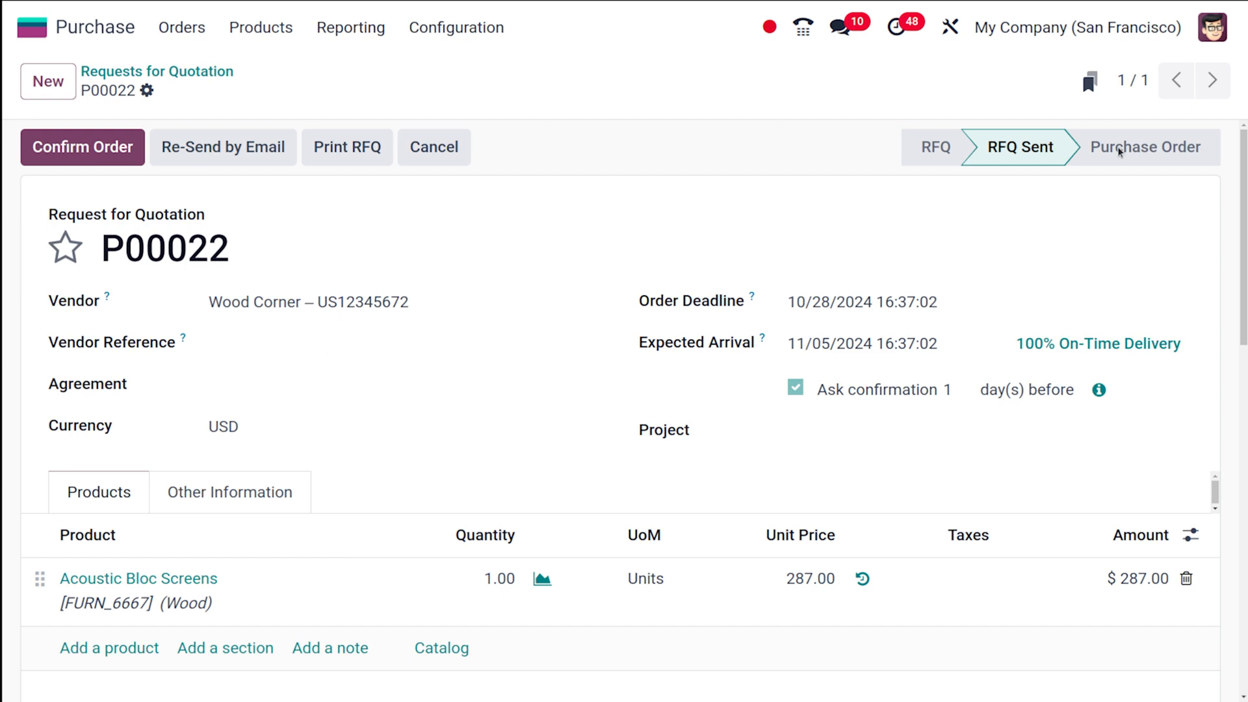
left_click(82, 146)
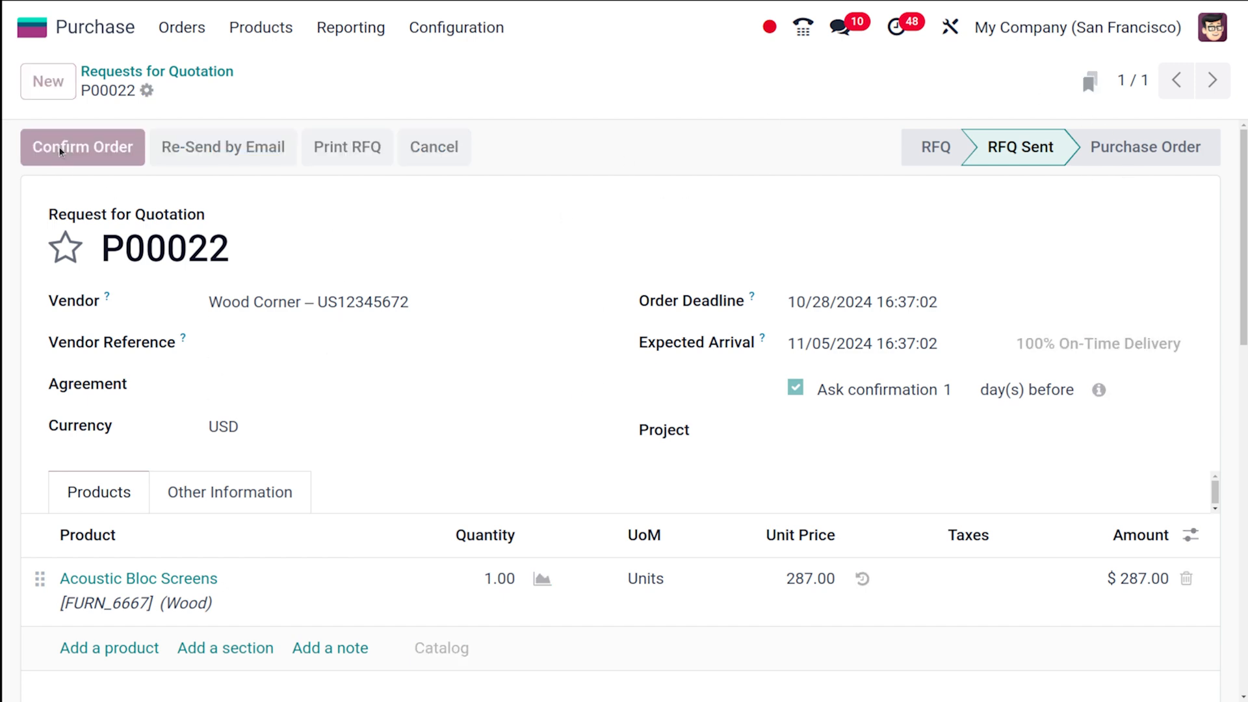
Finish confirming P00022 as a purchase order with one pending receipt.
left_click(81, 147)
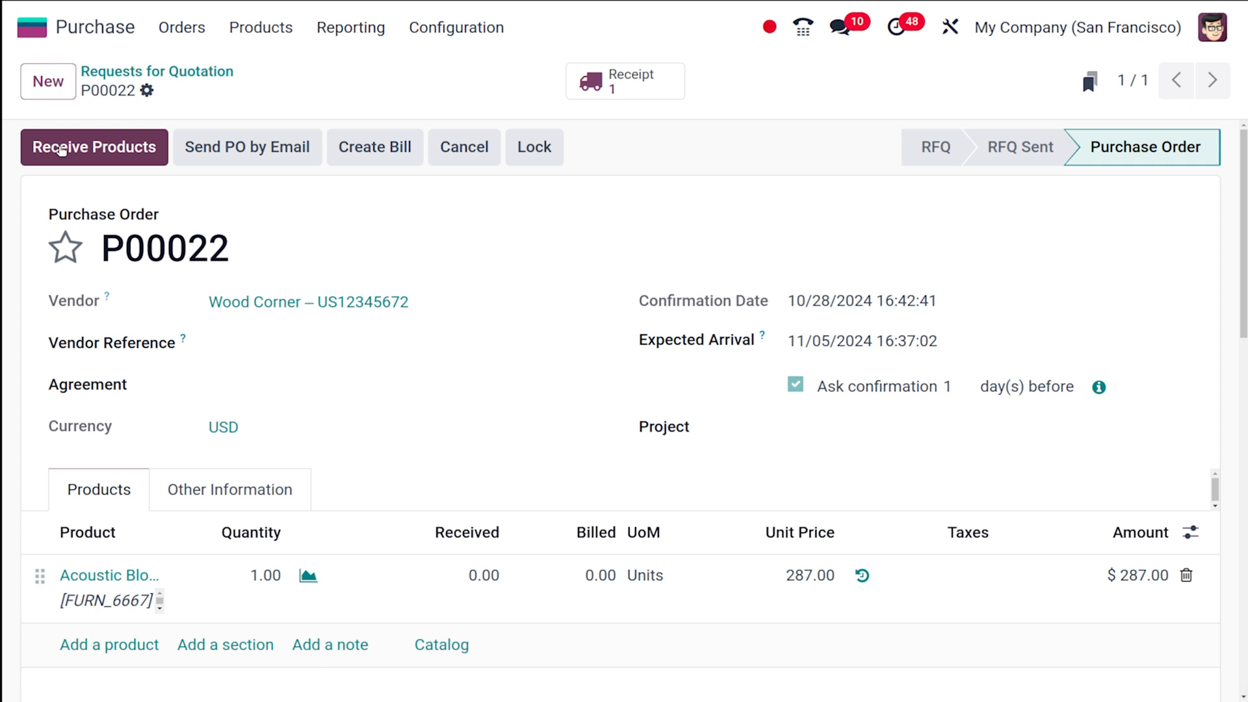
mouse_move(1071, 158)
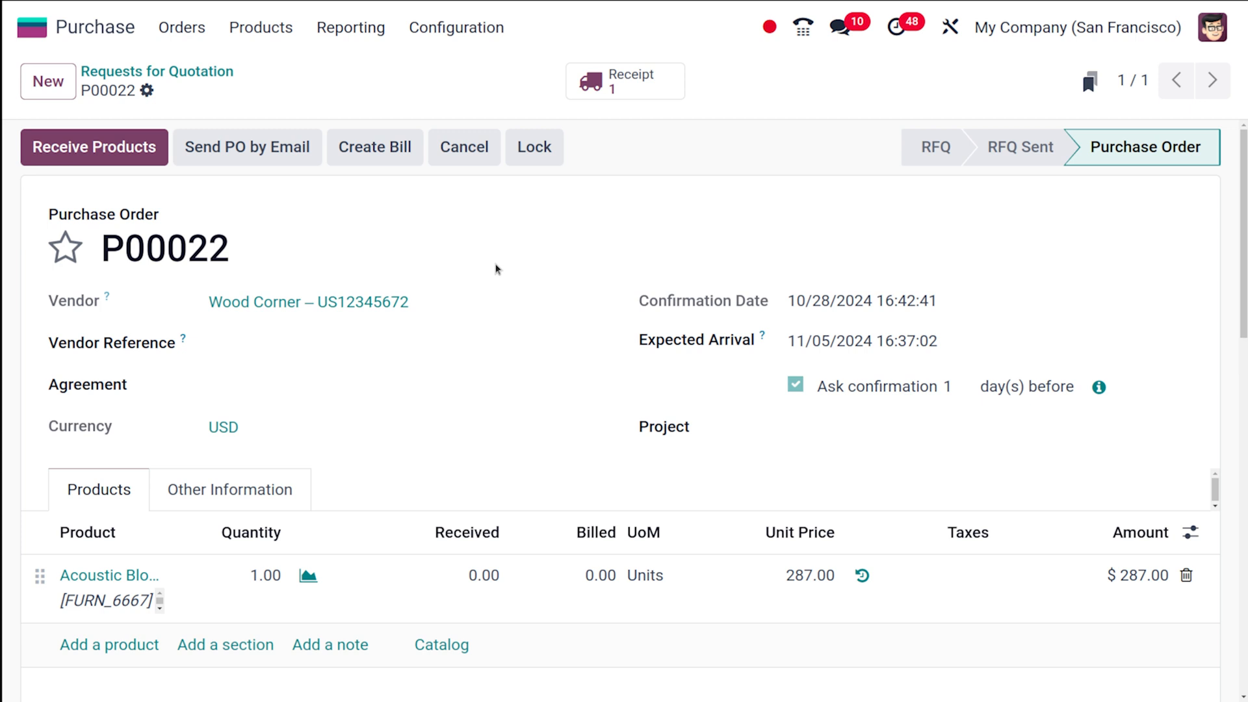
mouse_move(93, 147)
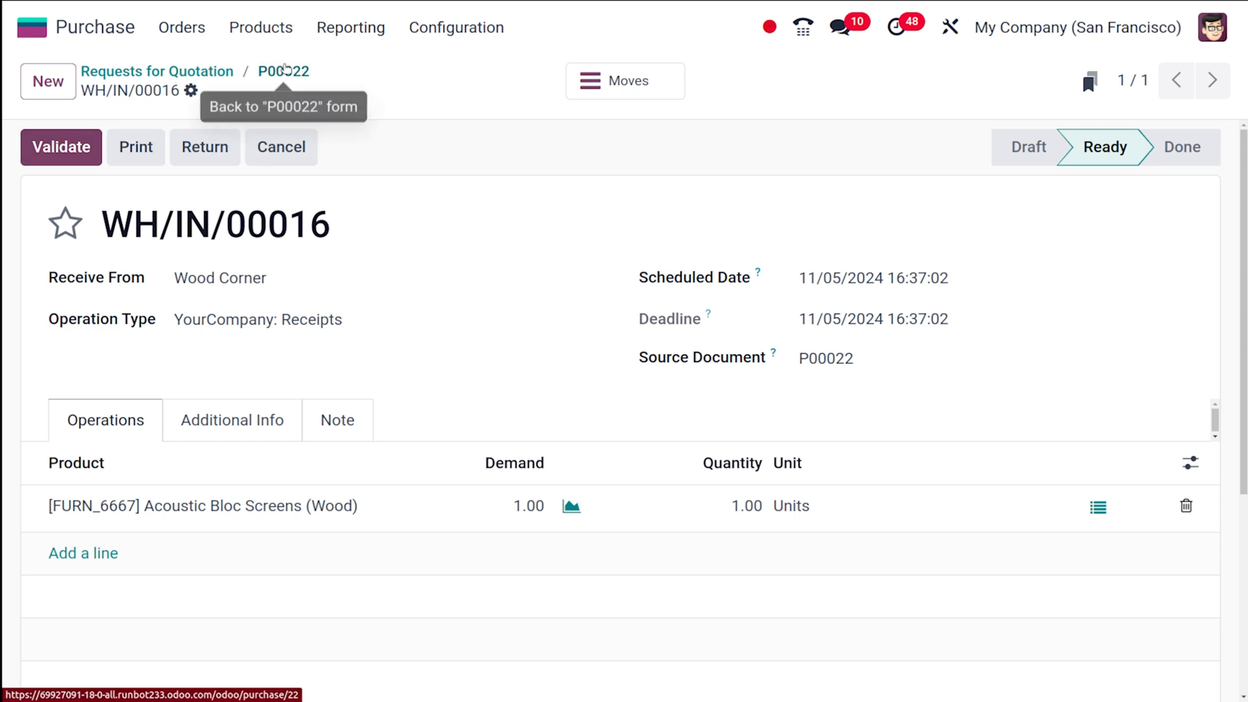
Validate receipt WH/IN/00016 for the Acoustic Bloc Screens after returning to P00022.
left_click(283, 70)
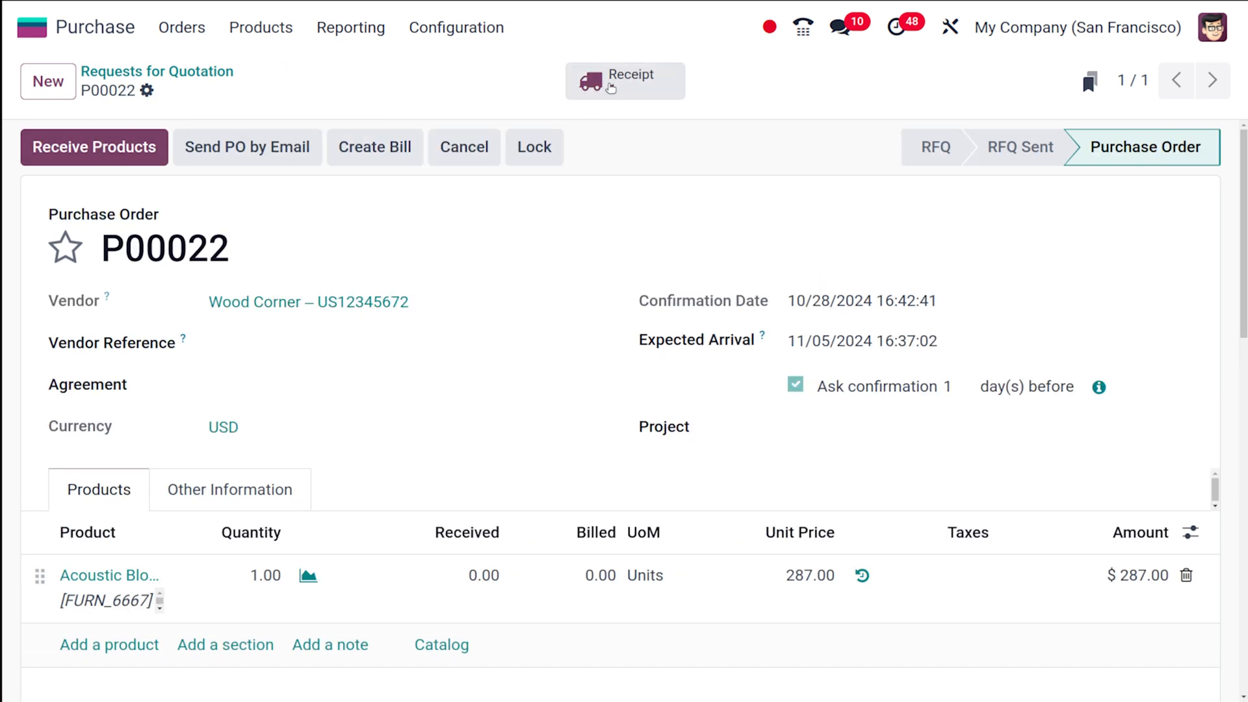
left_click(624, 81)
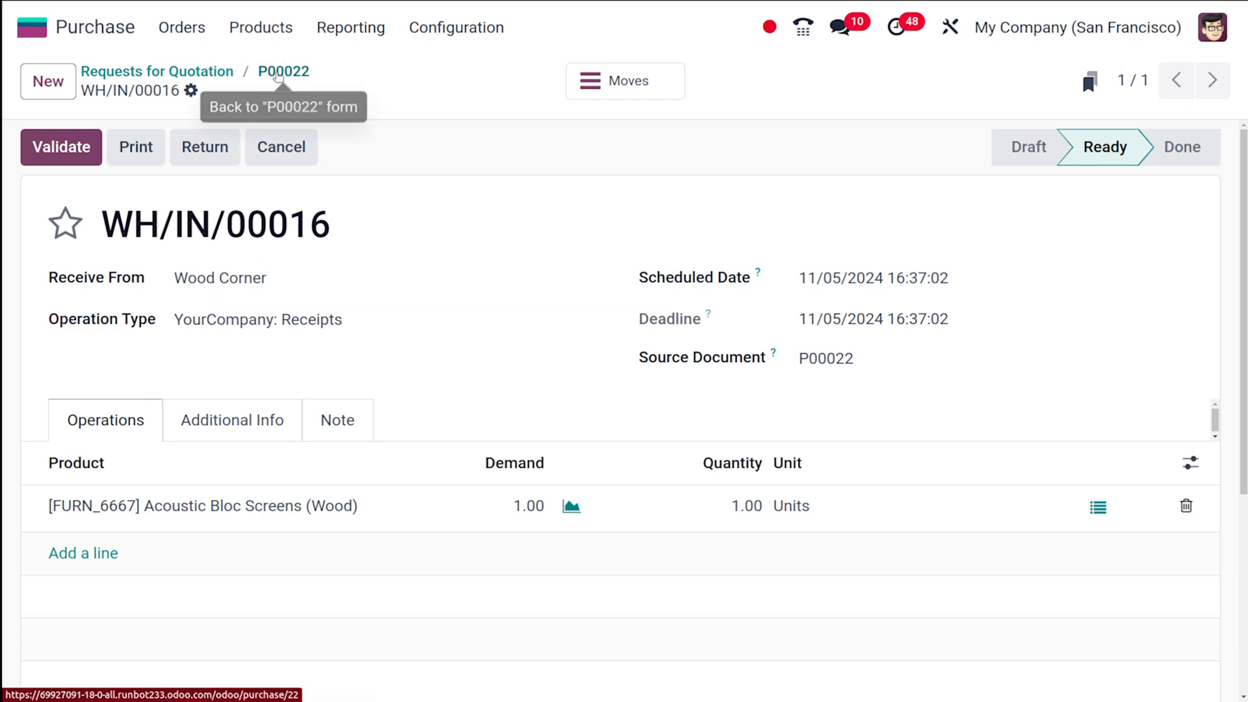
left_click(283, 71)
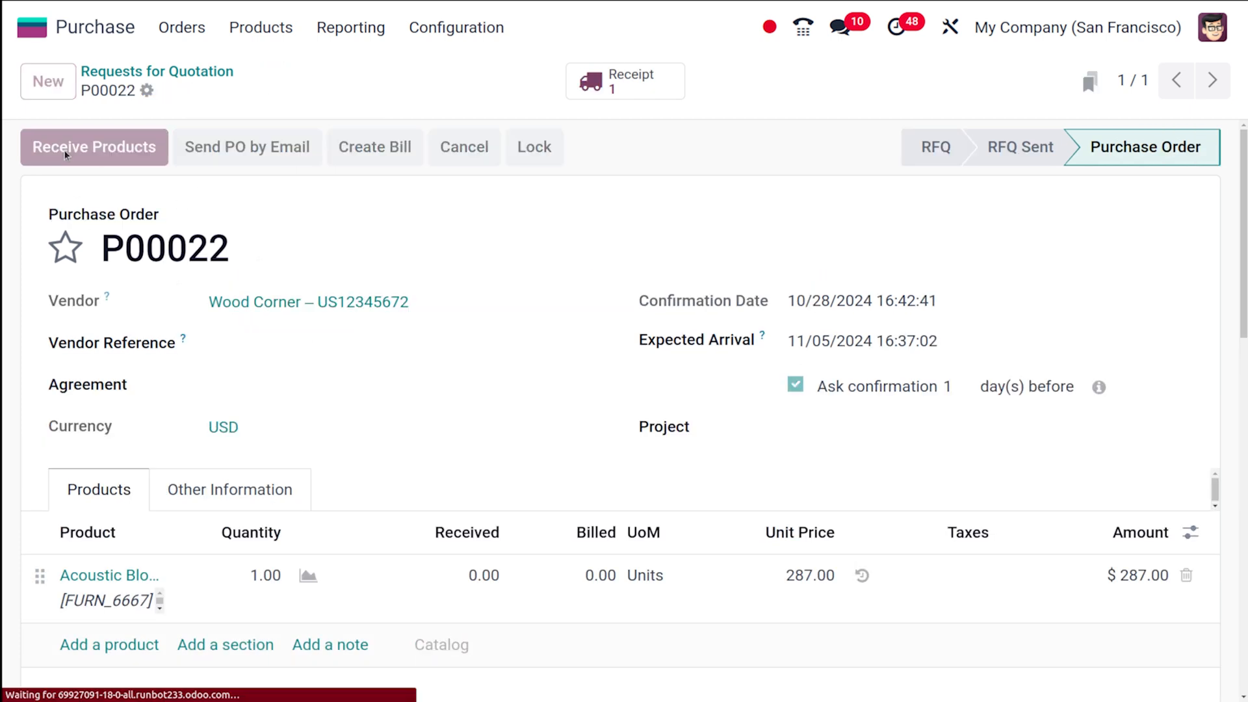
left_click(94, 146)
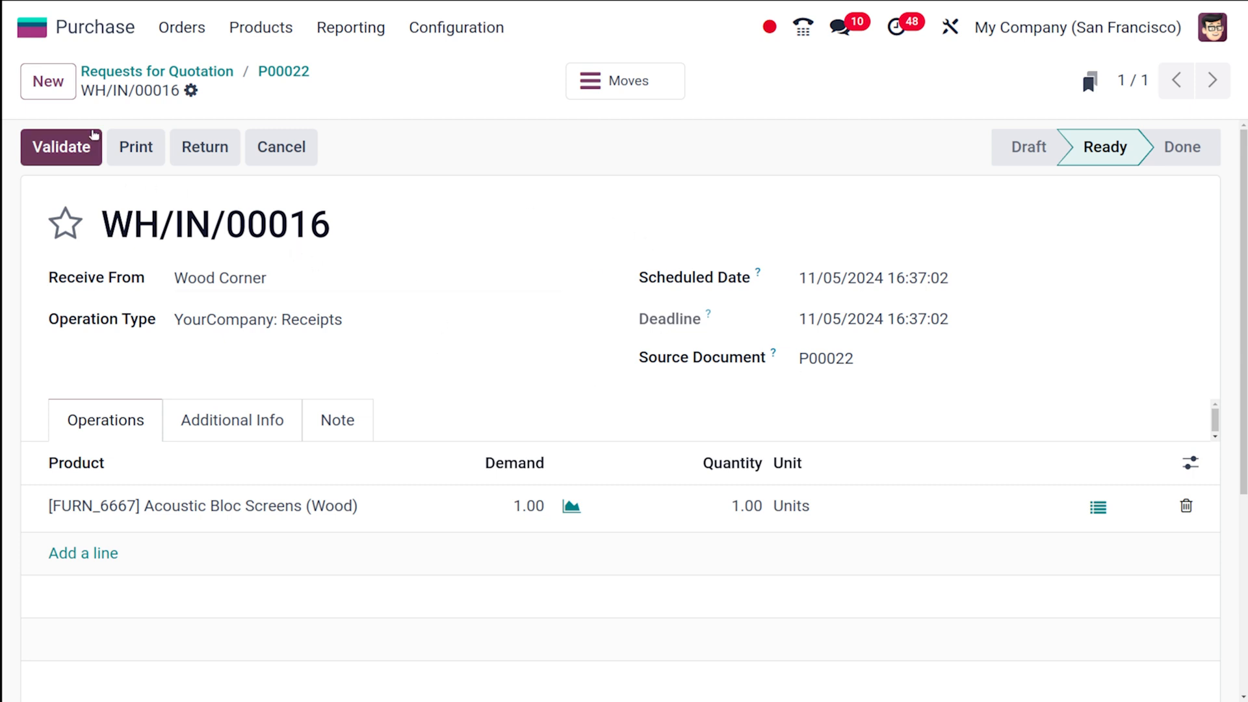
mouse_move(895, 500)
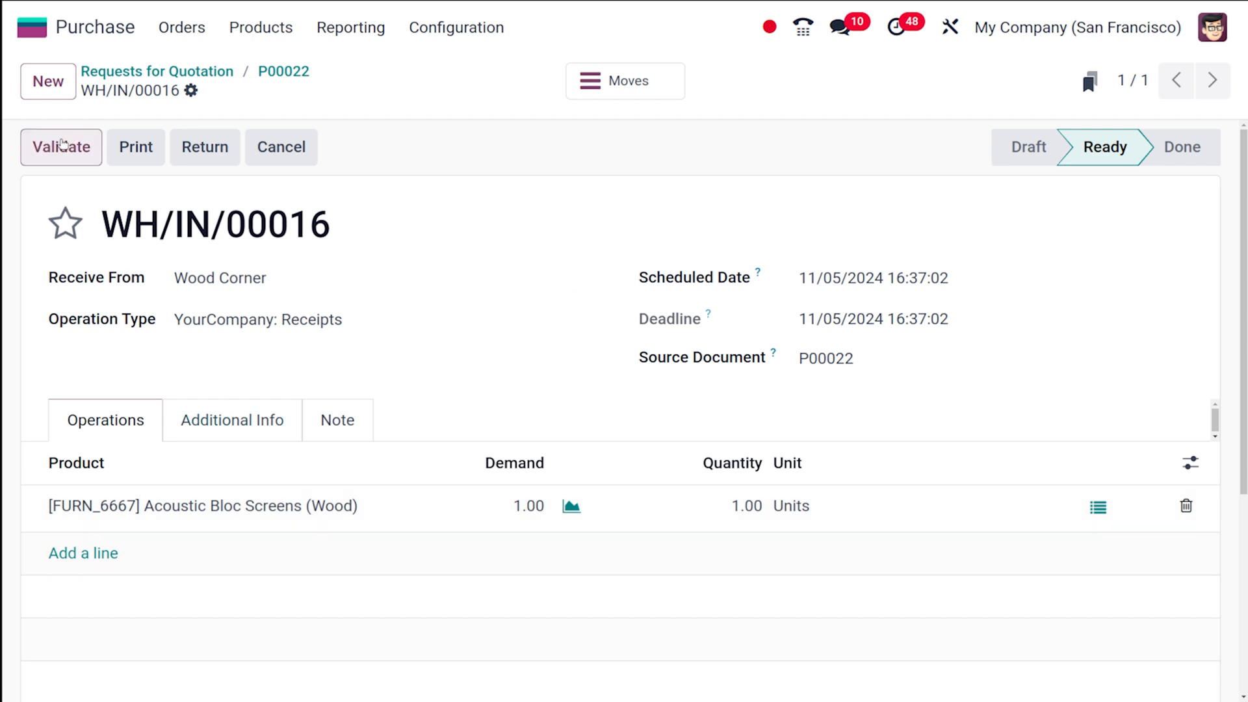
left_click(61, 147)
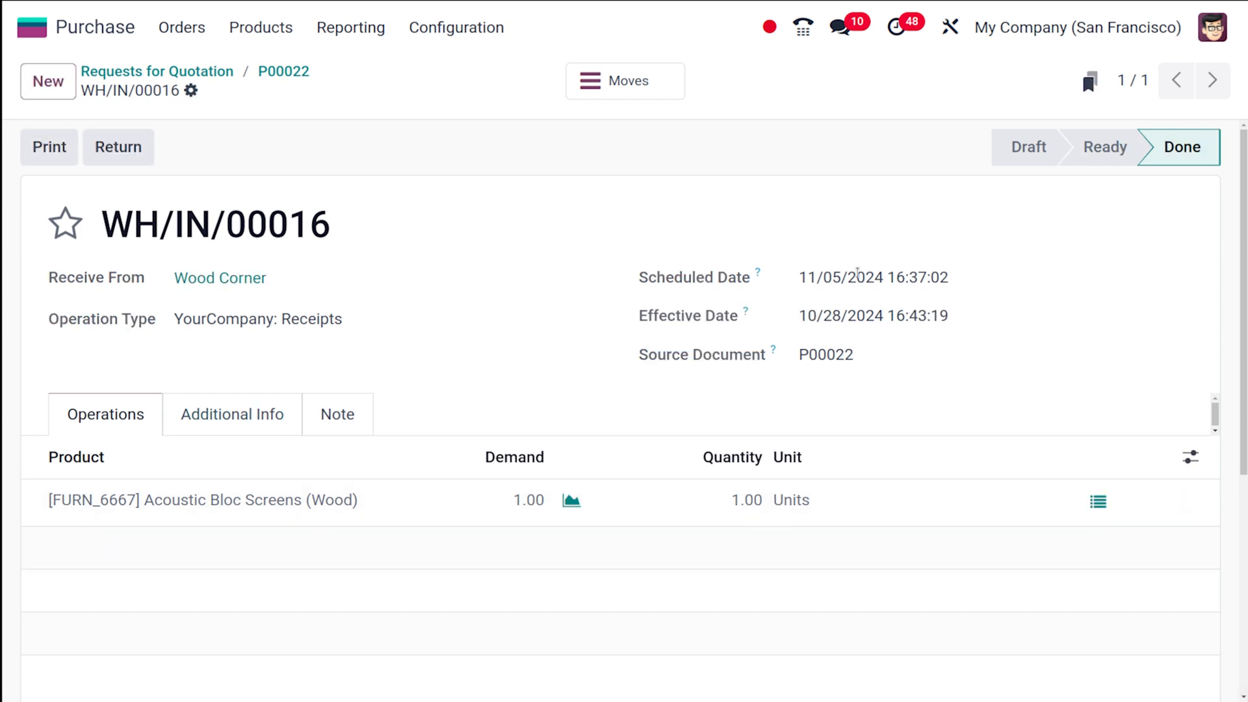
mouse_move(673, 258)
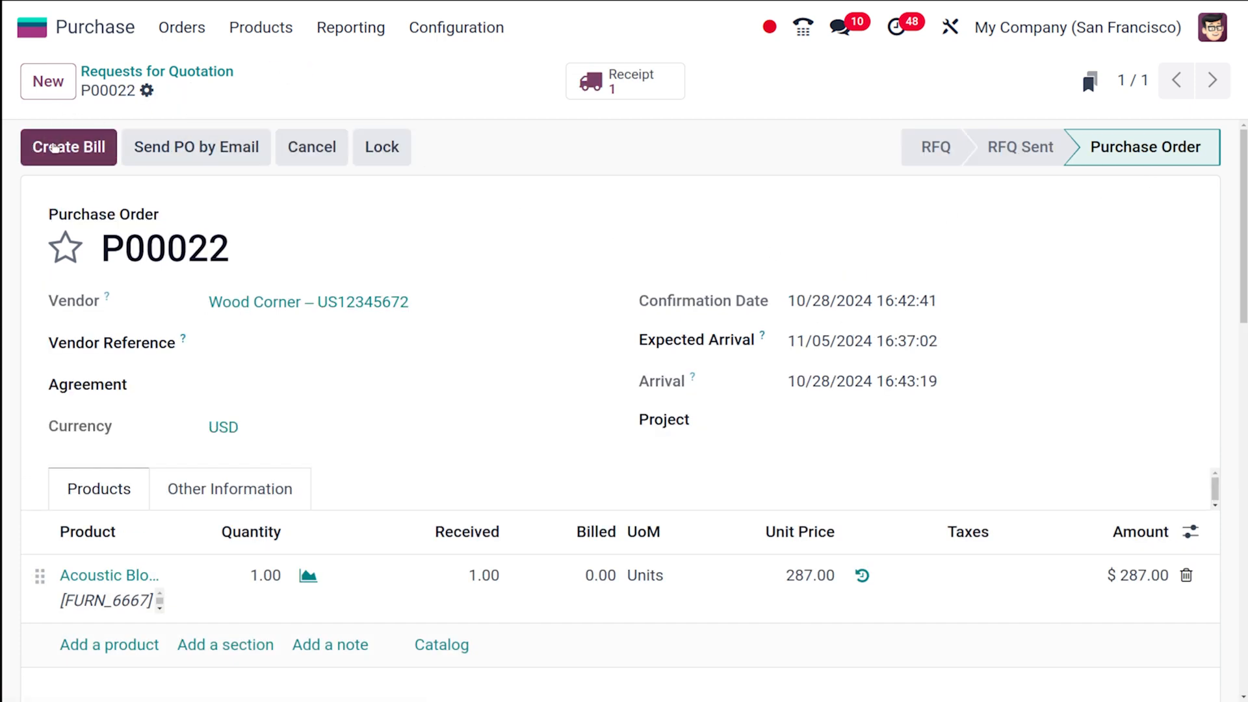
Create the P00022 vendor bill dated 29 October 2024 and confirm it.
left_click(68, 146)
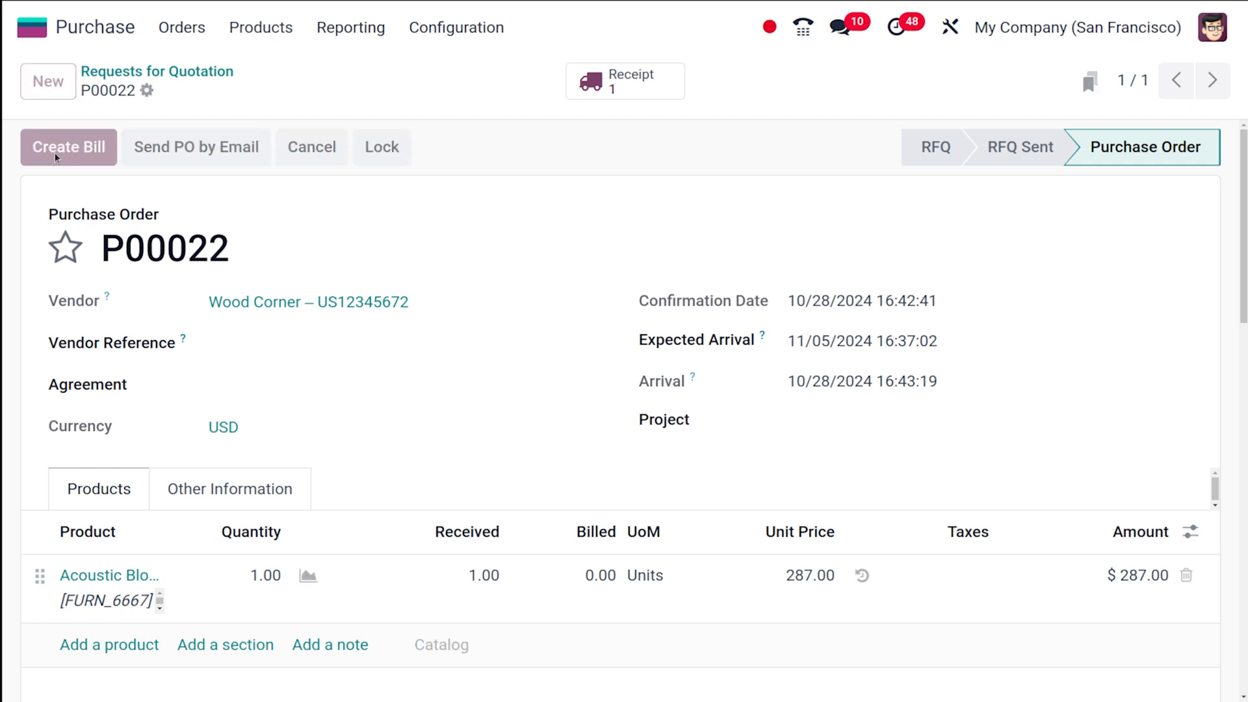
left_click(68, 147)
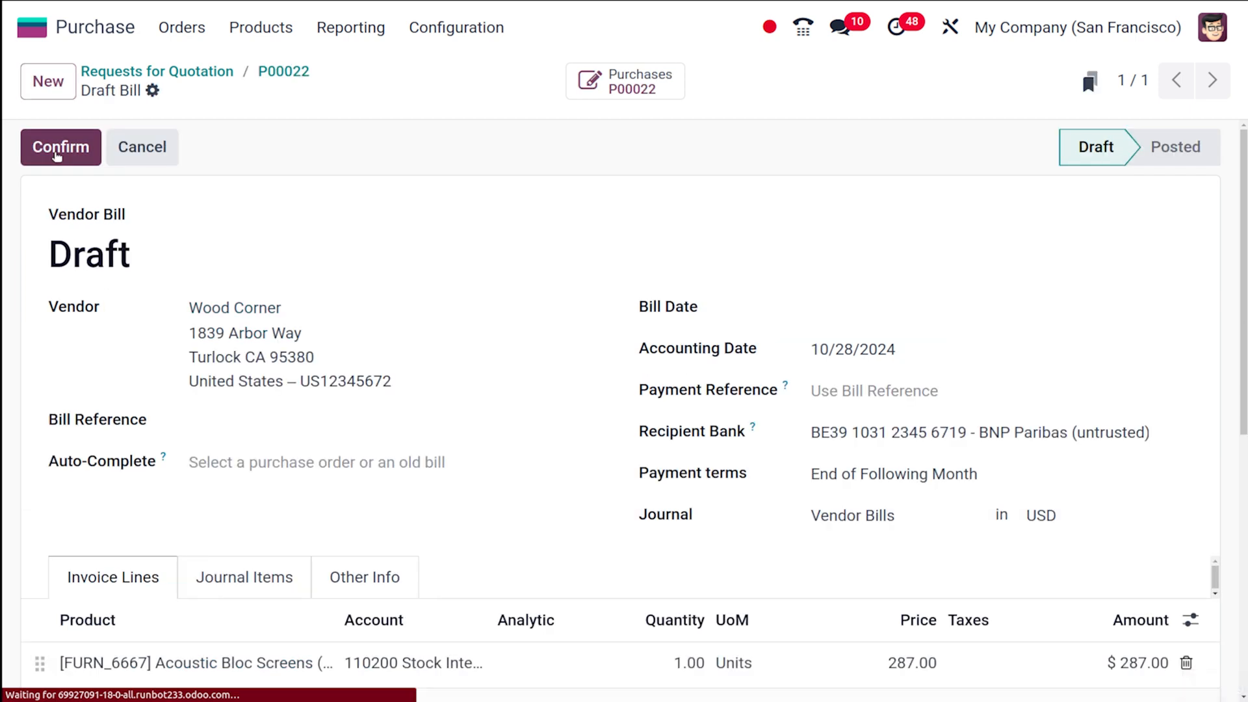
mouse_move(326, 522)
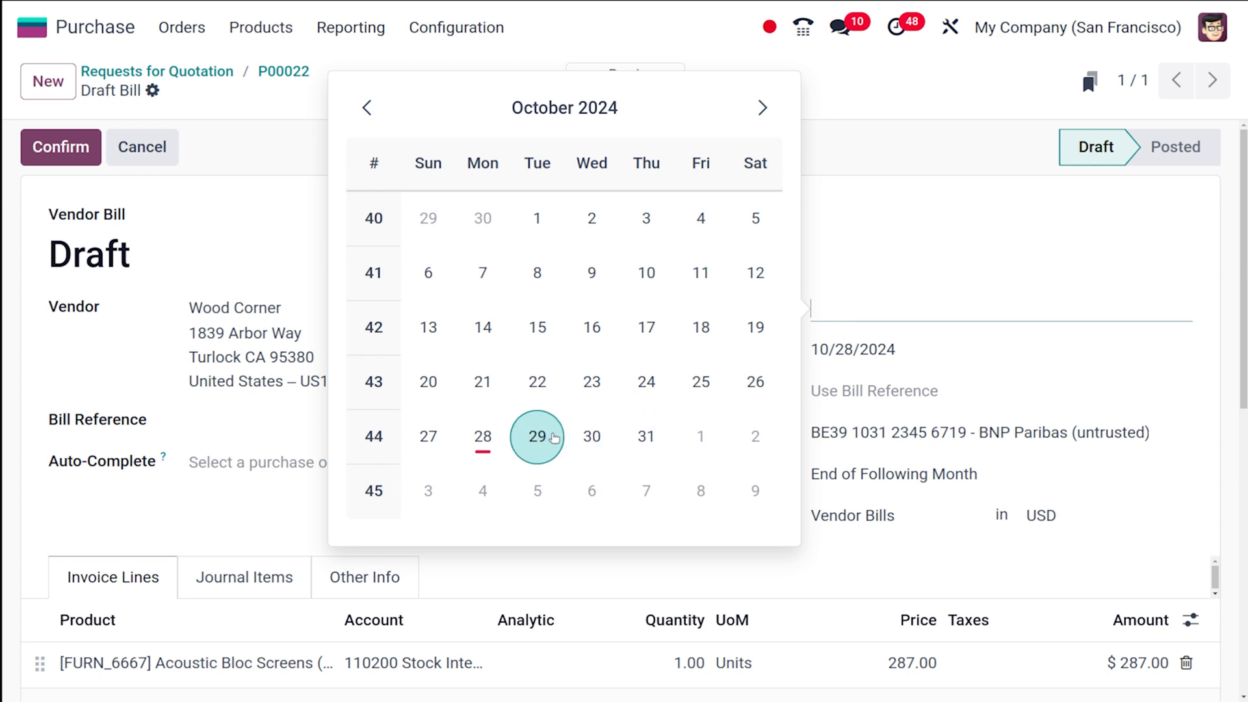
left_click(538, 436)
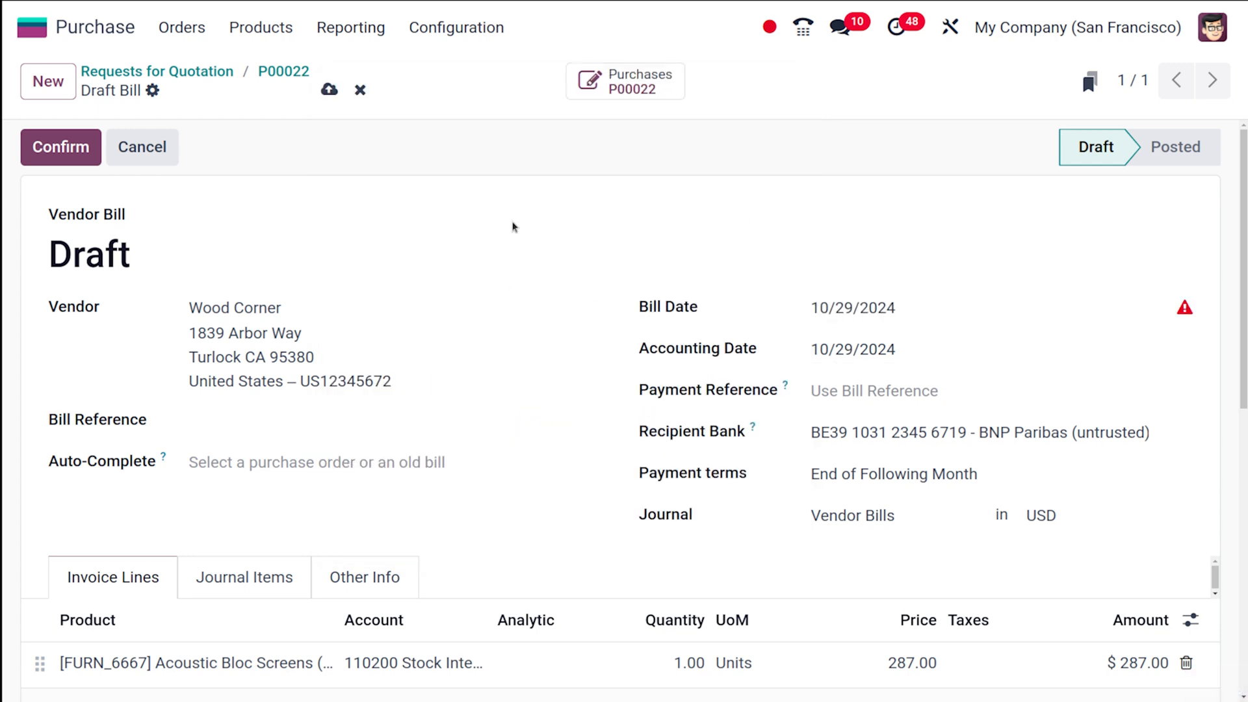
left_click(60, 147)
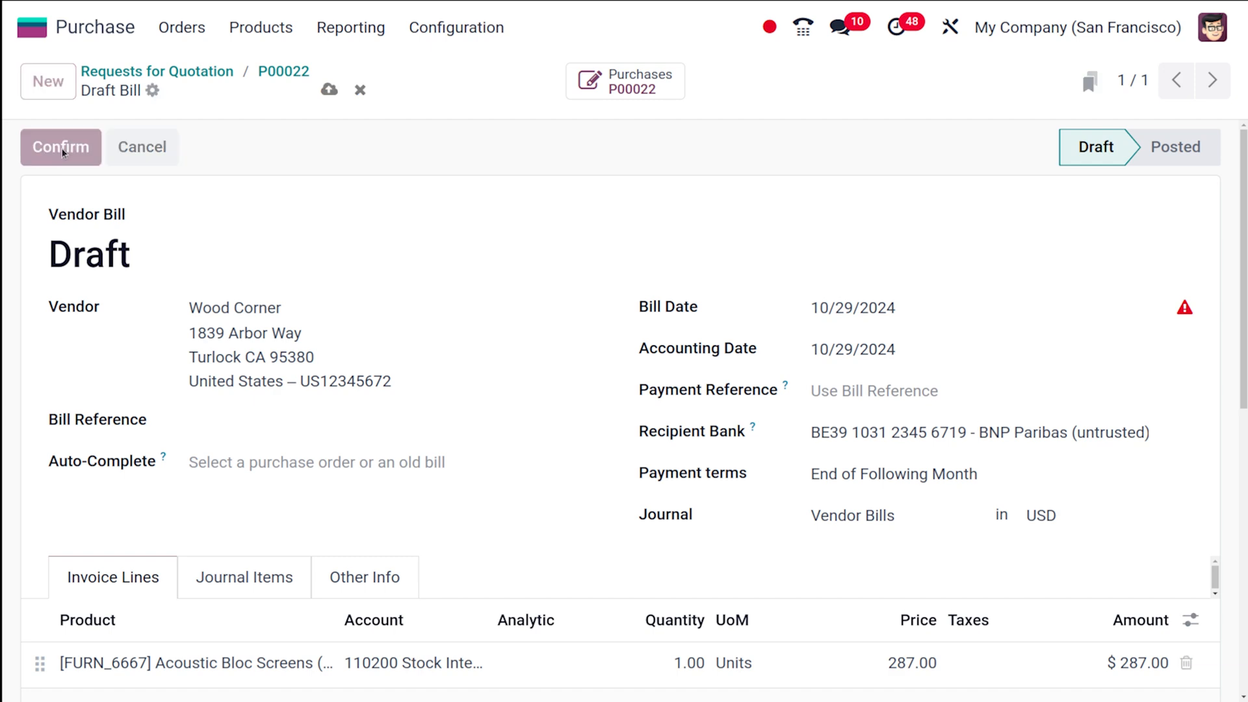
left_click(60, 146)
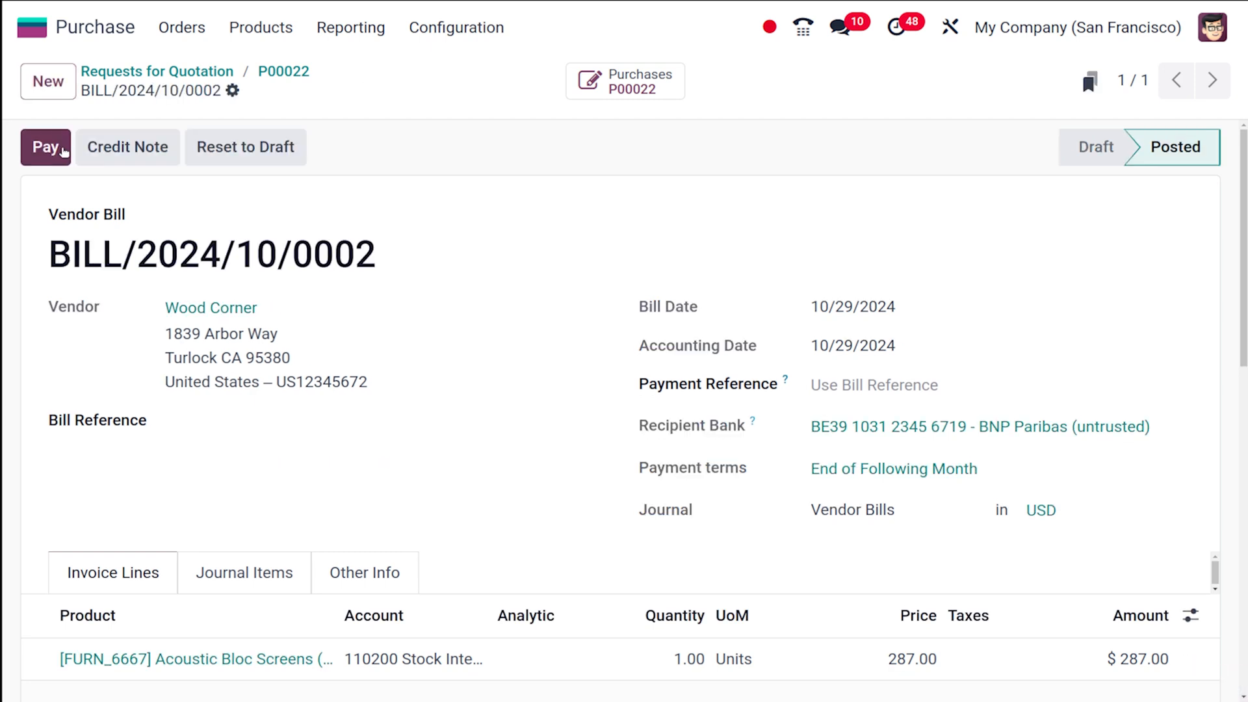
mouse_move(403, 255)
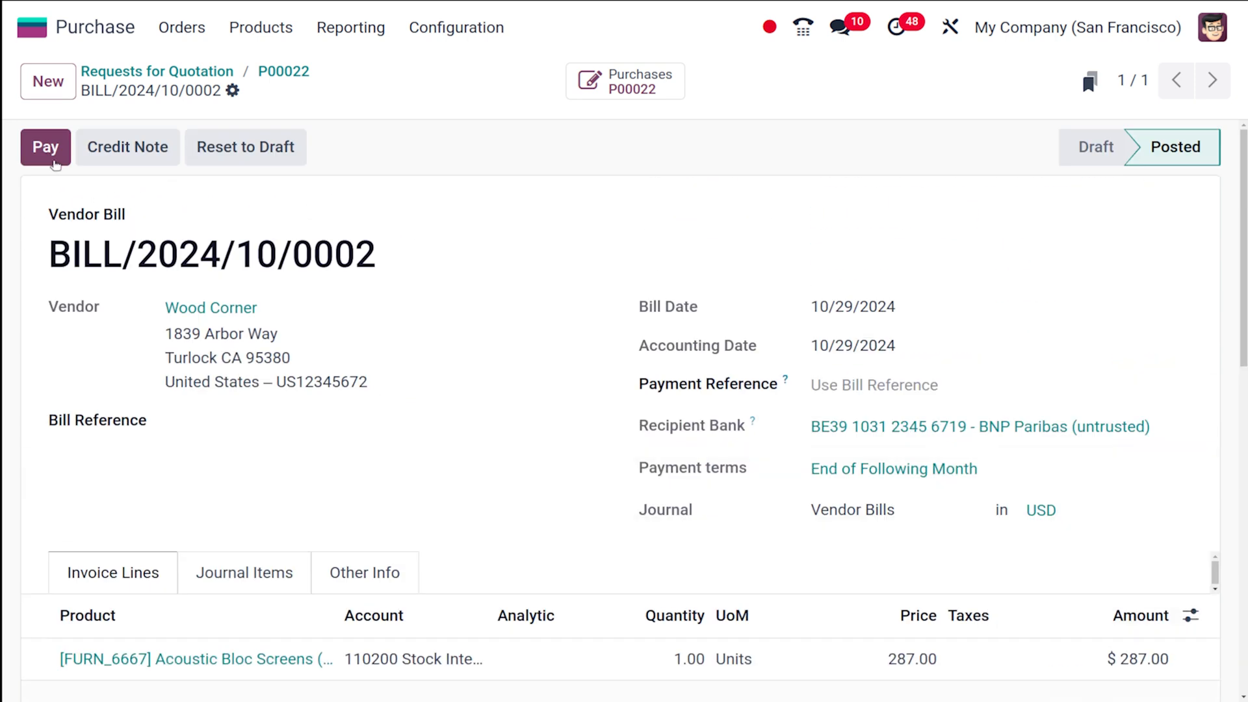
Register a $287.00 payment through the Bank journal for BILL/2024/10/0002.
left_click(45, 147)
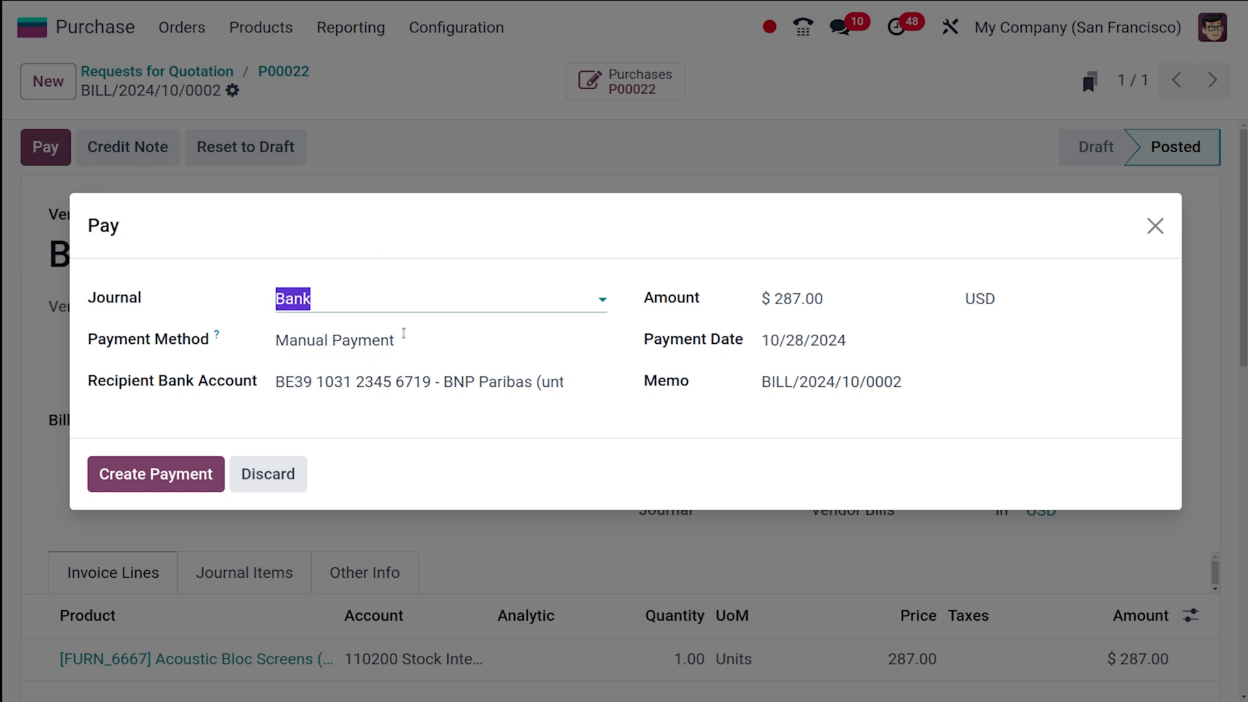
mouse_move(548, 499)
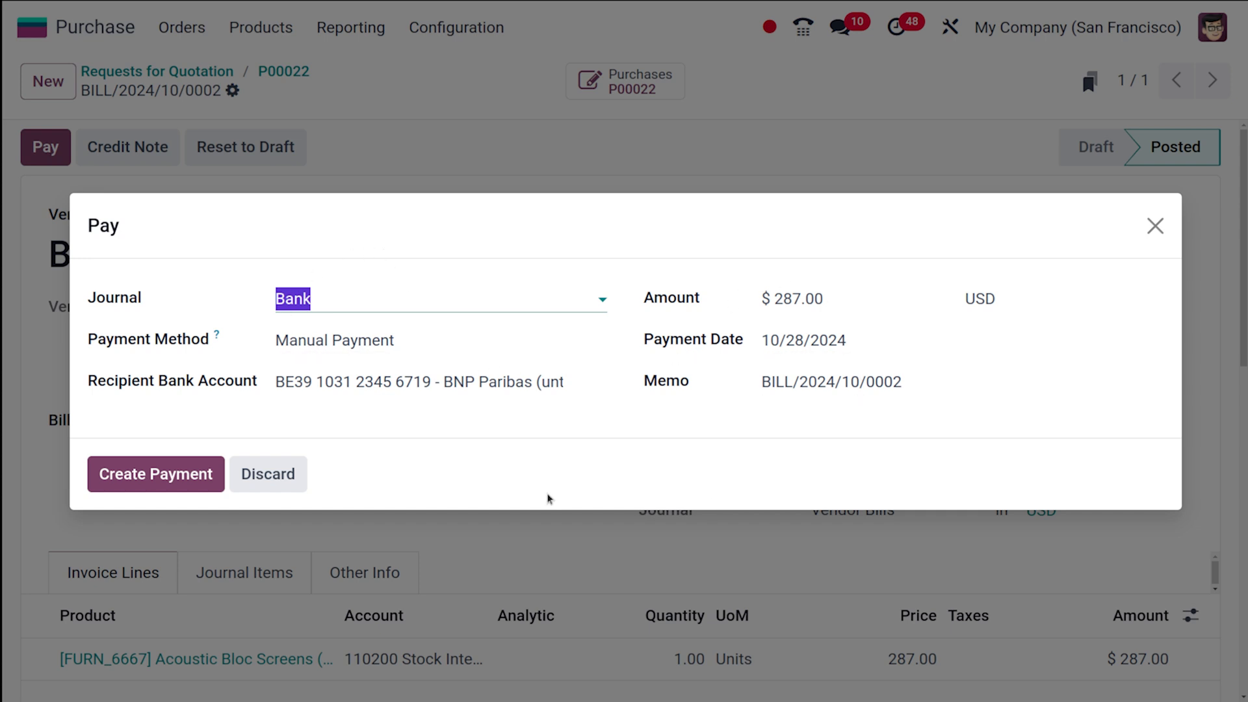
mouse_move(272, 430)
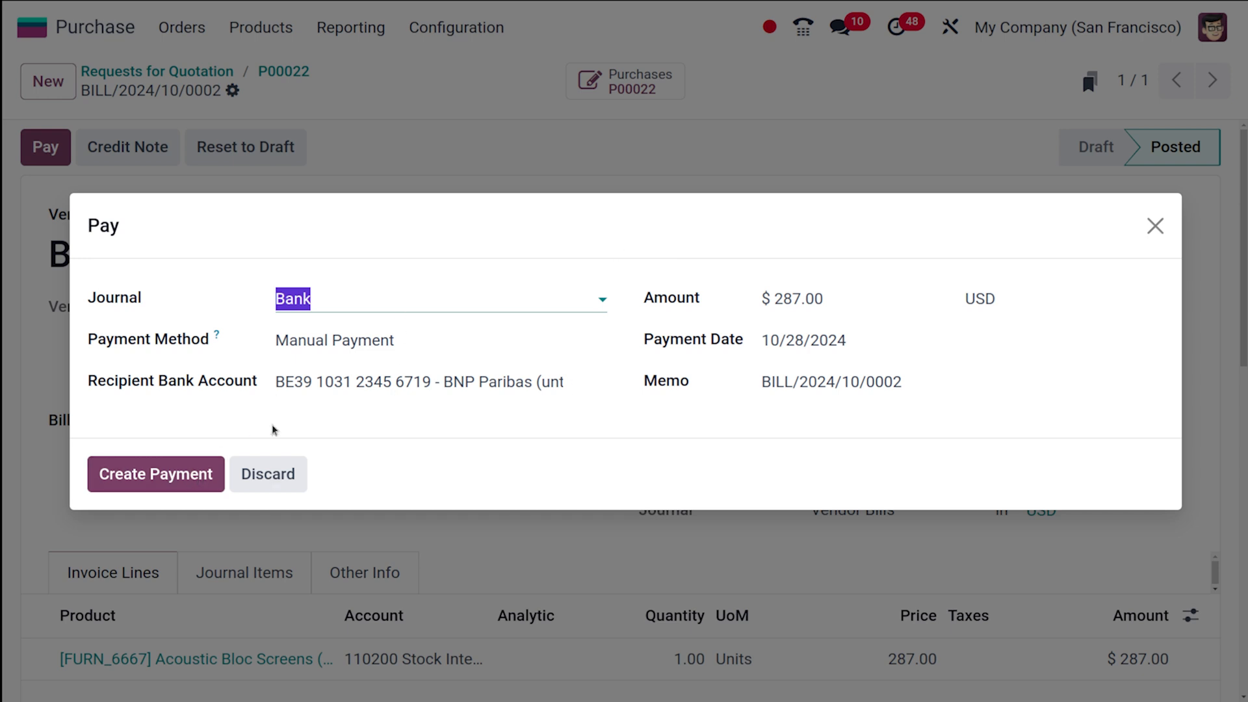
left_click(155, 474)
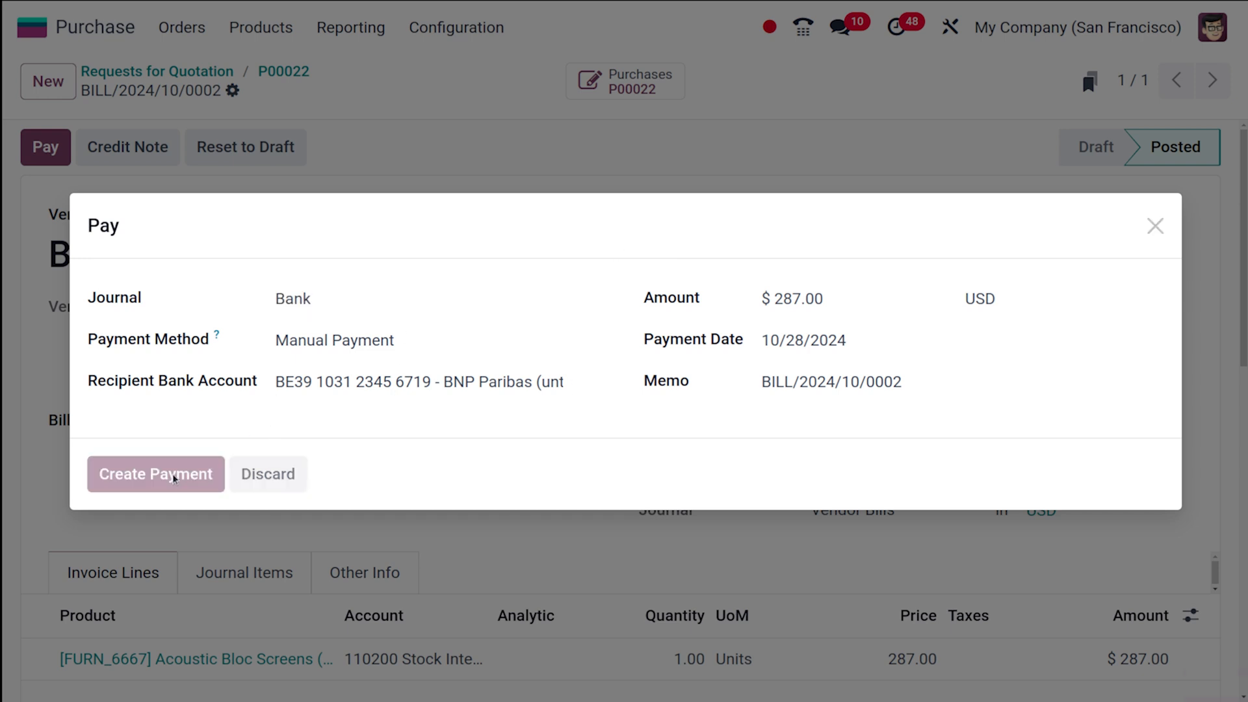
left_click(155, 474)
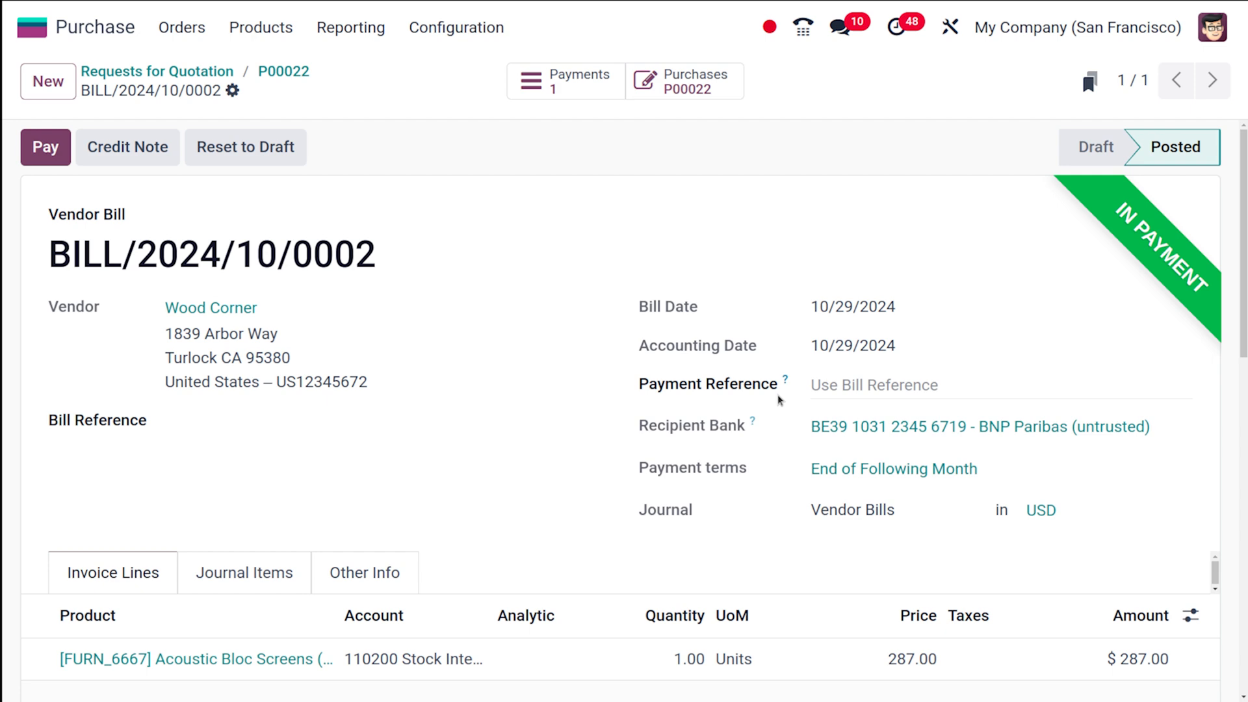
mouse_move(1214, 311)
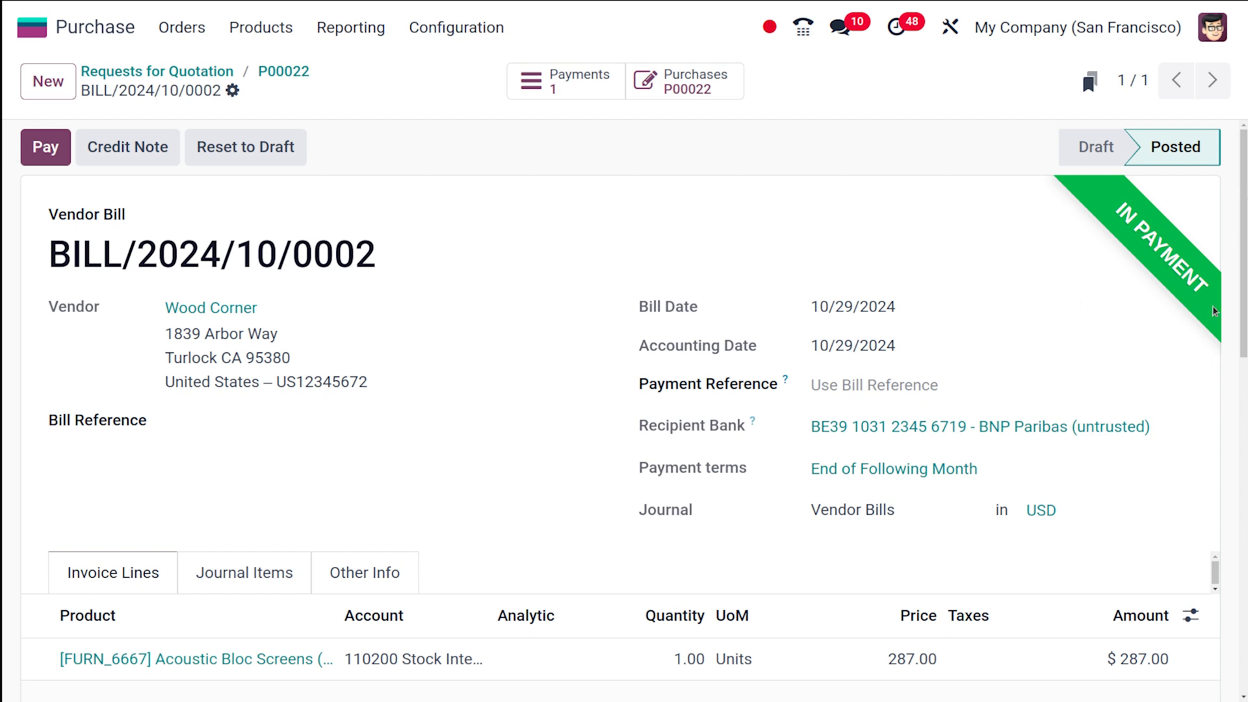
mouse_move(681, 252)
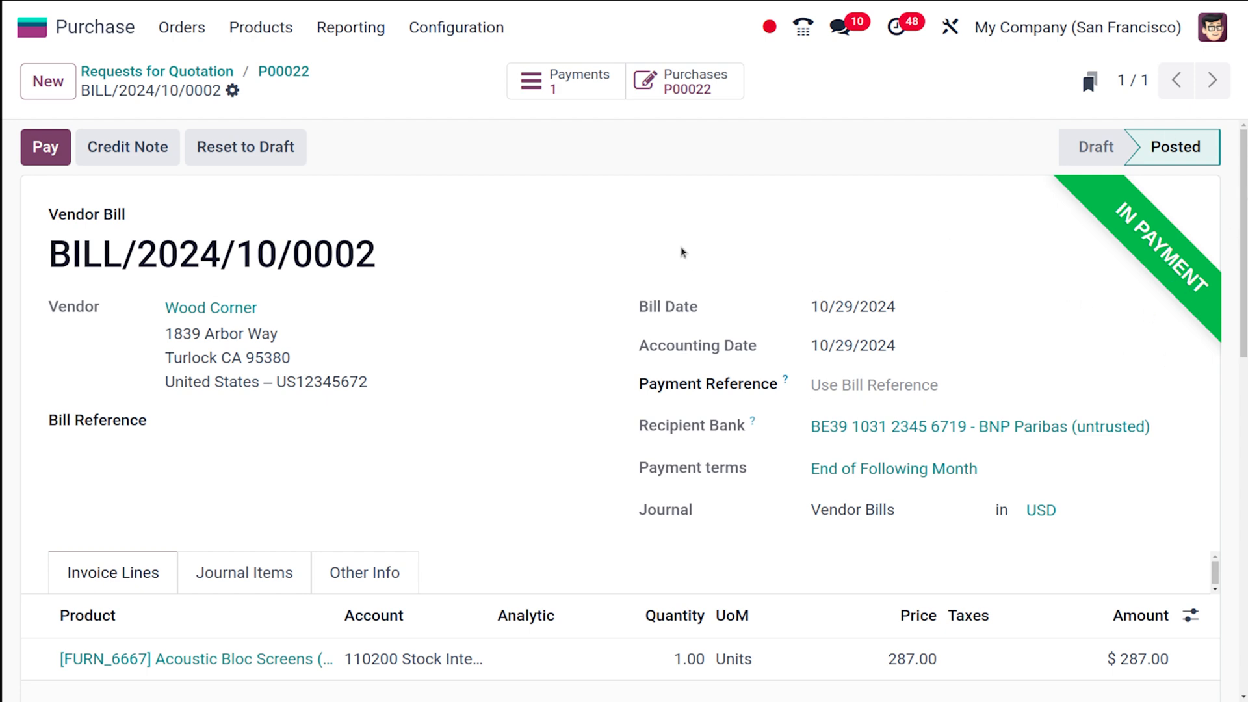
mouse_move(284, 71)
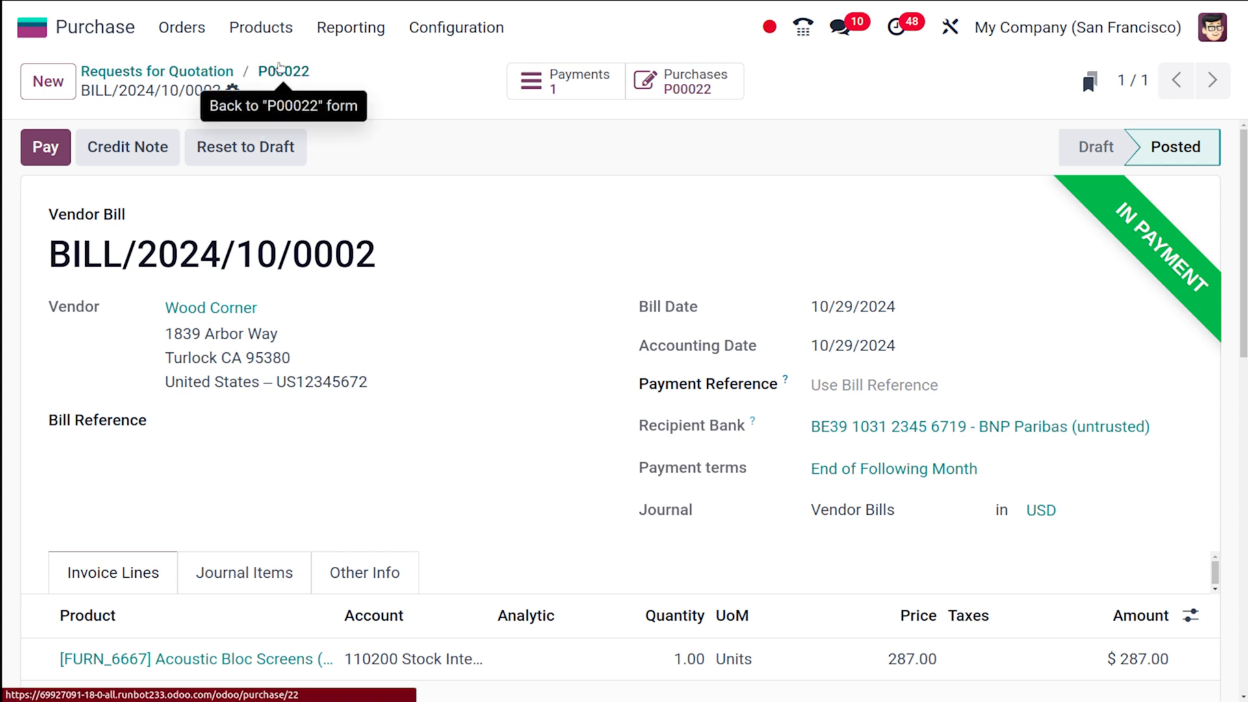
Return to P00022 and check its Vendor Bills and Receipt smart buttons.
left_click(283, 71)
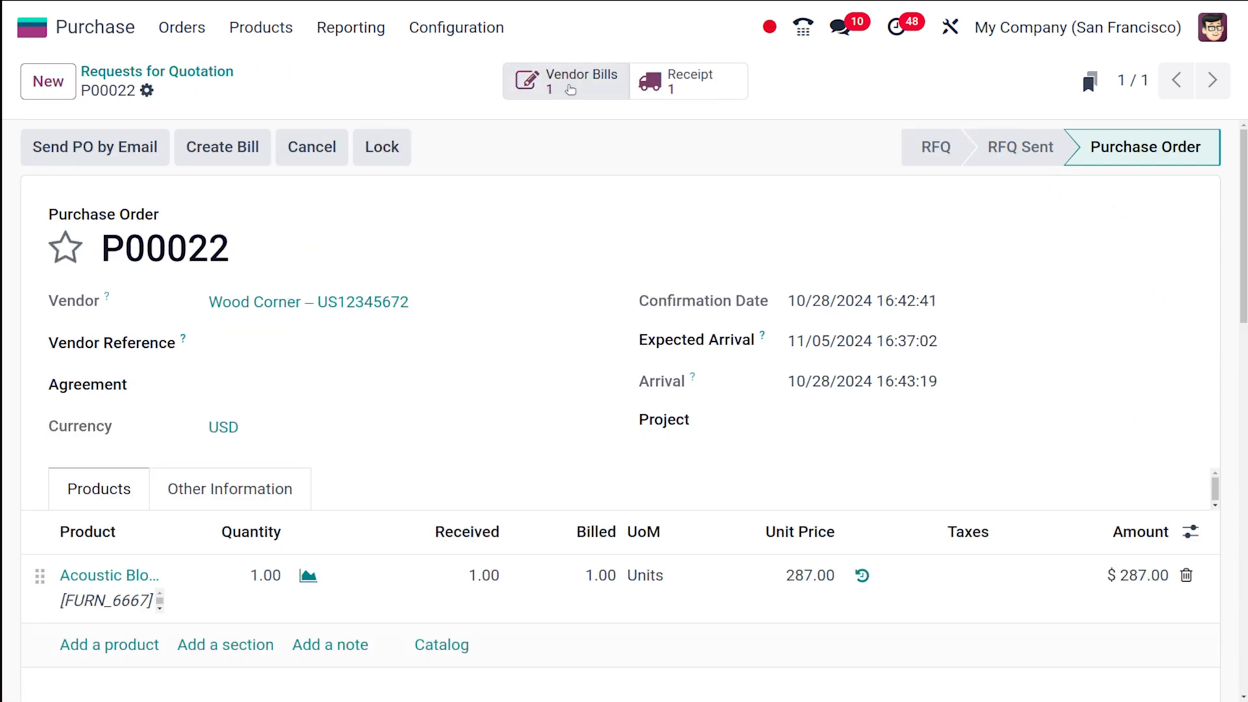
left_click(565, 81)
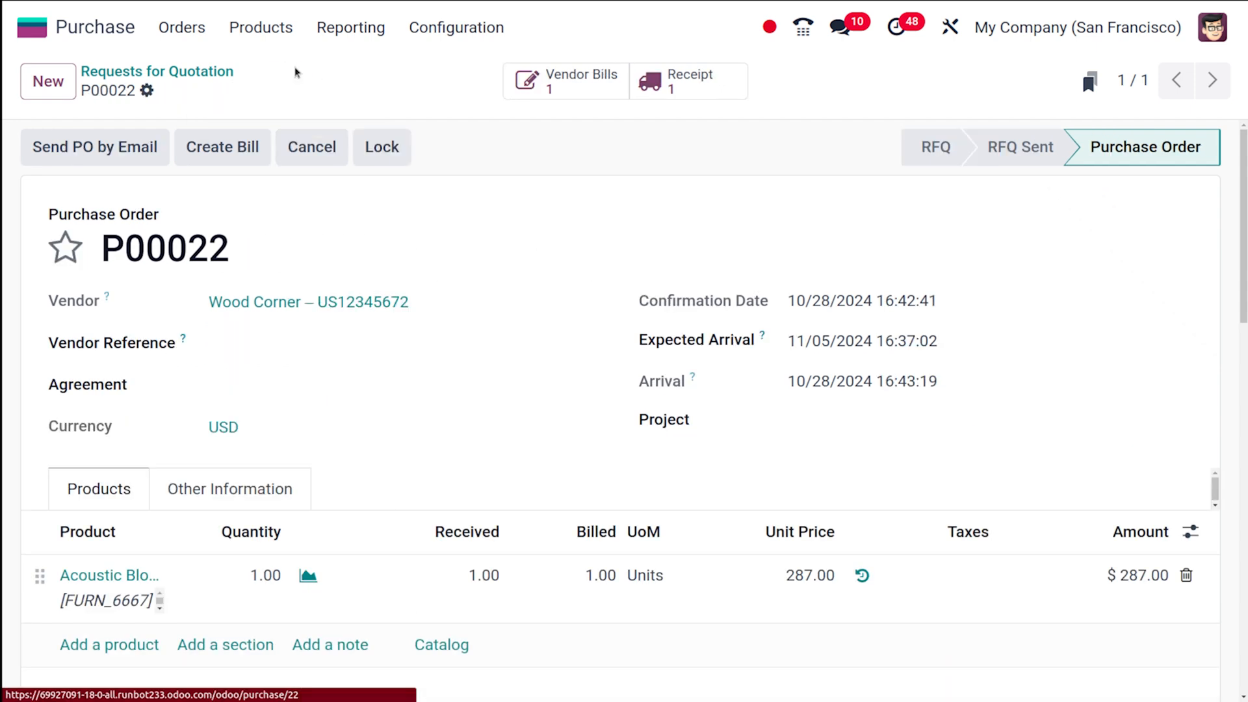
left_click(687, 81)
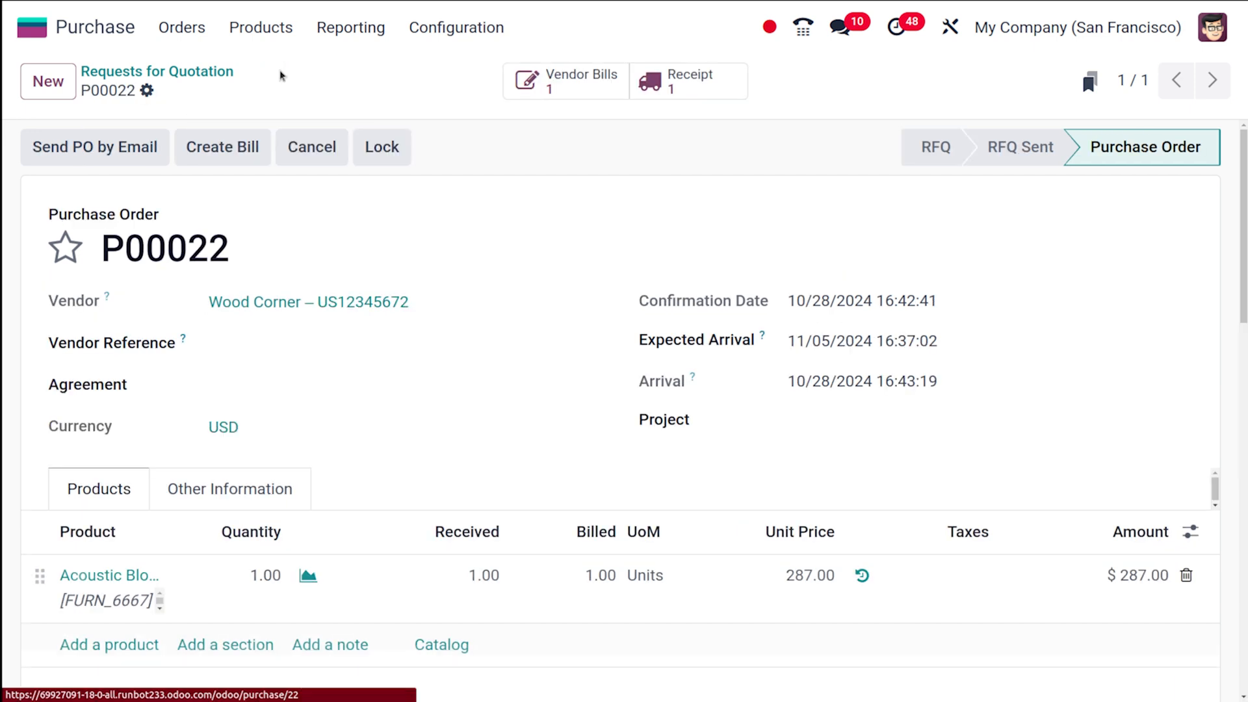
mouse_move(475, 161)
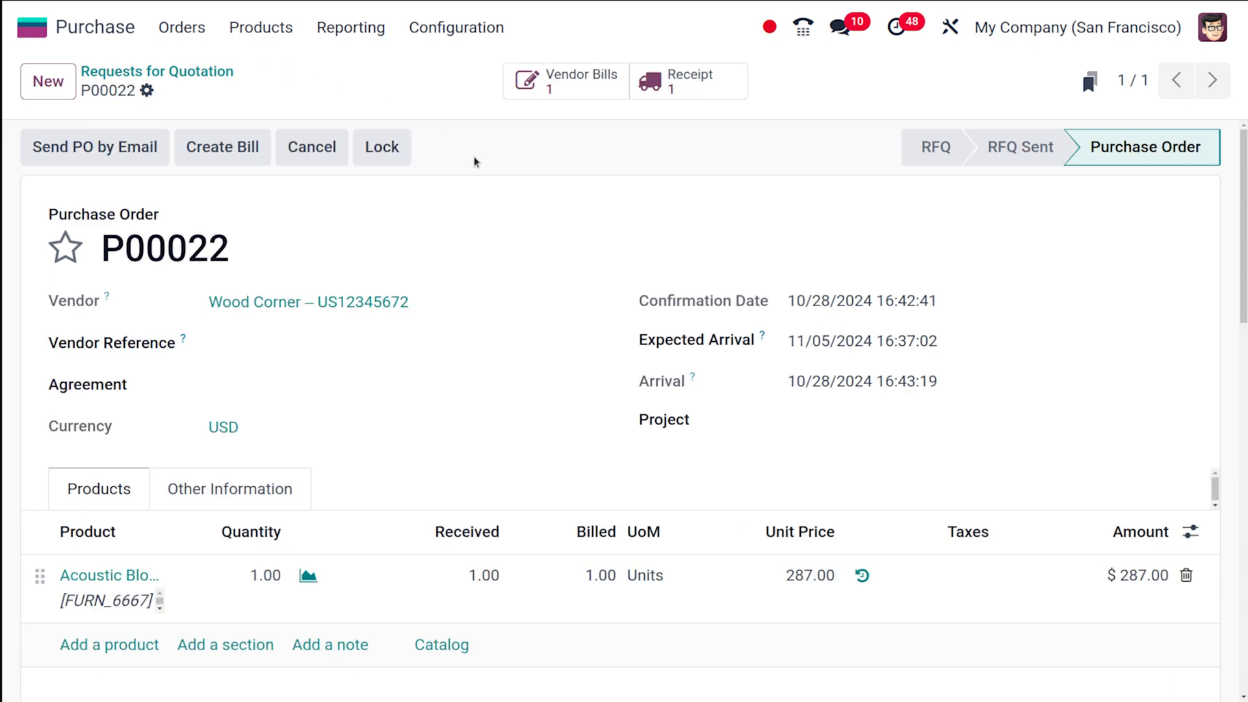